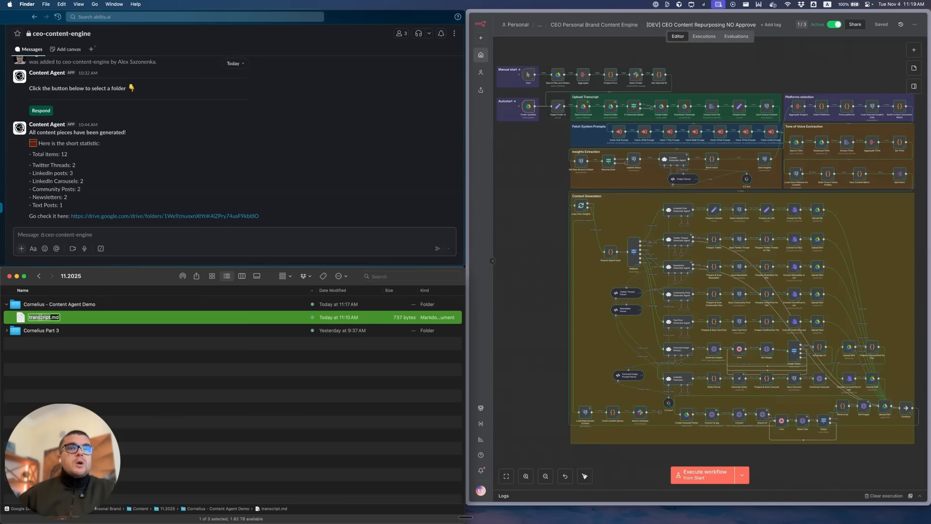
Finish the transcript rename, move up to the Eugene Personal Brand folder and highlight Content.
click(68, 357)
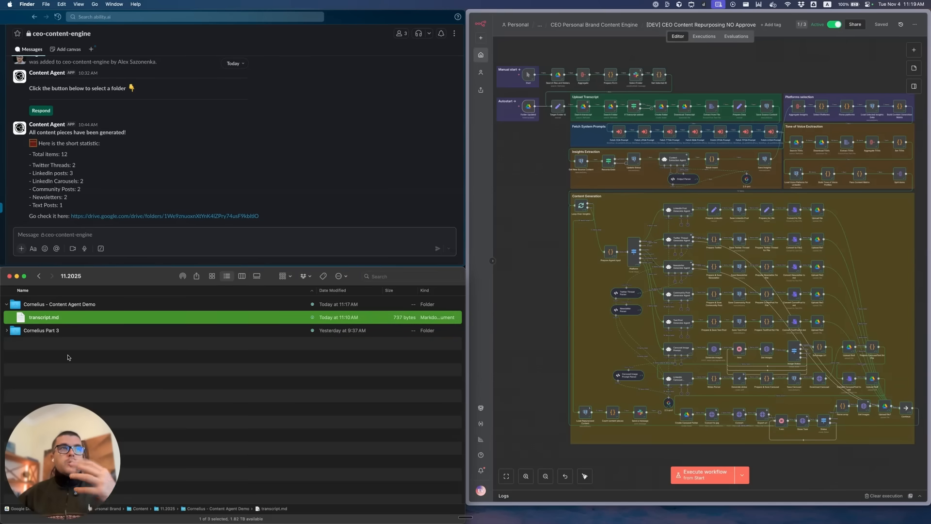
mouse_move(69, 330)
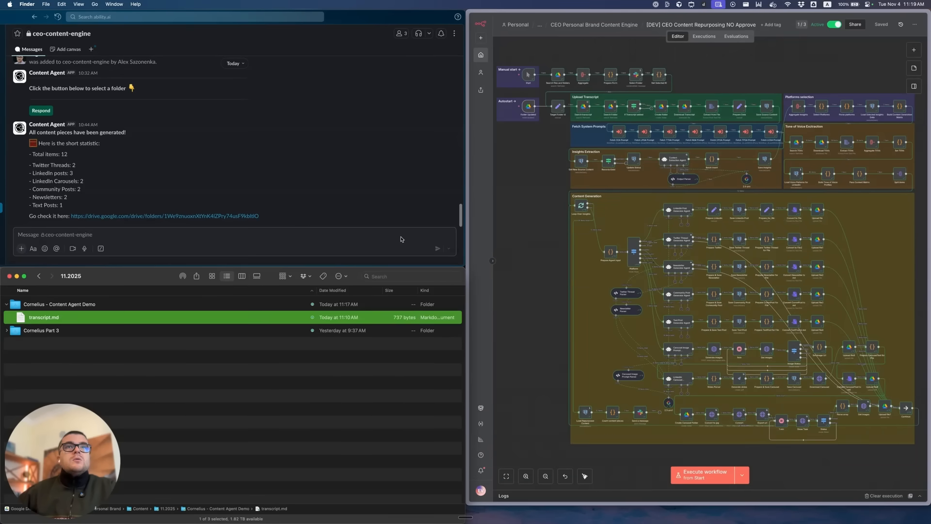
mouse_move(270, 322)
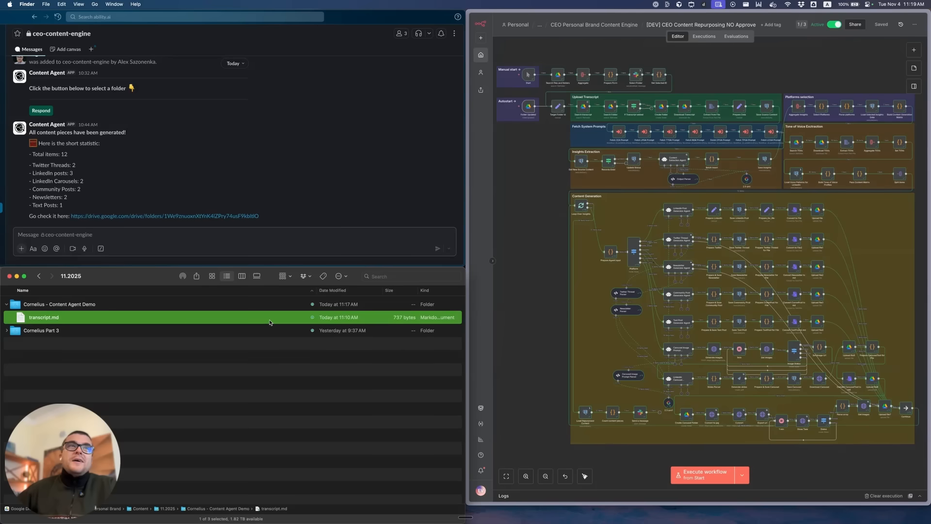
mouse_move(532, 190)
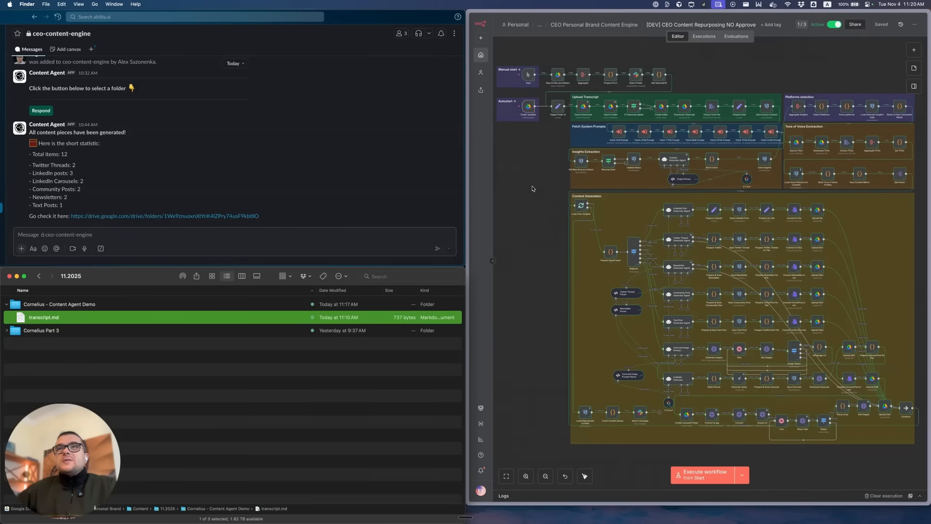
mouse_move(665, 256)
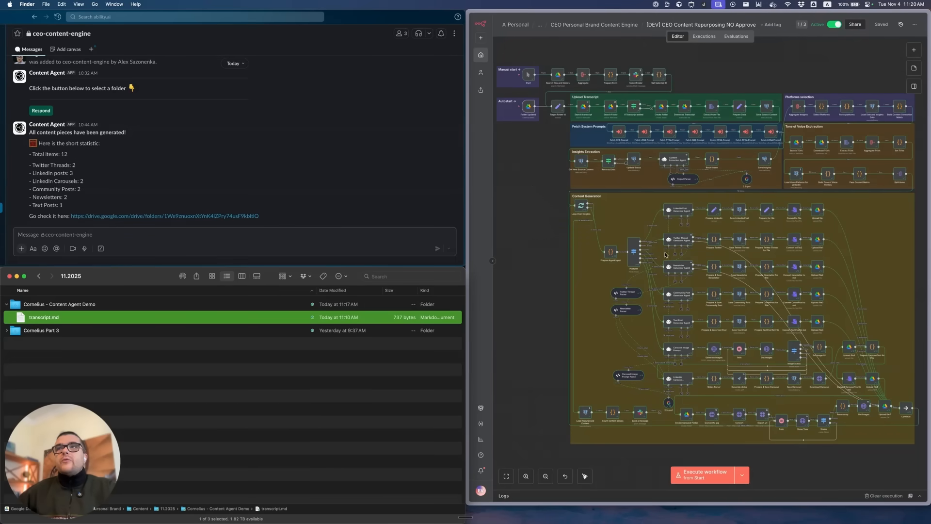
mouse_move(676, 226)
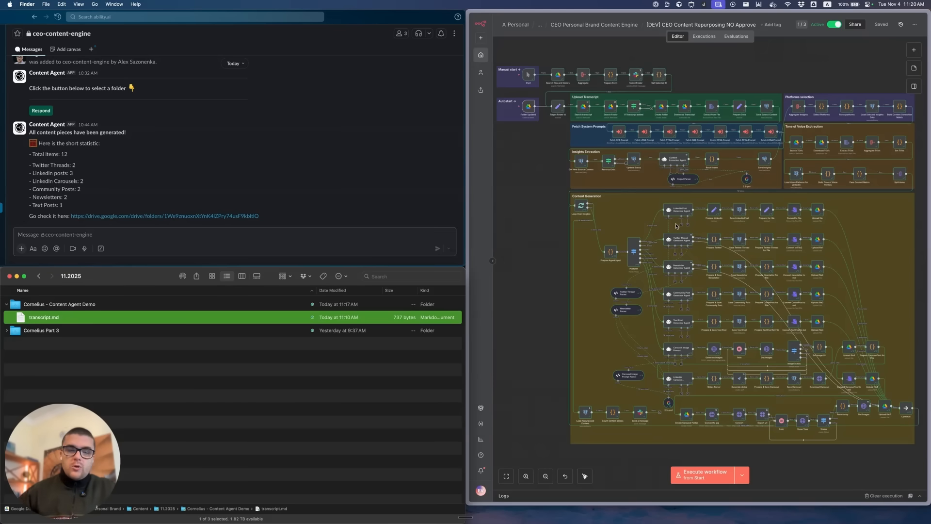
click(59, 304)
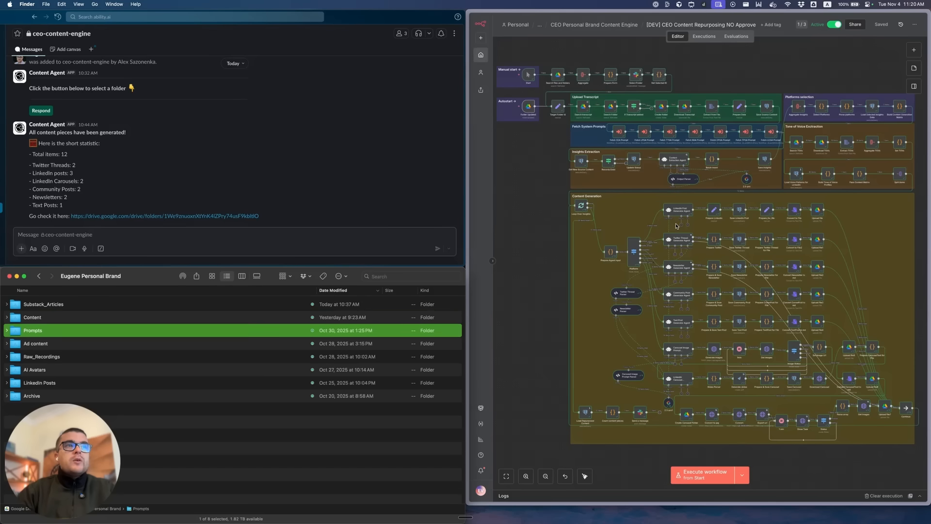
click(32, 317)
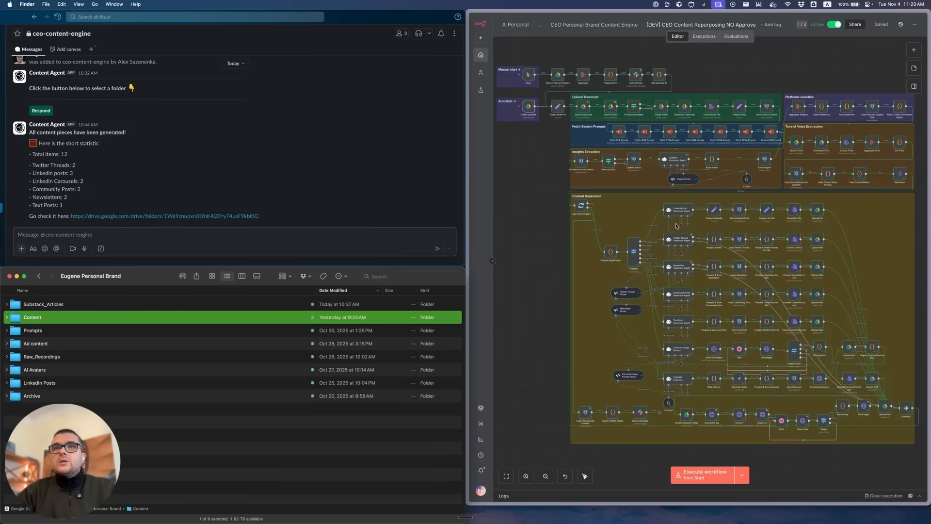
mouse_move(768, 209)
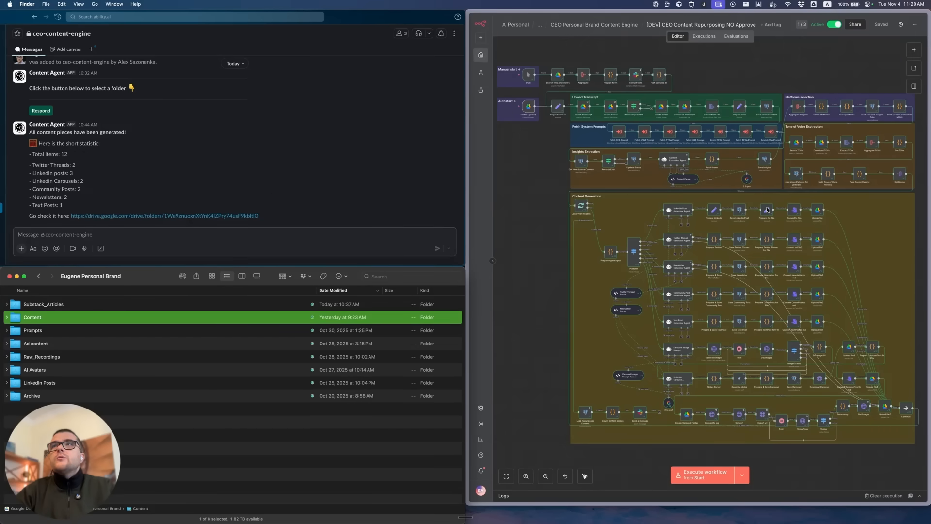
mouse_move(705, 156)
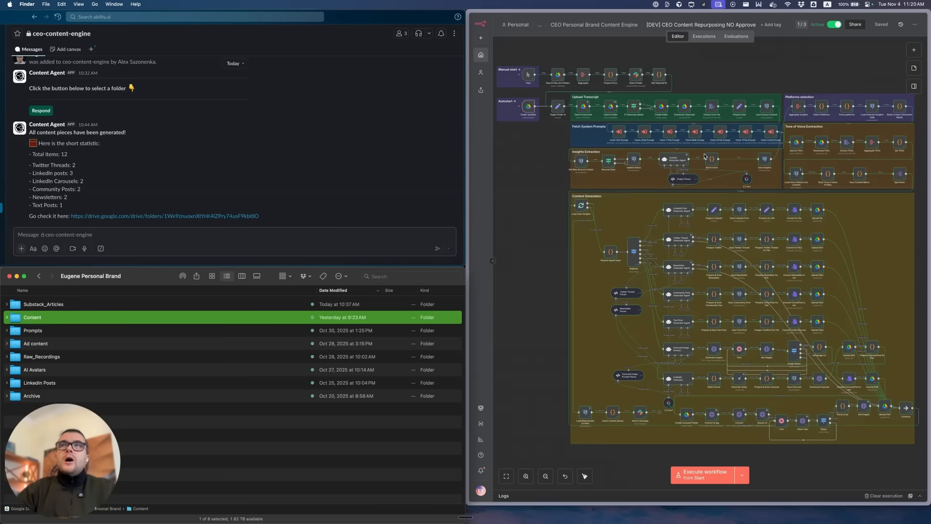
mouse_move(769, 250)
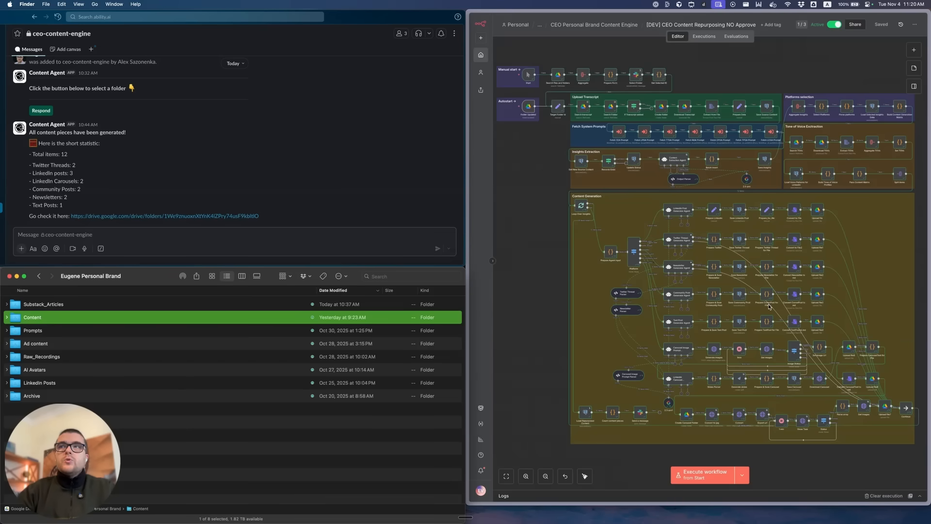
mouse_move(382, 351)
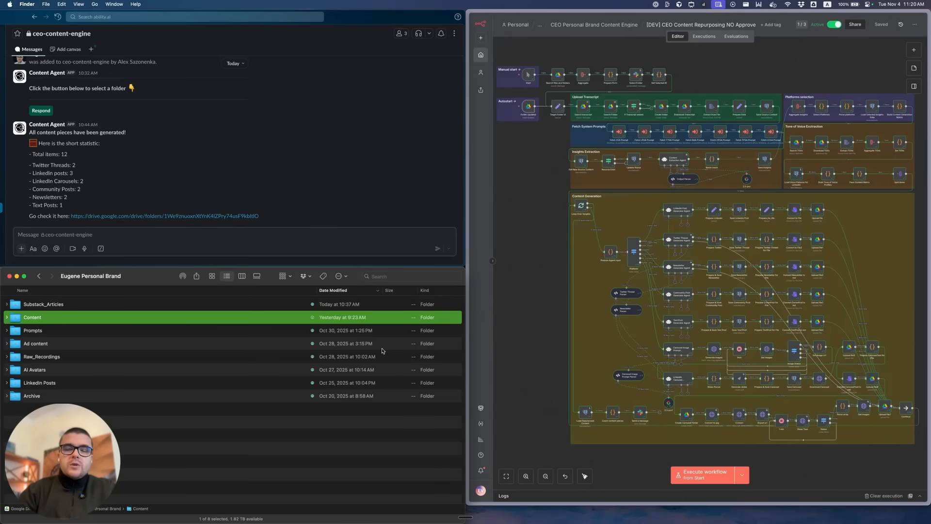
Drill into Content > 11.2025 > Part 3 and expand its Generated Content files.
double_click(32, 317)
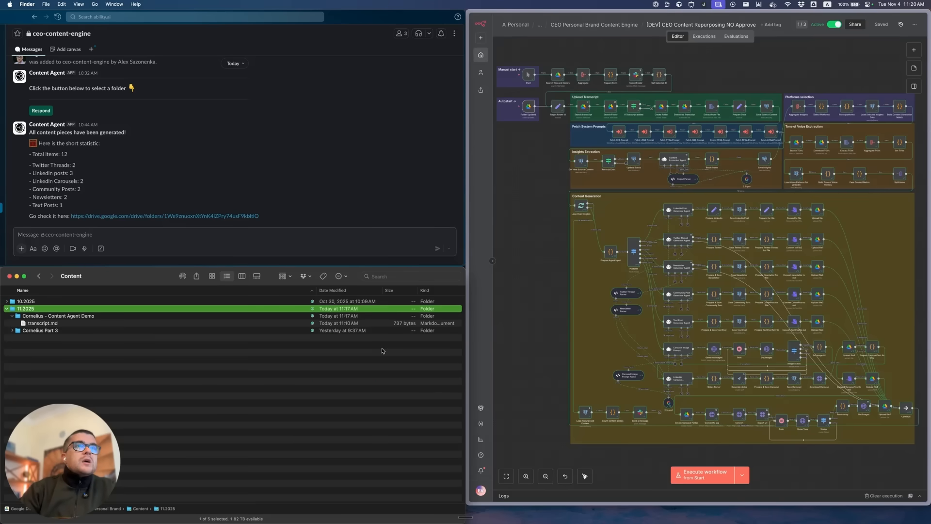
click(44, 322)
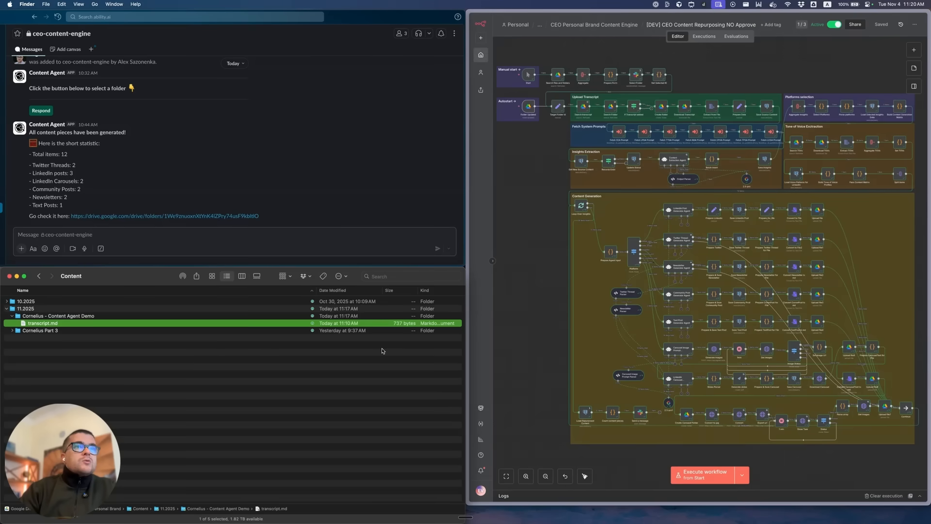
click(13, 330)
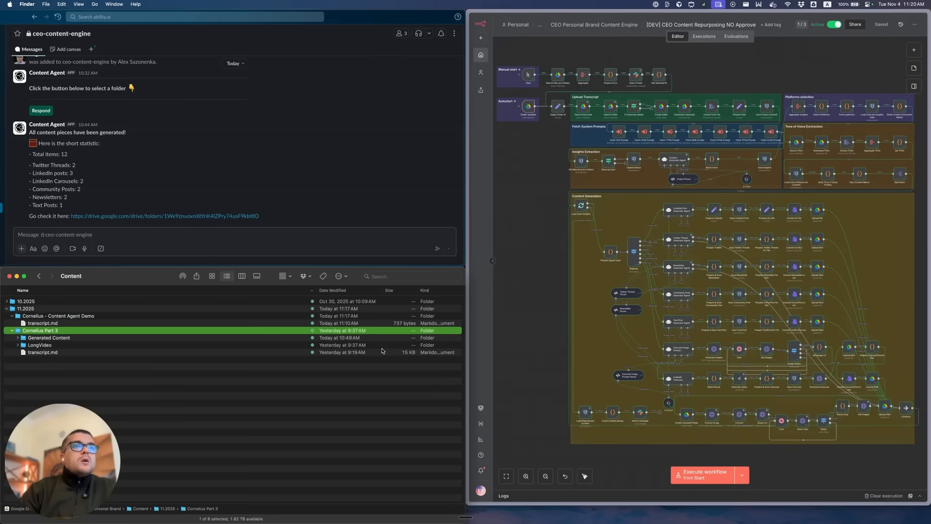
click(48, 338)
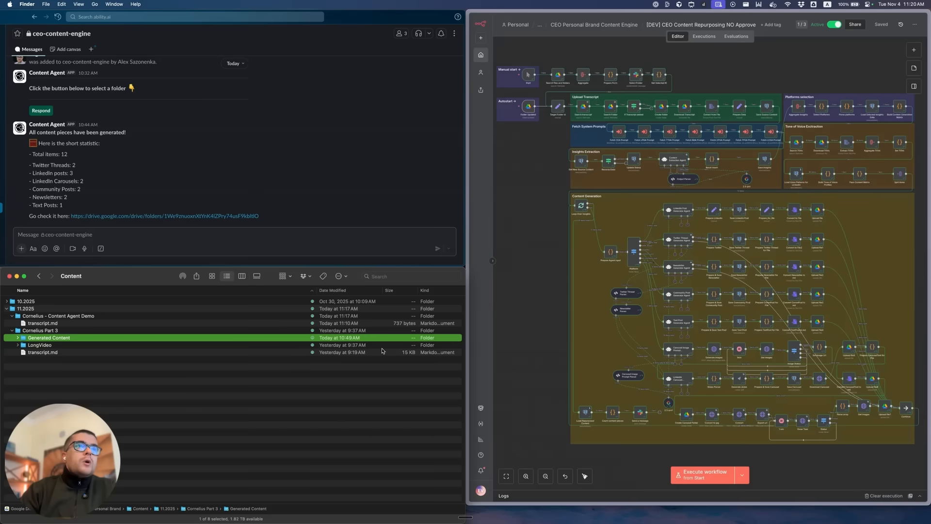
click(18, 338)
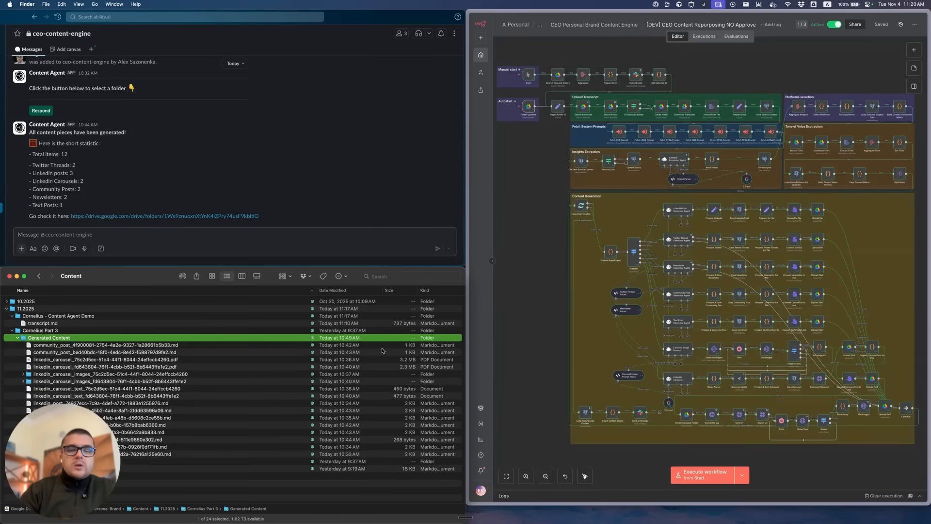
scroll(down, 3)
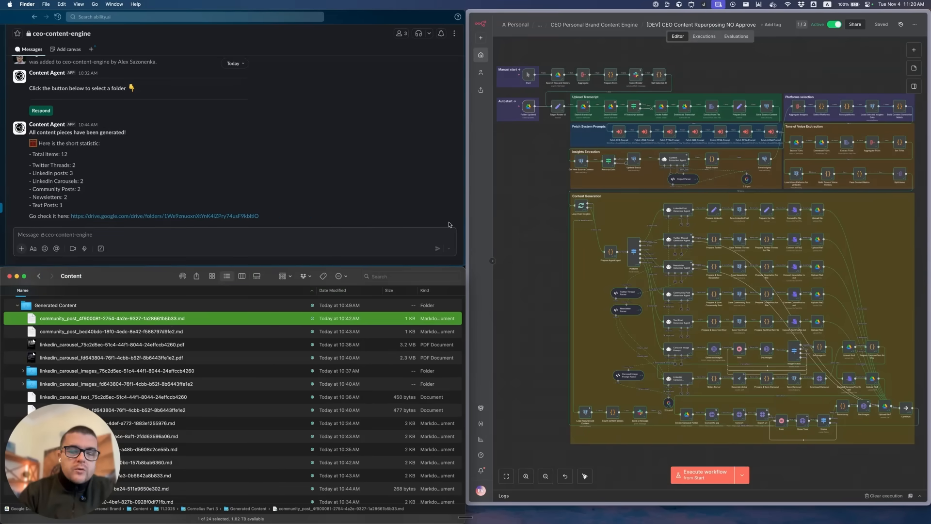
Quick Look the LinkedIn carousel PDF and a newsletter draft, then collapse Generated Content.
click(119, 344)
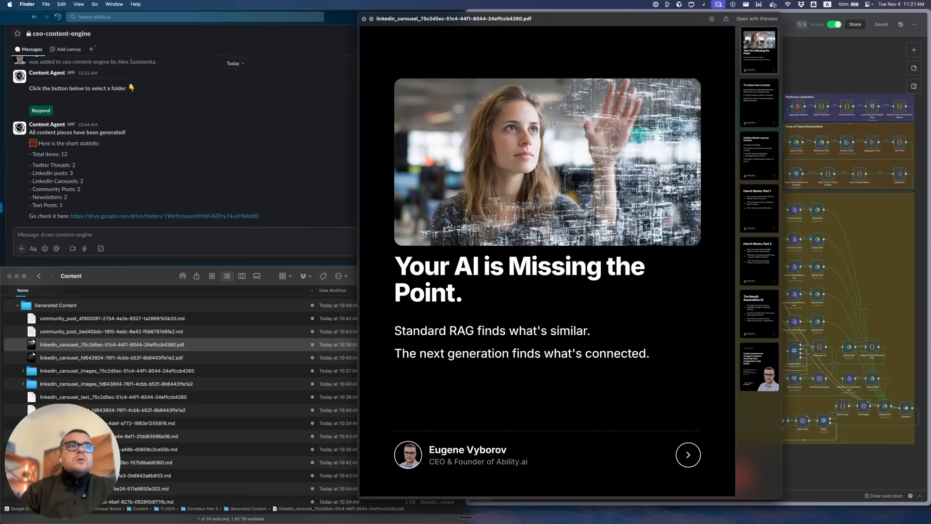
click(22, 371)
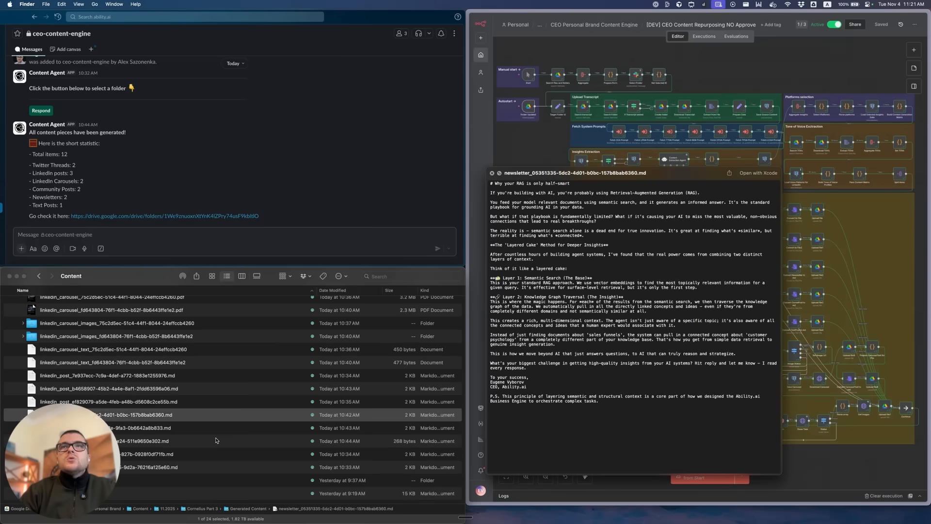
click(117, 336)
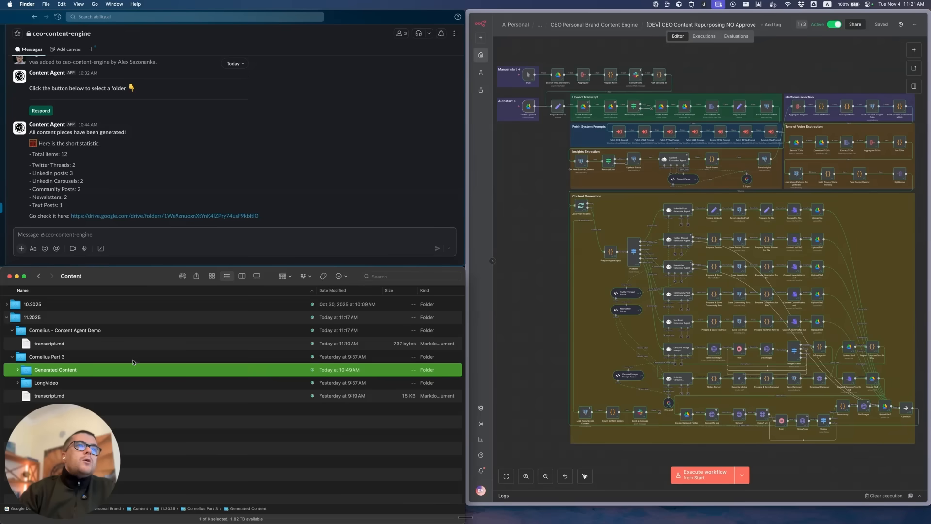
Collapse Cornelius Part 3 and select transcript.md in the Cornelius – Content Agent Demo folder.
click(47, 356)
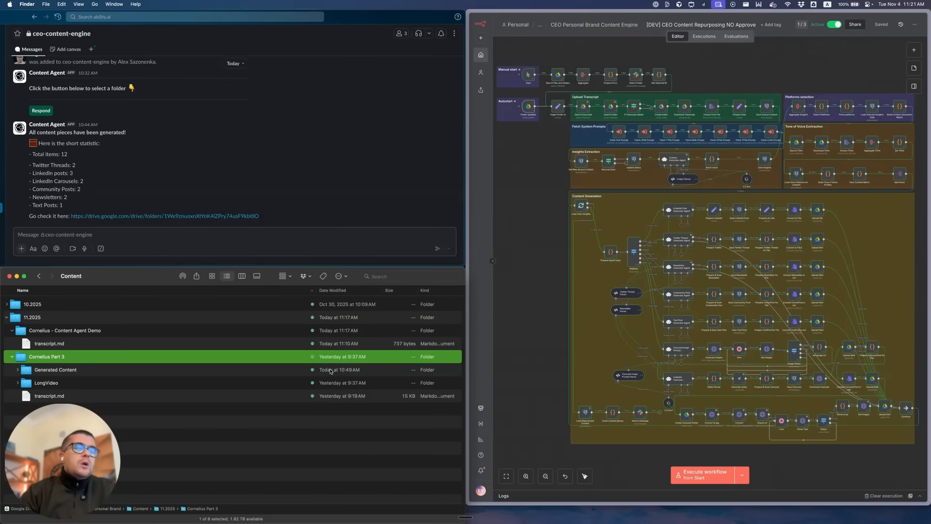
click(12, 356)
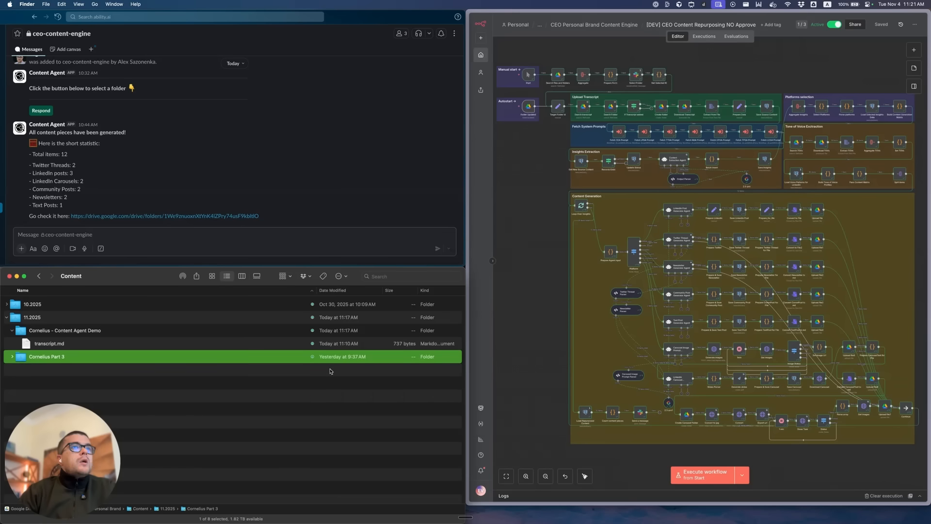
click(65, 330)
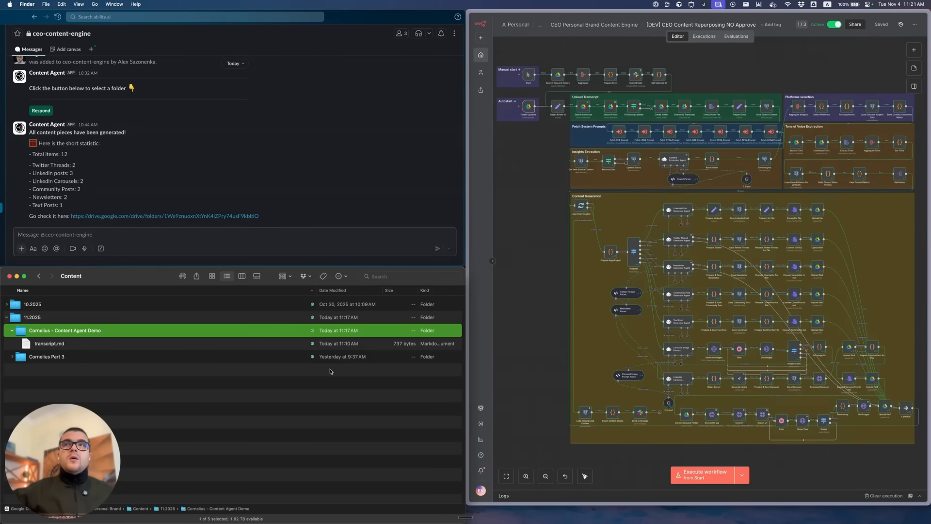
mouse_move(369, 417)
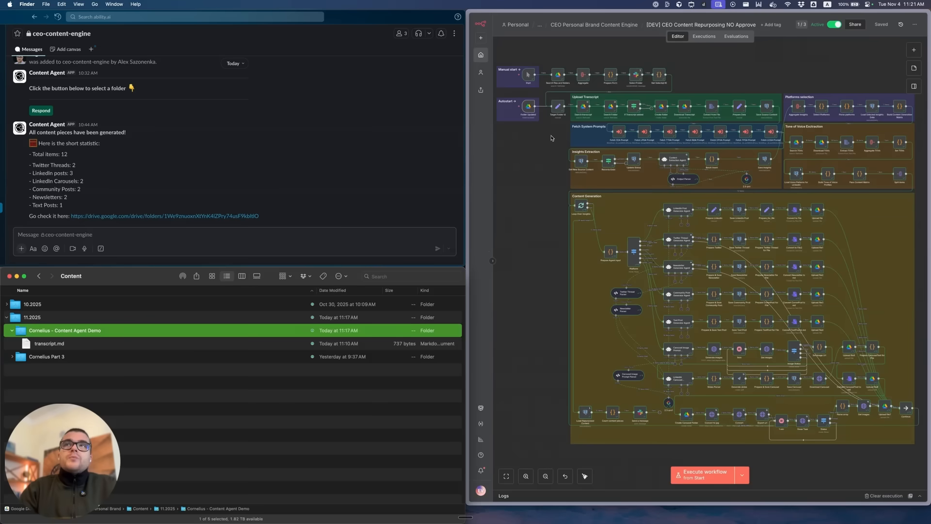
mouse_move(423, 224)
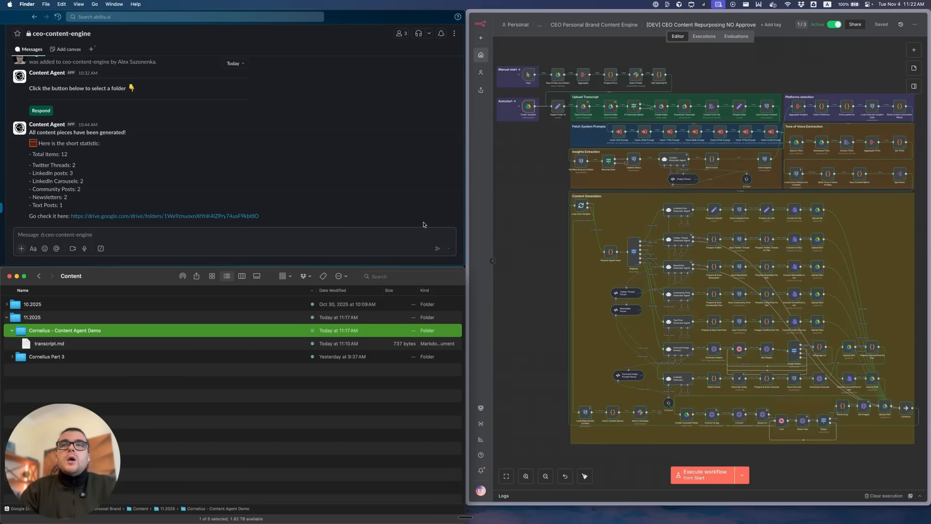
mouse_move(498, 201)
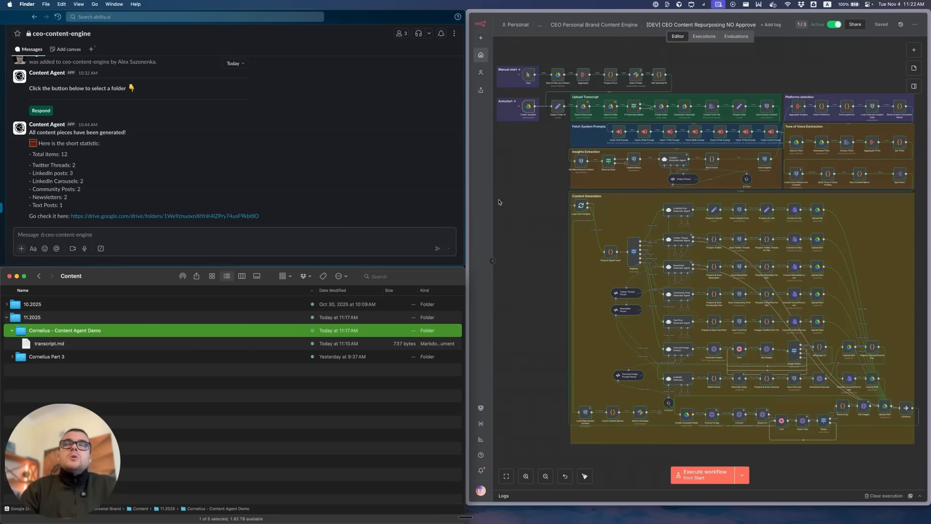
mouse_move(599, 223)
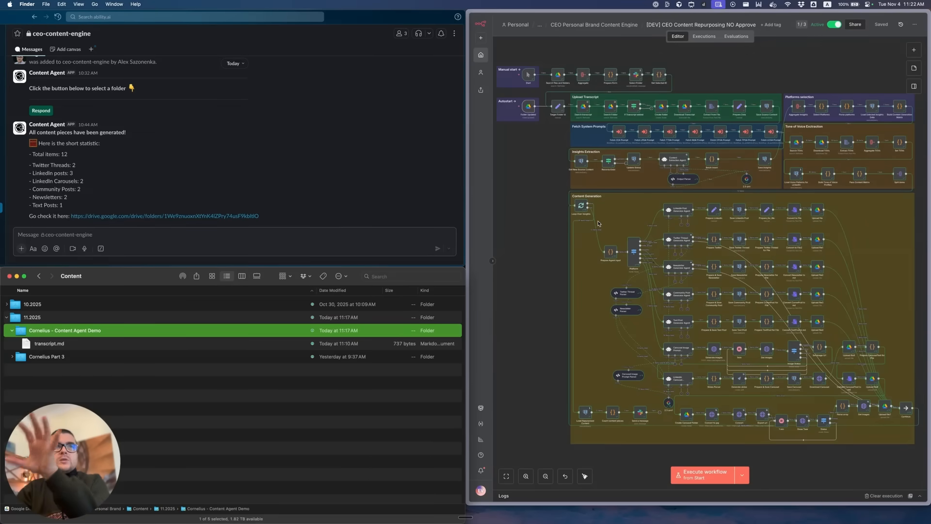
mouse_move(627, 258)
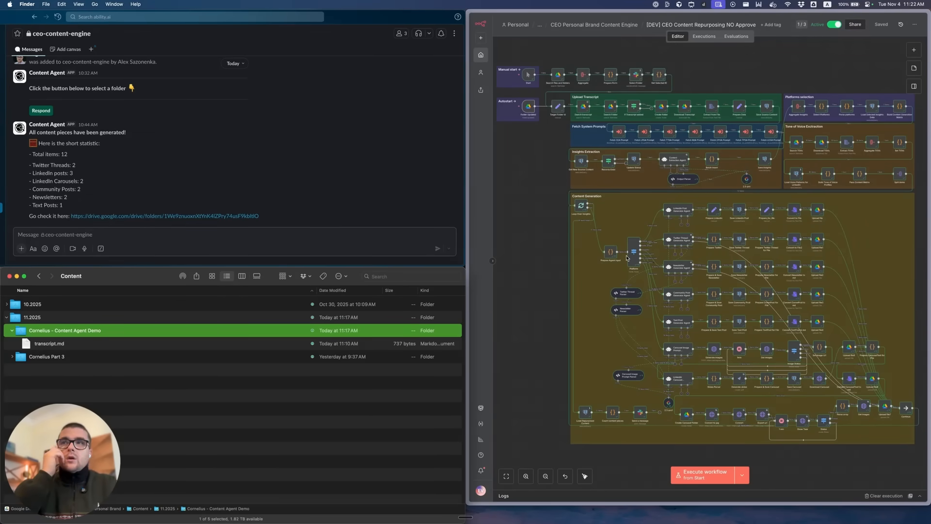
mouse_move(304, 113)
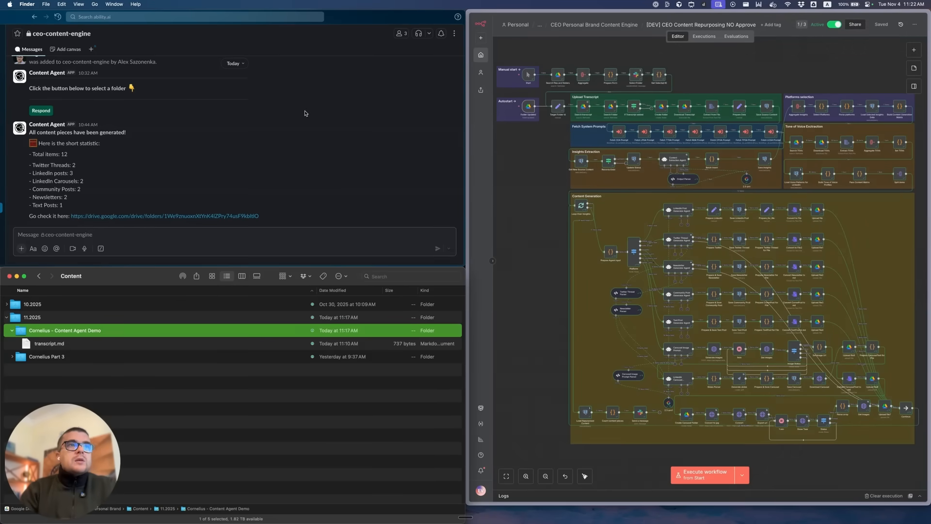
mouse_move(351, 308)
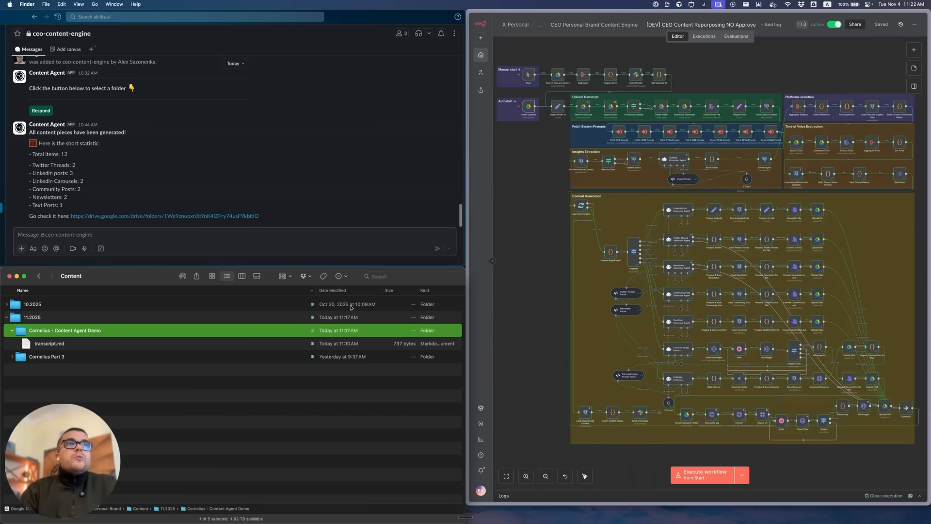
click(49, 343)
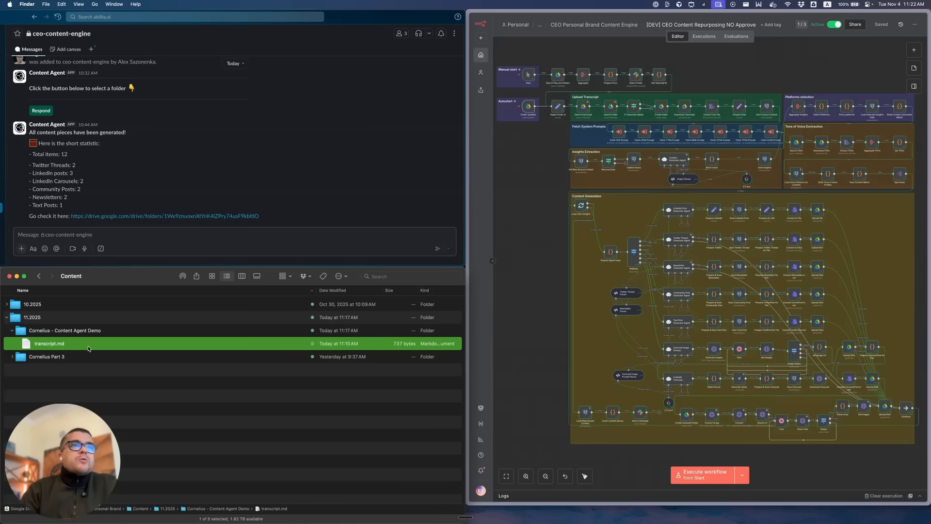
mouse_move(97, 334)
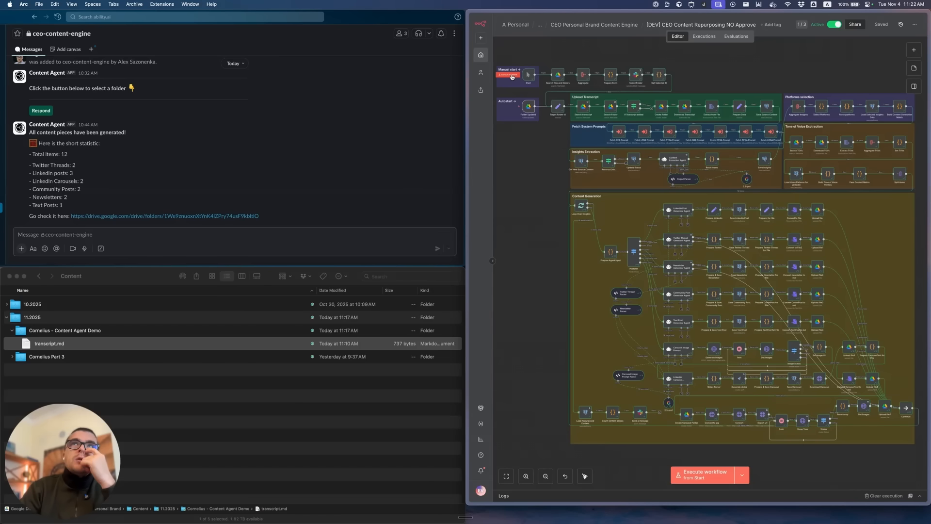
Run the workflow from its manual start and submit the Cornelius – Content Agent Demo folder in the form.
click(704, 474)
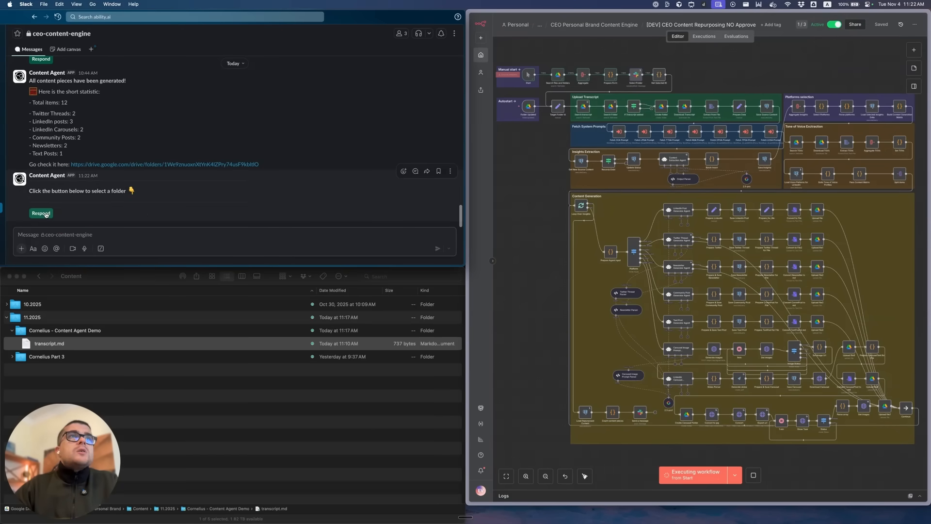
click(40, 214)
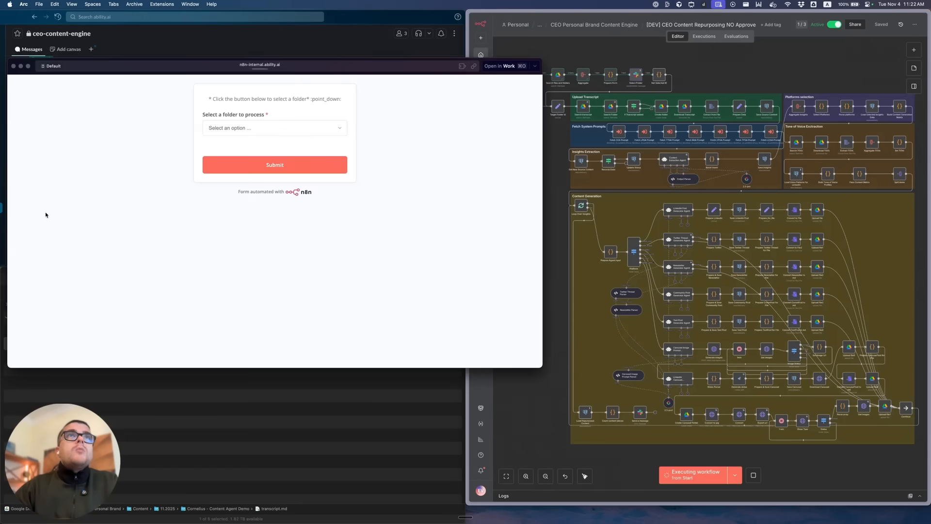
click(275, 128)
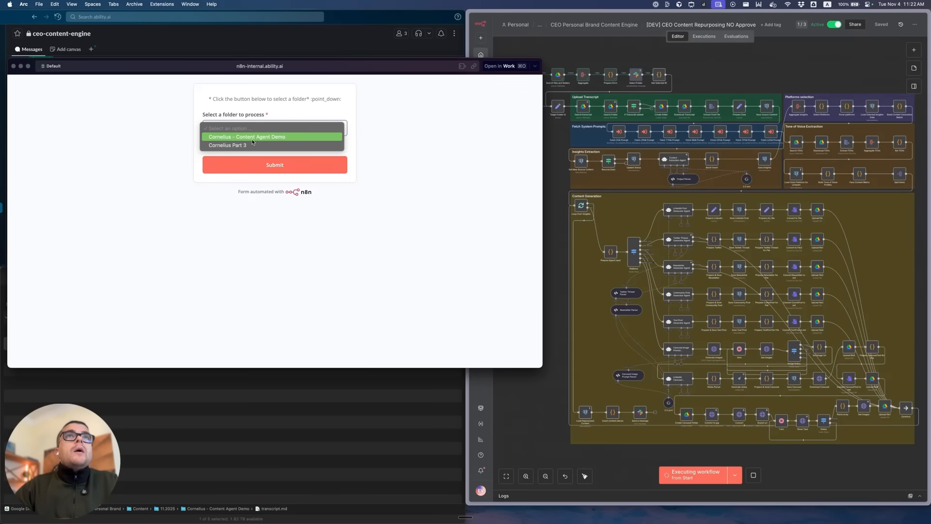
click(275, 128)
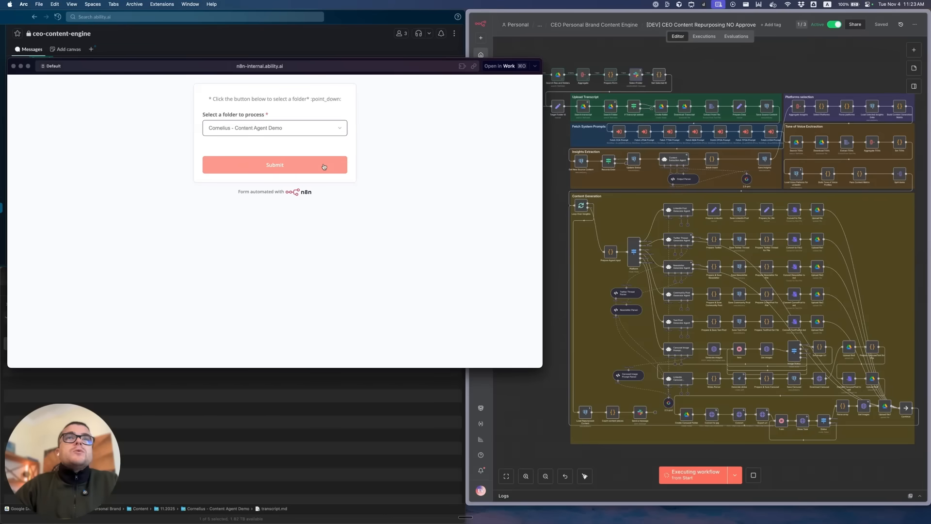
click(274, 165)
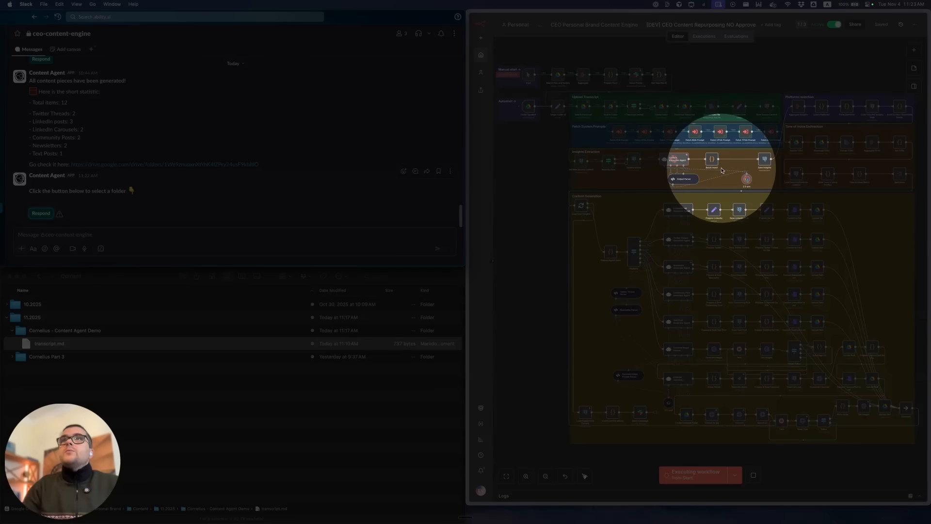
mouse_move(724, 136)
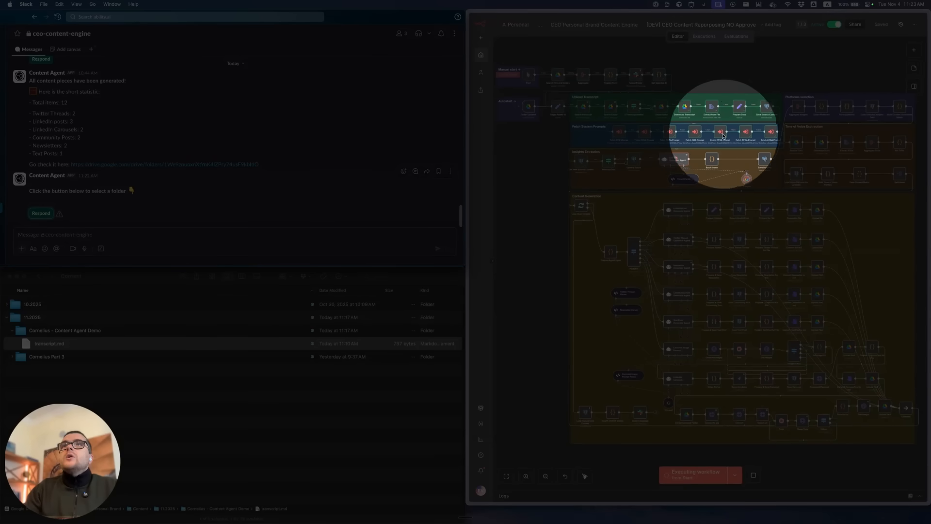
mouse_move(745, 184)
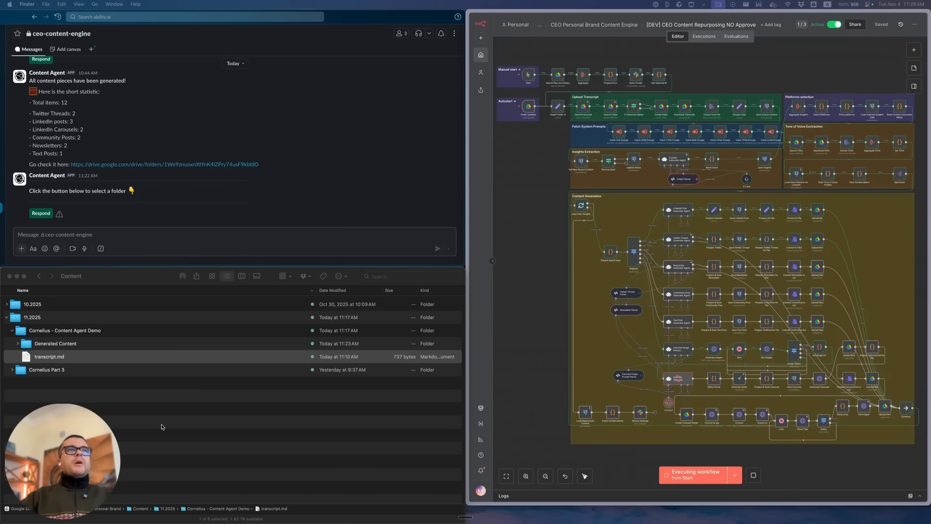
click(50, 356)
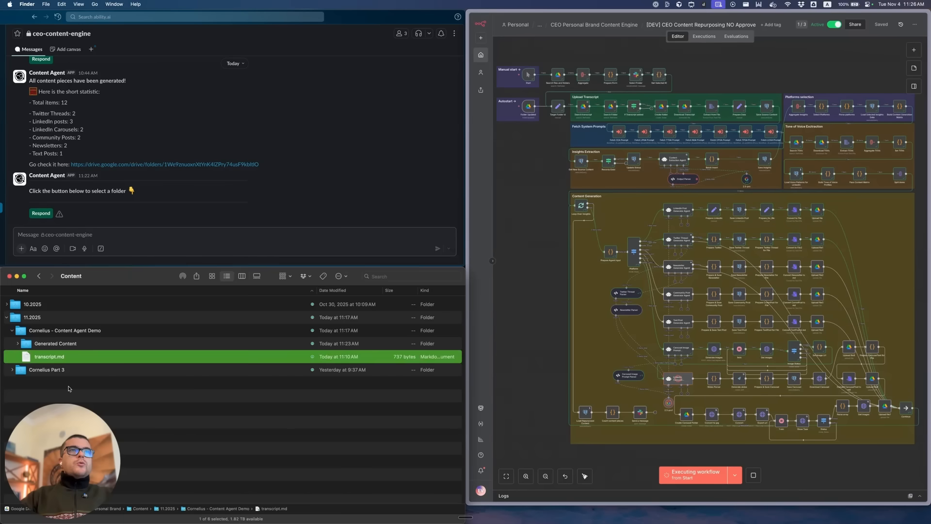
click(17, 343)
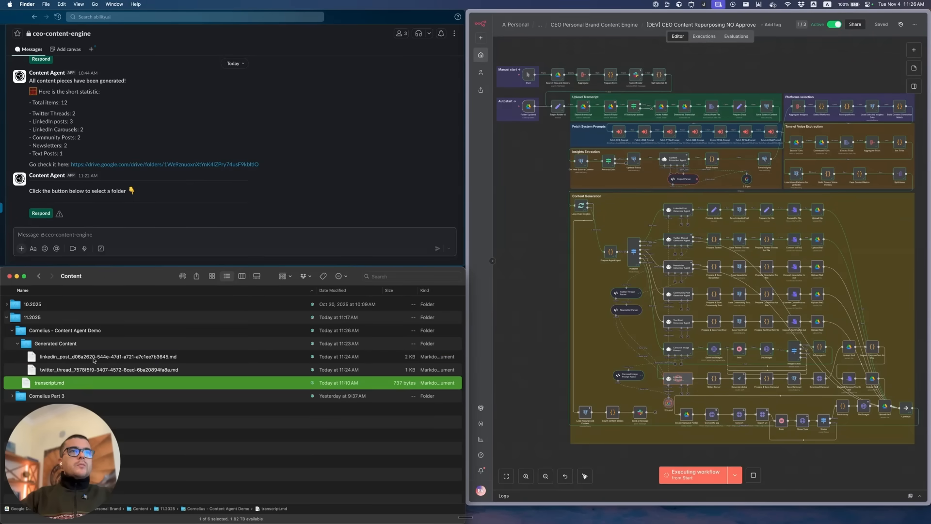
click(110, 356)
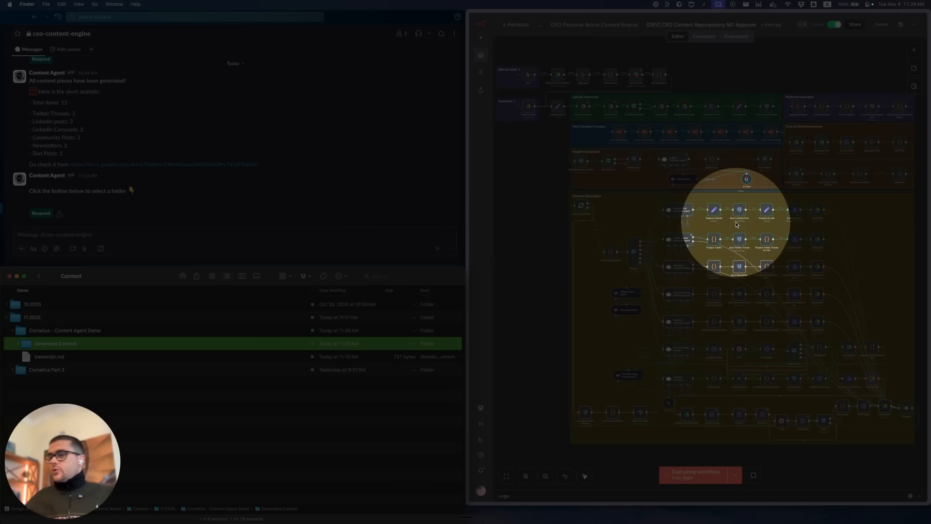
mouse_move(525, 106)
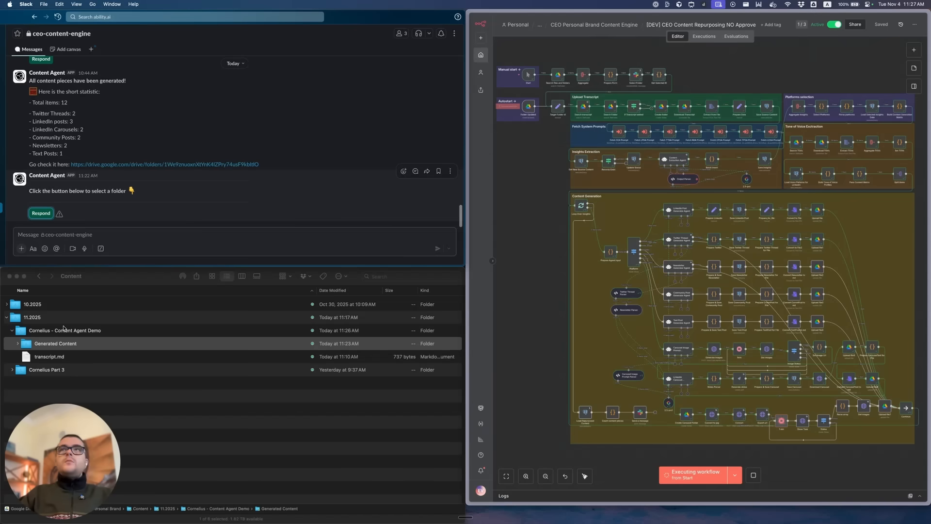
mouse_move(129, 347)
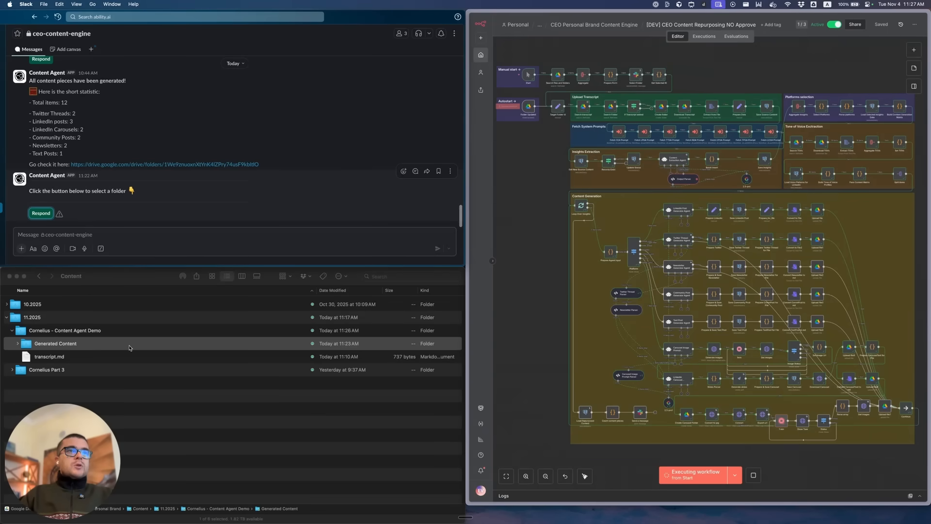
click(54, 343)
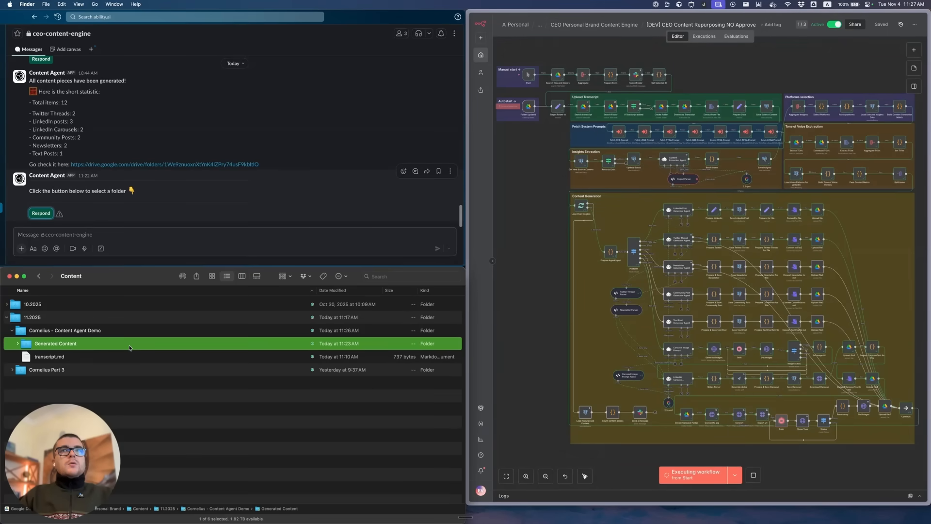
mouse_move(499, 186)
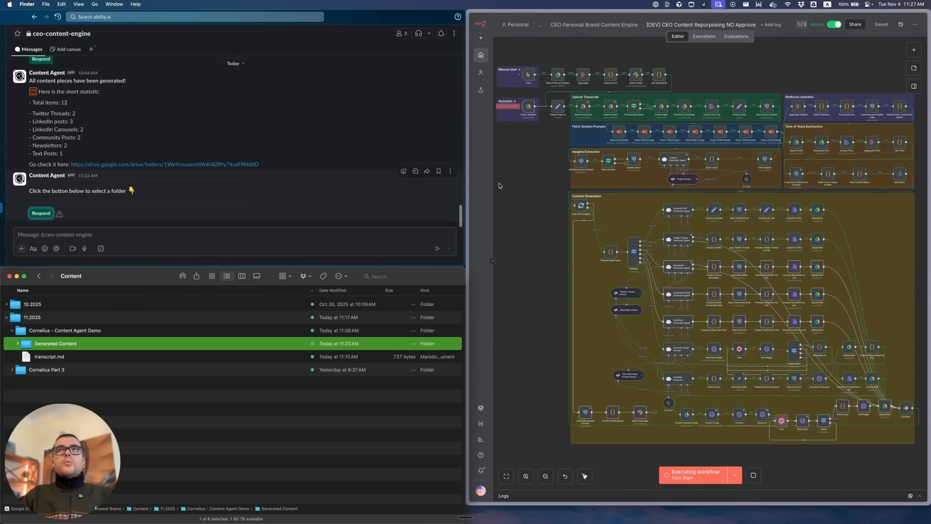
mouse_move(530, 350)
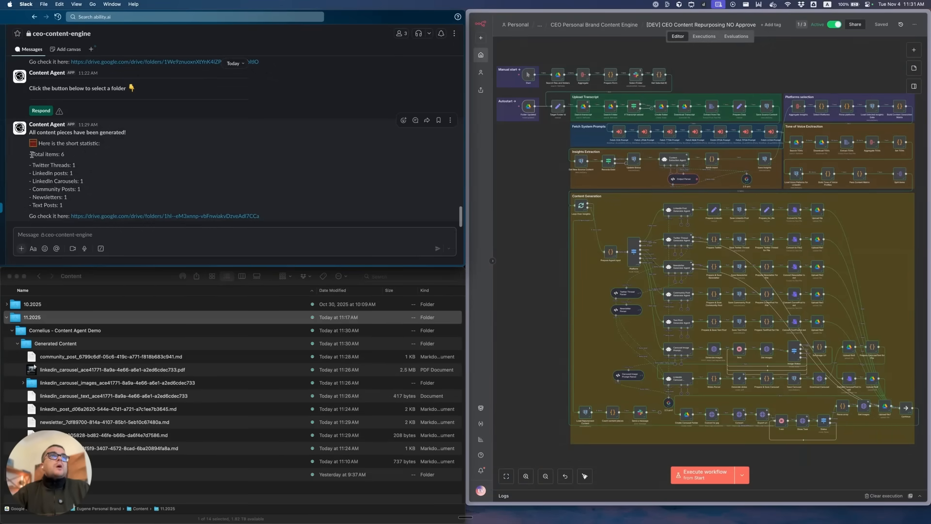
mouse_move(125, 201)
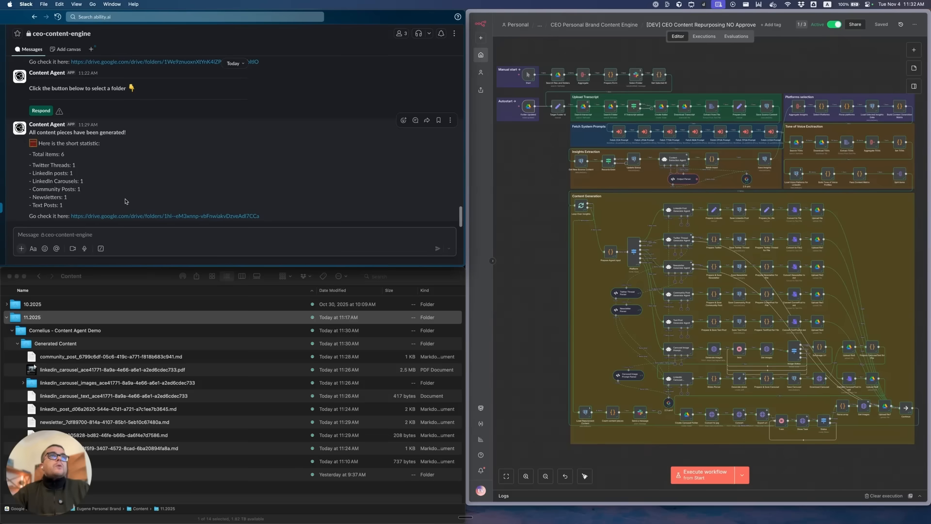
mouse_move(116, 224)
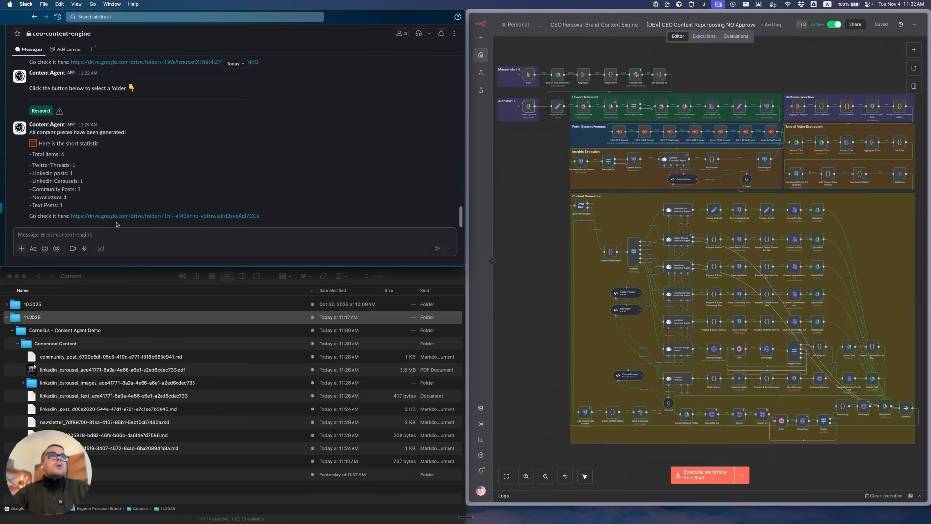
mouse_move(85, 333)
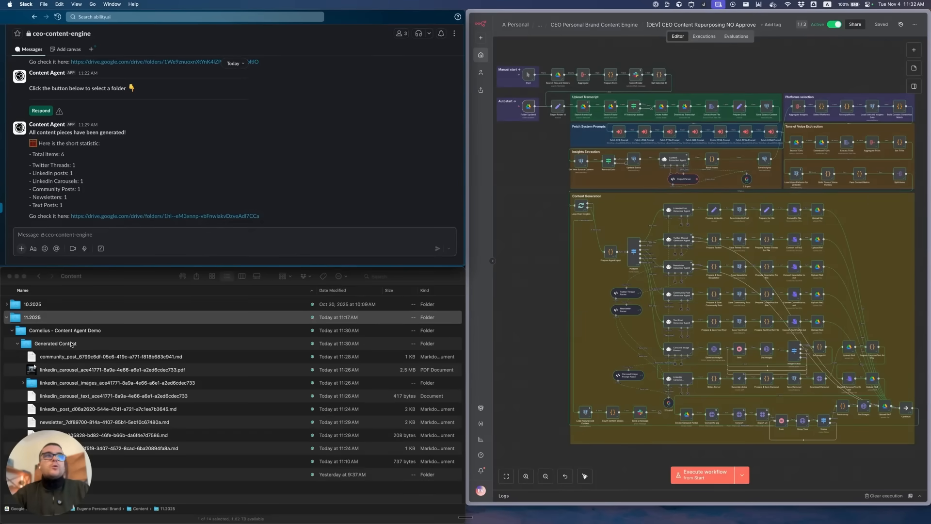
Open Generated Content and look through the carousel images folder, LinkedIn post and text post files.
click(55, 344)
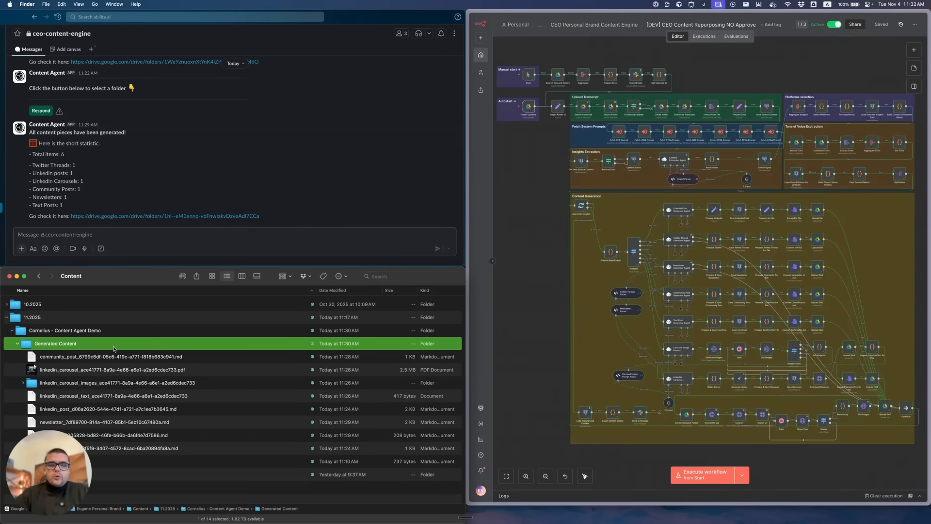
double_click(55, 344)
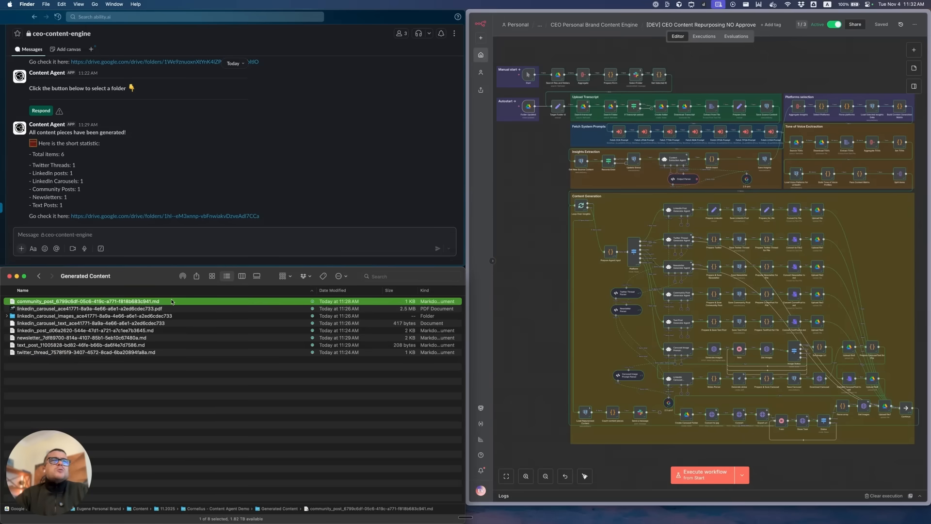
click(89, 323)
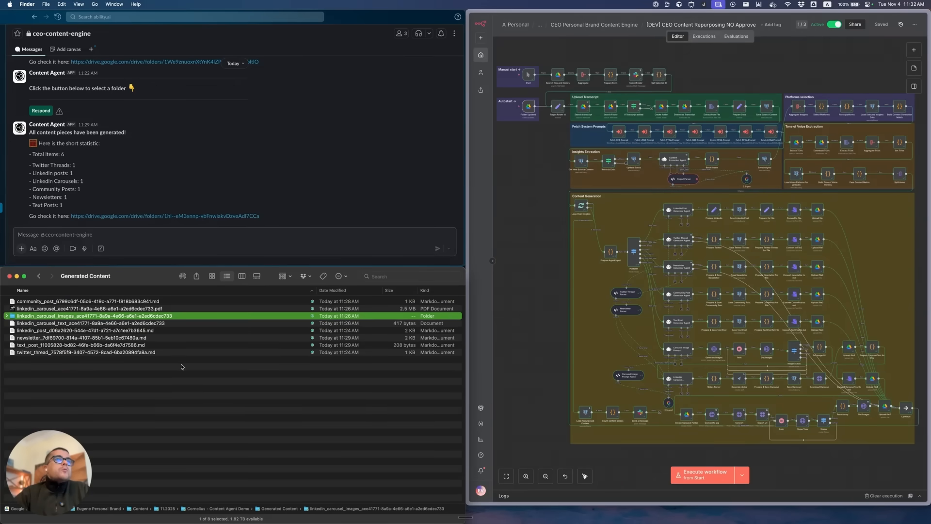
click(77, 338)
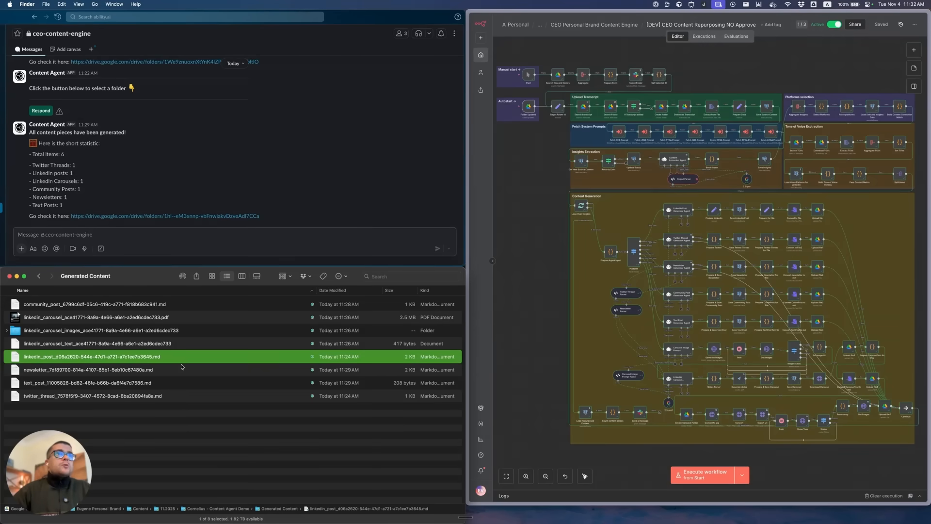
click(88, 383)
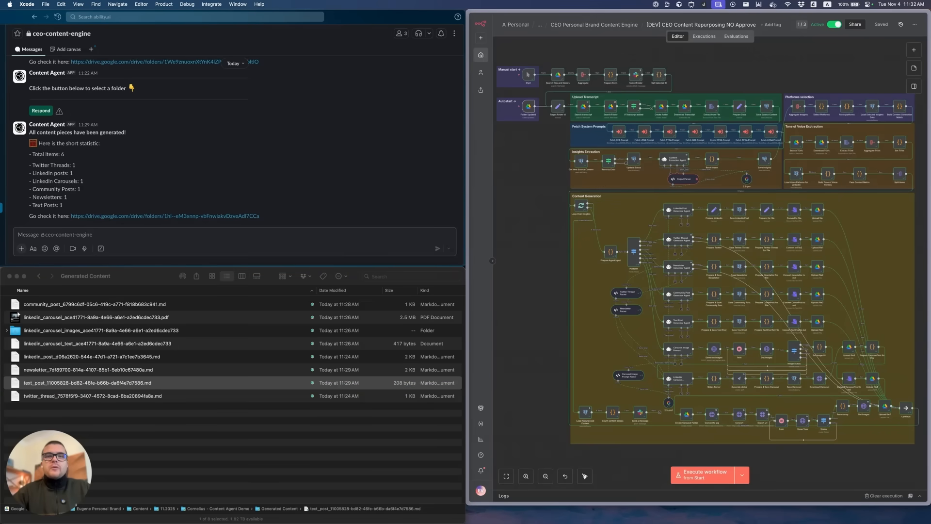
Read text_post.md in Xcode, then select the newsletter draft for preview.
double_click(75, 382)
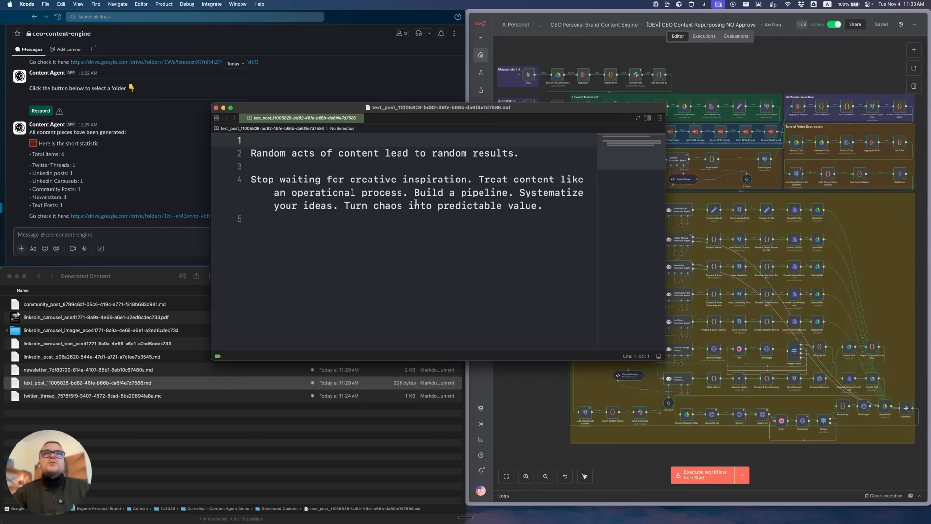
mouse_move(351, 213)
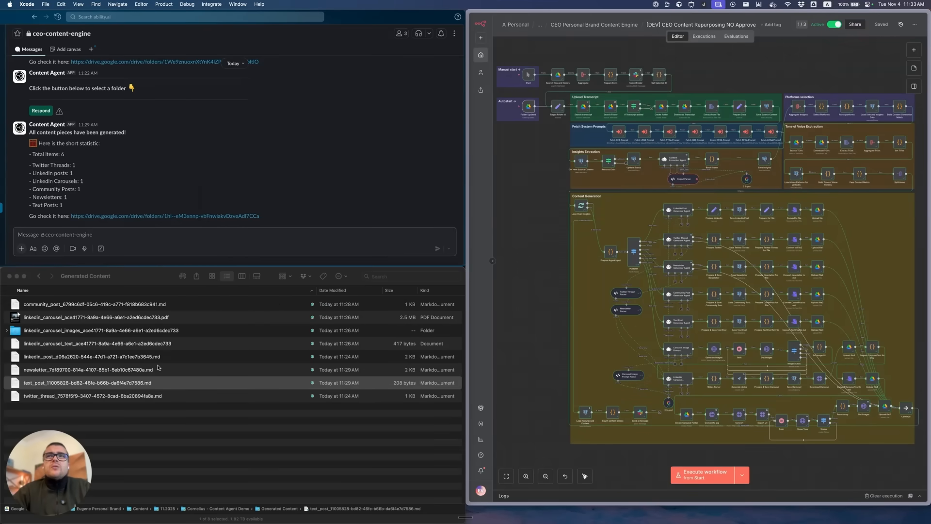
click(86, 370)
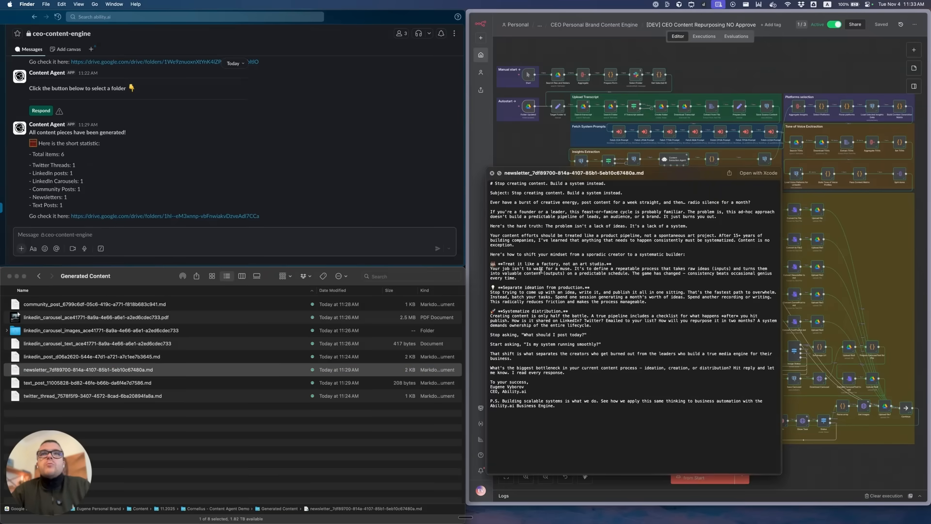
Quick Look the Twitter thread draft and then the LinkedIn post draft.
click(92, 396)
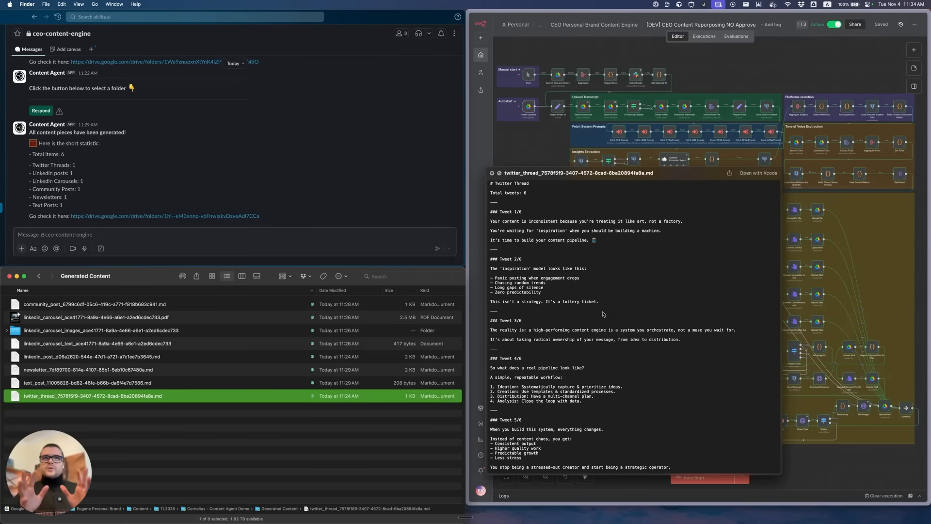
scroll(down, 3)
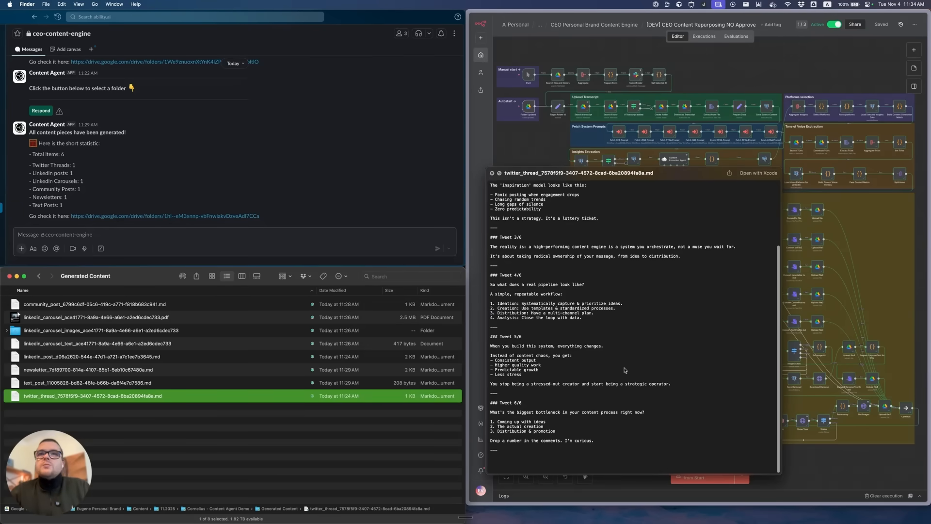
mouse_move(592, 399)
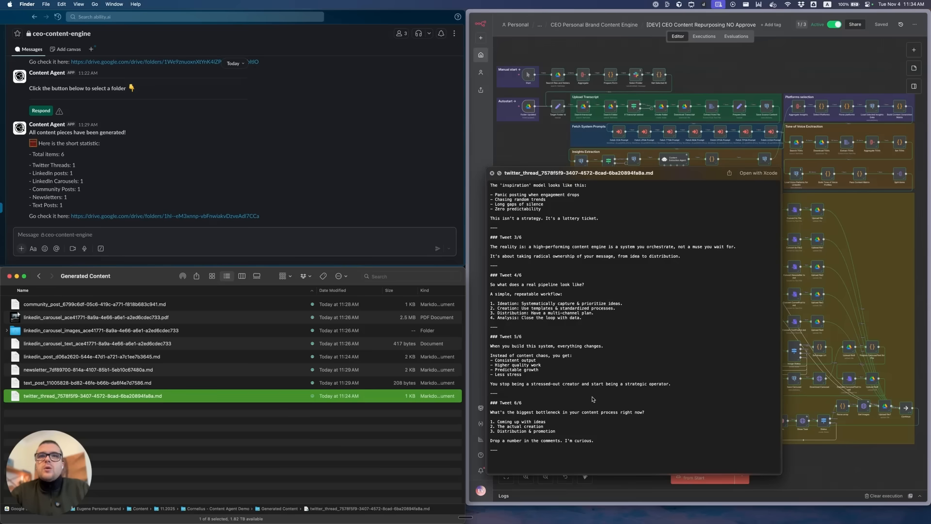
mouse_move(485, 287)
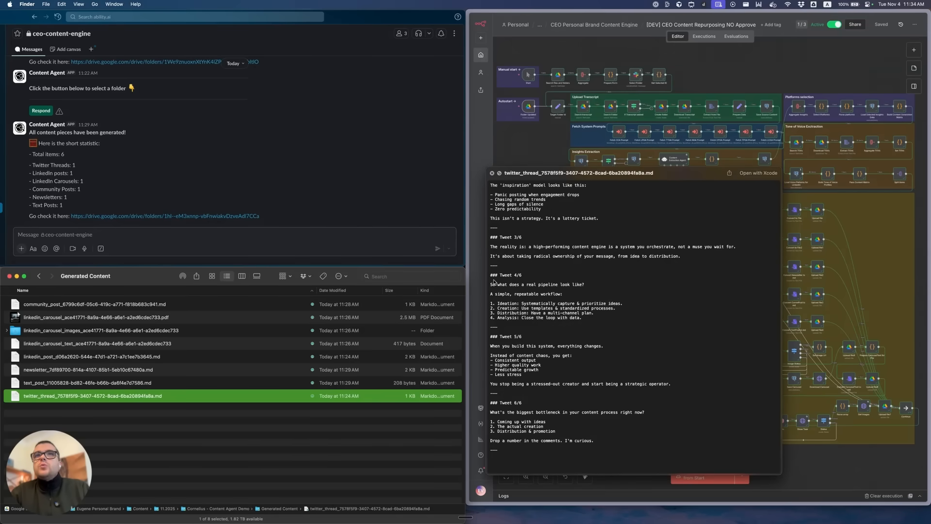
click(95, 382)
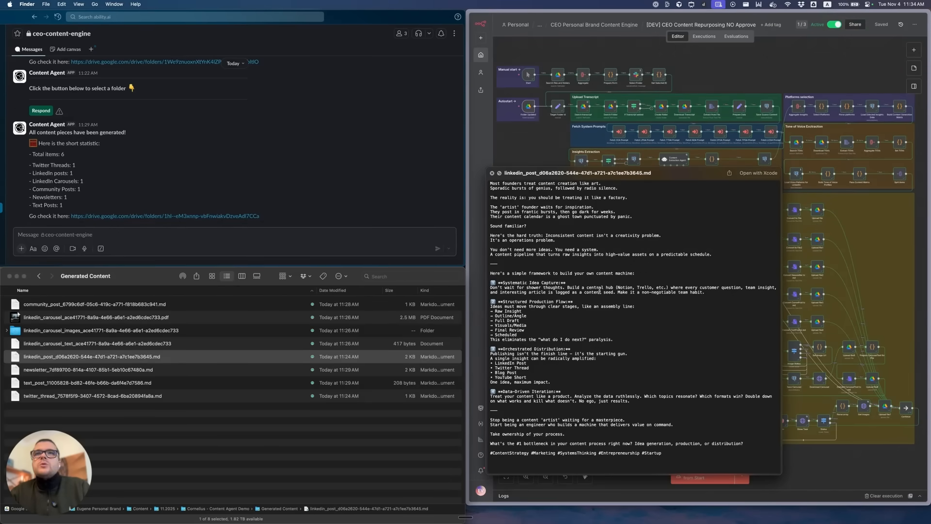
mouse_move(720, 255)
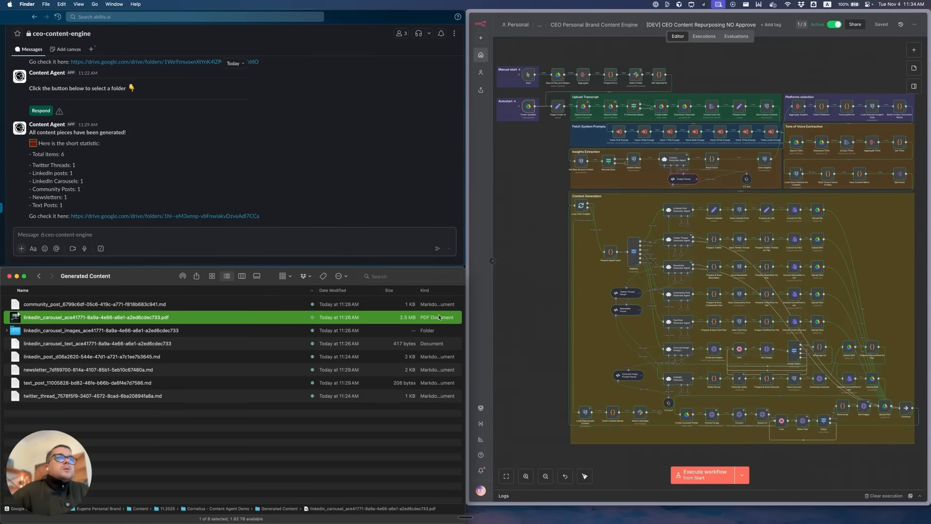
click(5, 330)
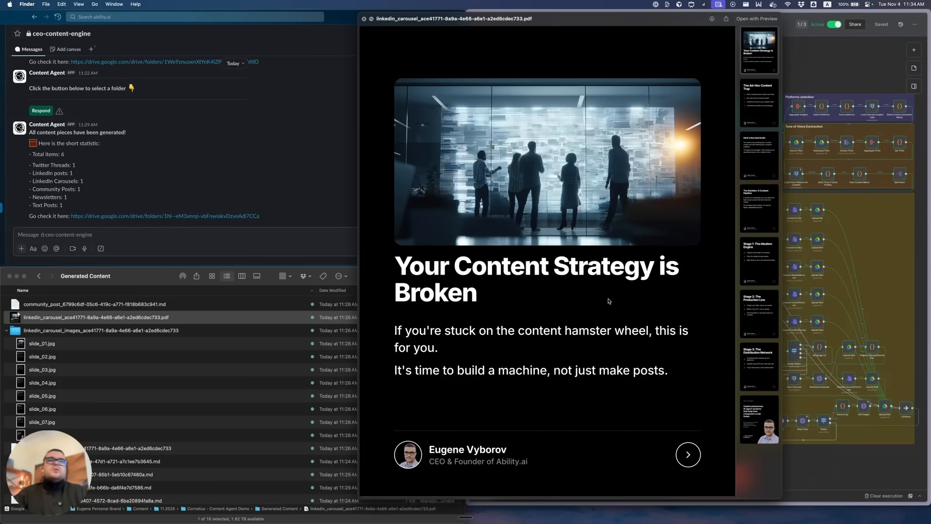
mouse_move(247, 315)
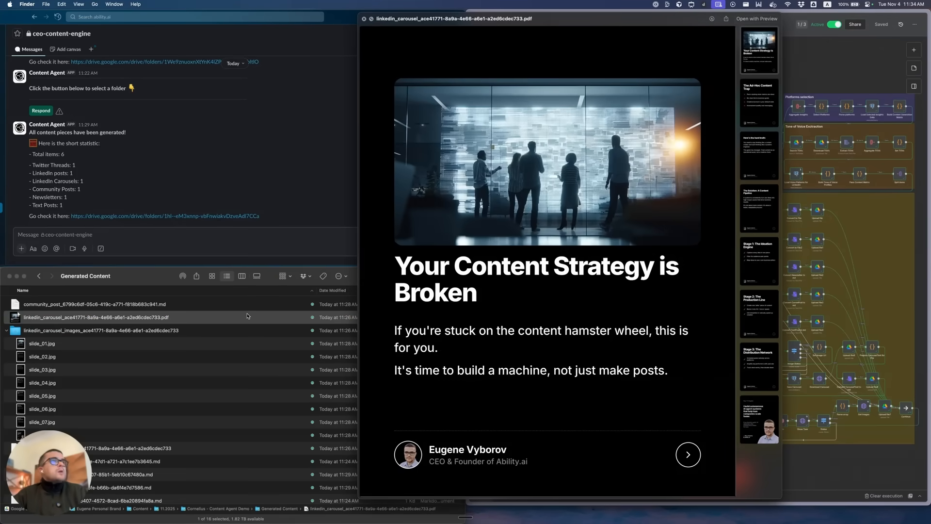
mouse_move(349, 334)
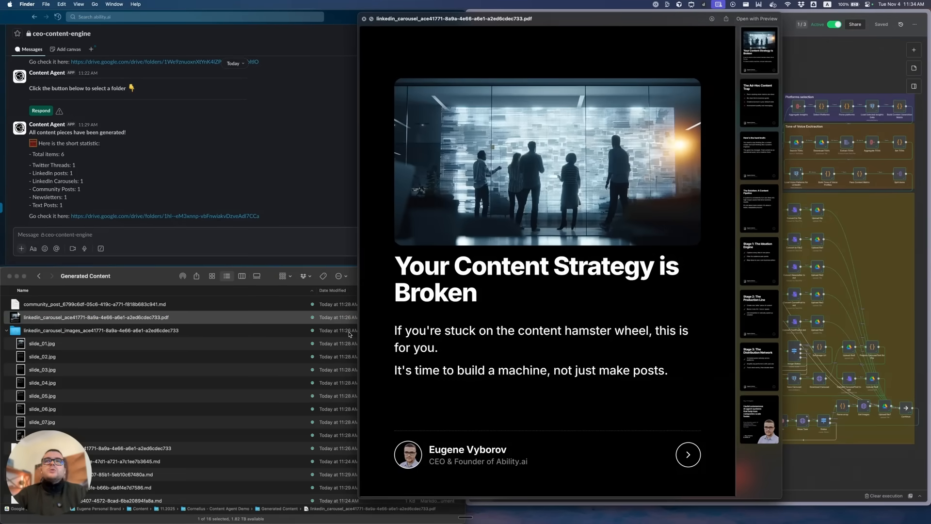
mouse_move(579, 184)
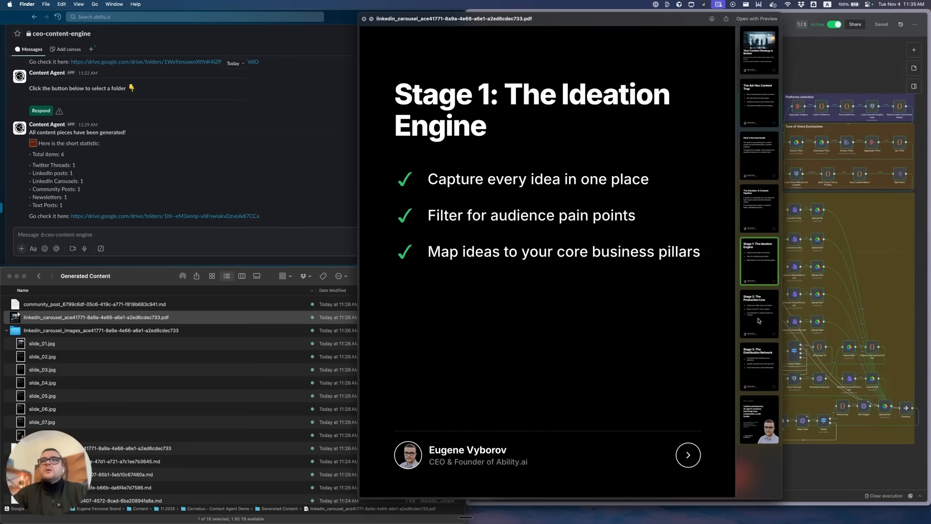
click(759, 419)
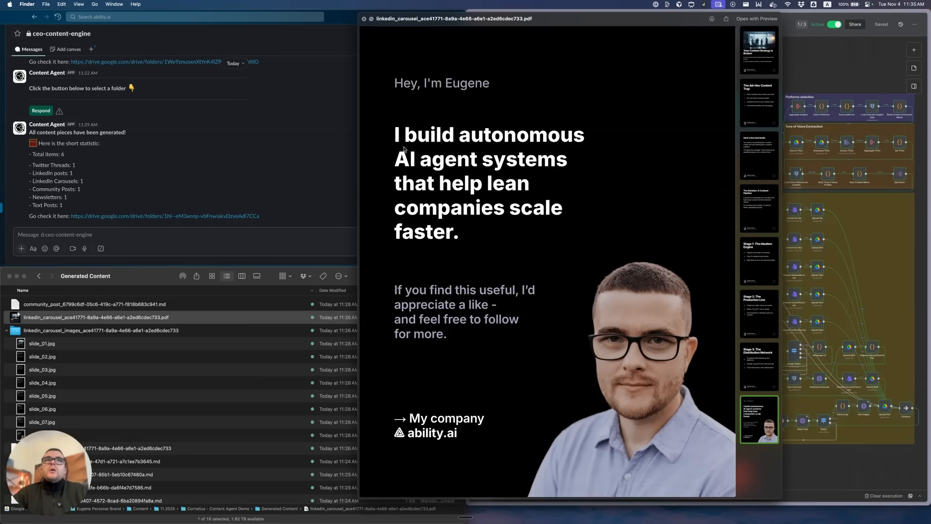
mouse_move(626, 311)
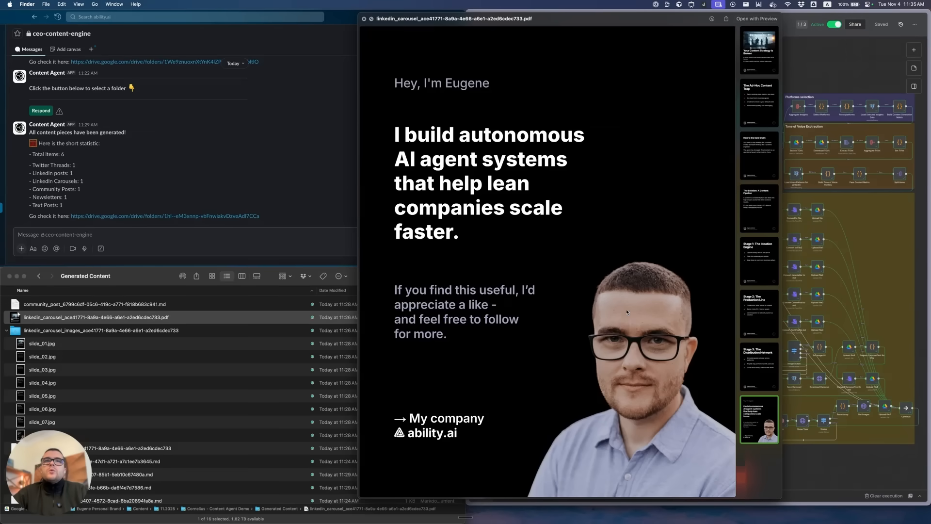
mouse_move(779, 142)
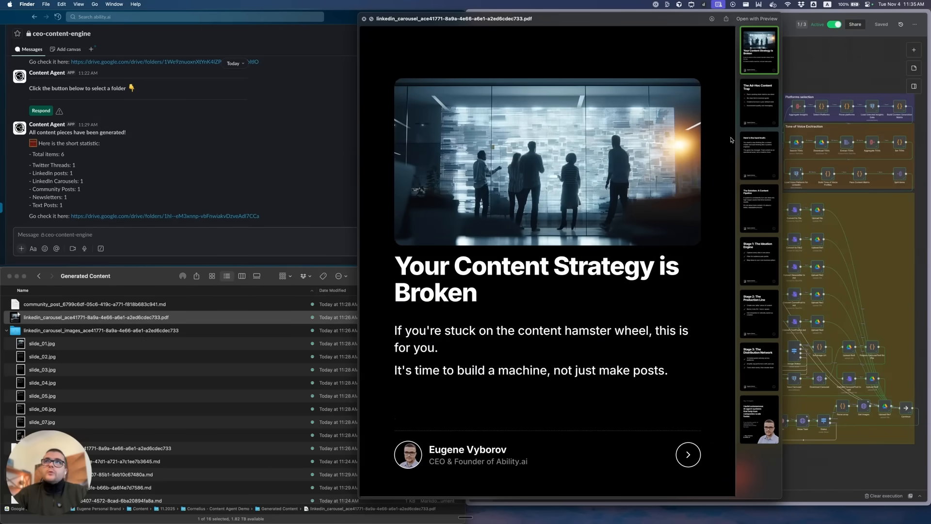
mouse_move(431, 331)
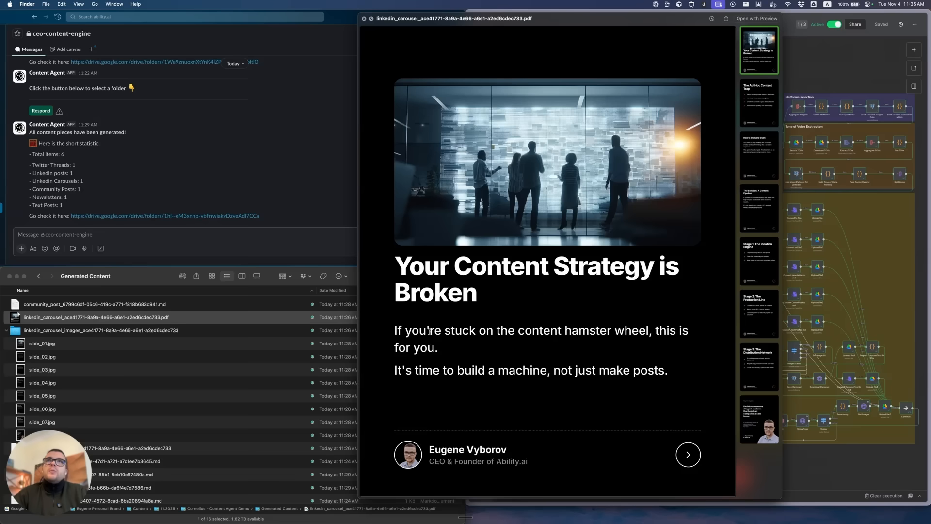
mouse_move(609, 301)
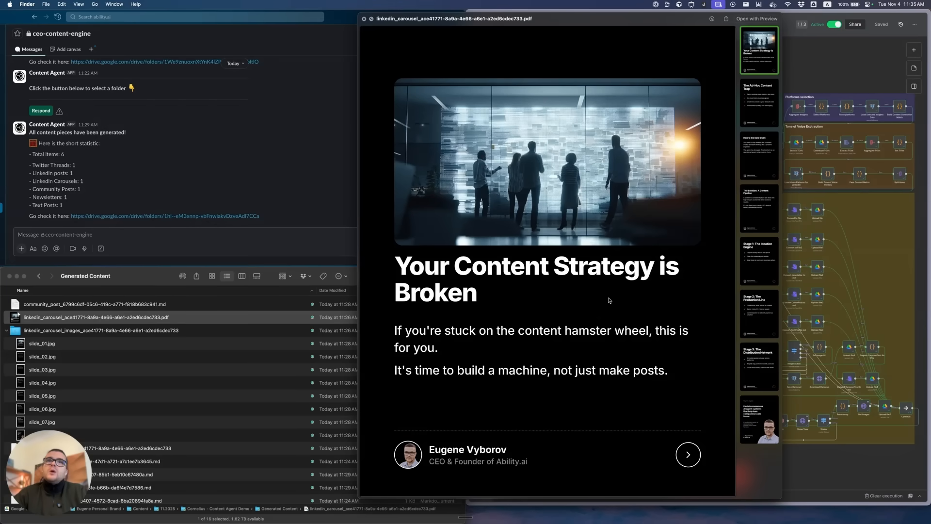
mouse_move(750, 166)
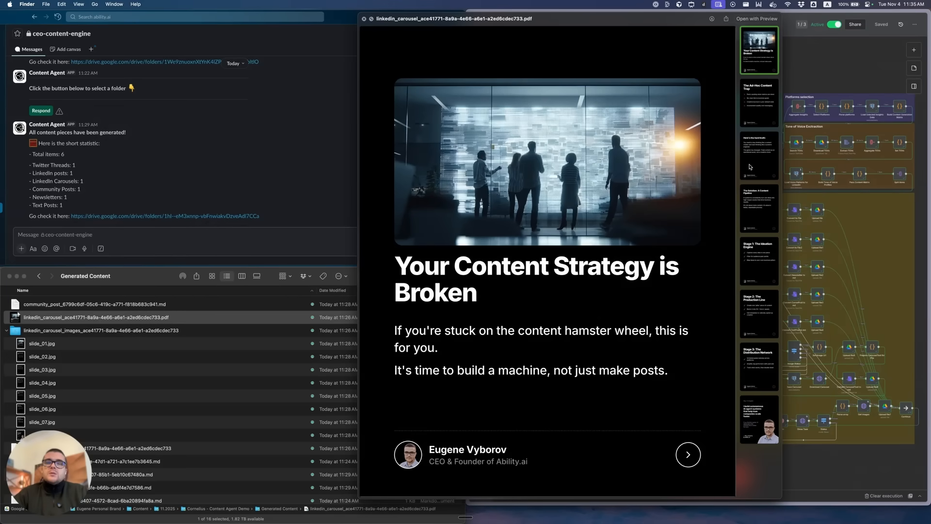
mouse_move(477, 179)
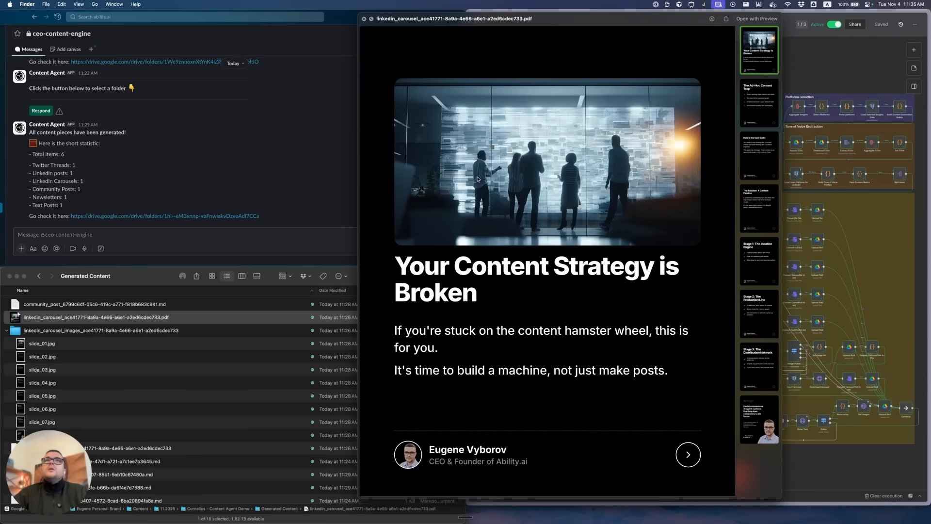
mouse_move(728, 185)
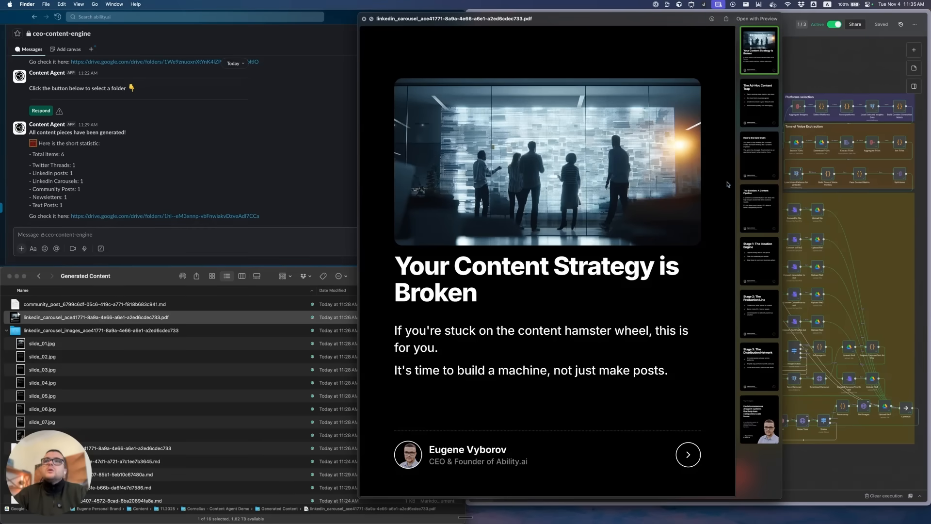
click(759, 419)
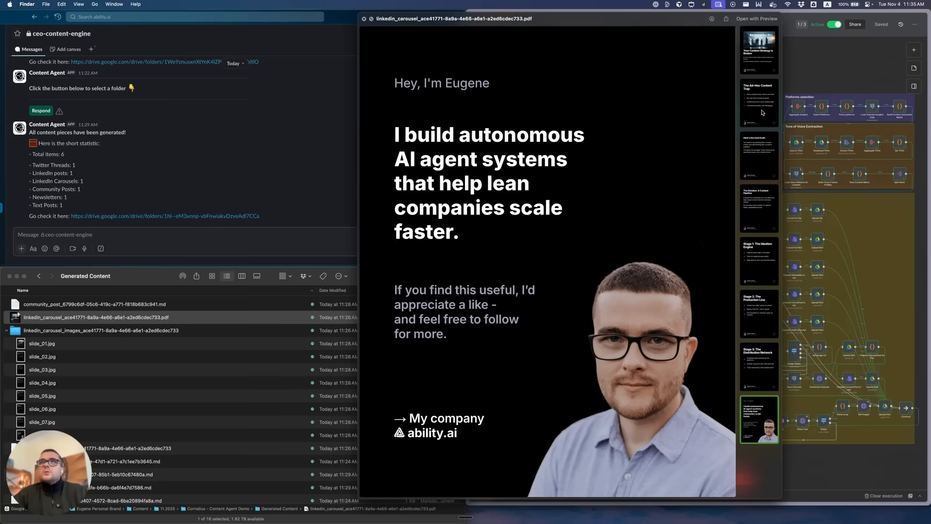
click(759, 50)
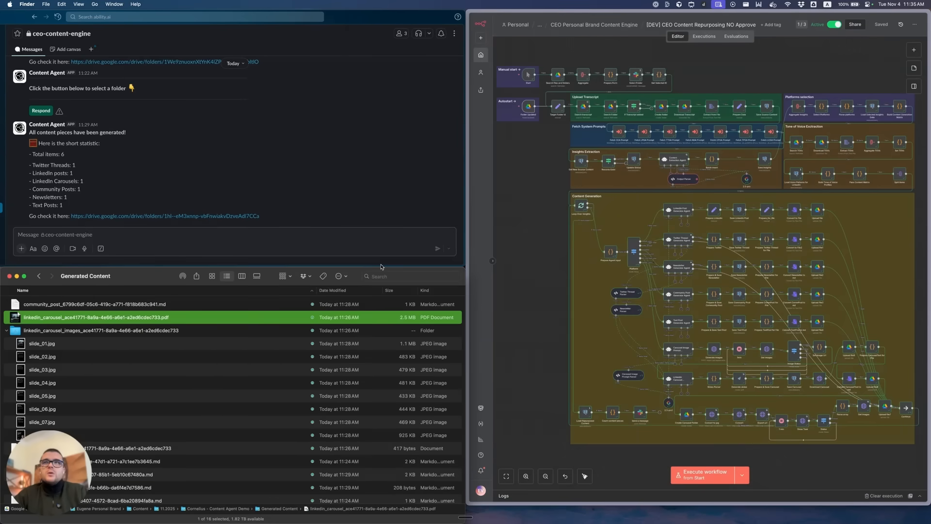
mouse_move(132, 351)
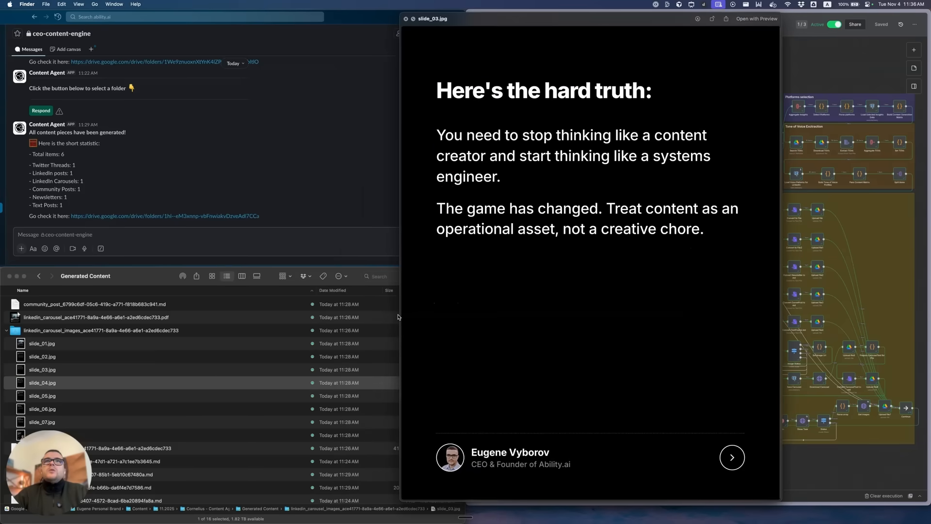
click(732, 456)
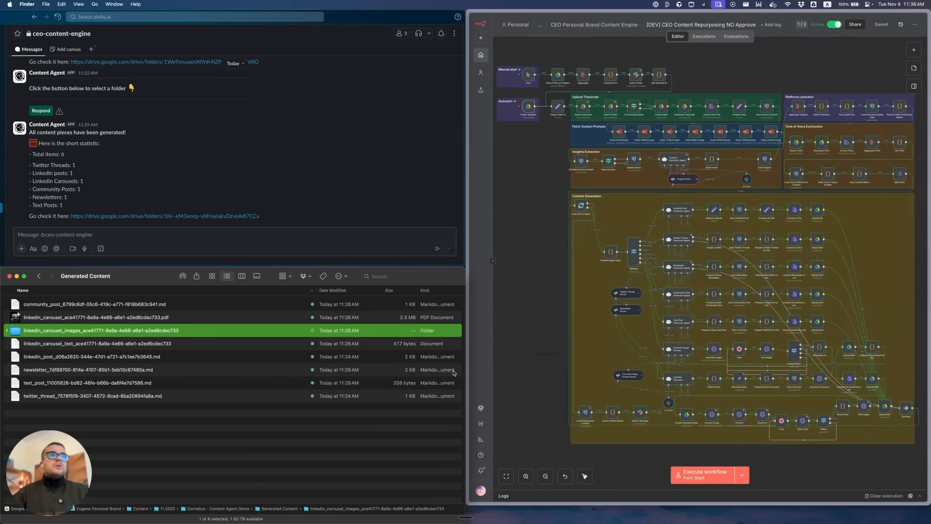
Return to the top-level brand folder and expand Content and its 11.2025 subfolder.
click(39, 276)
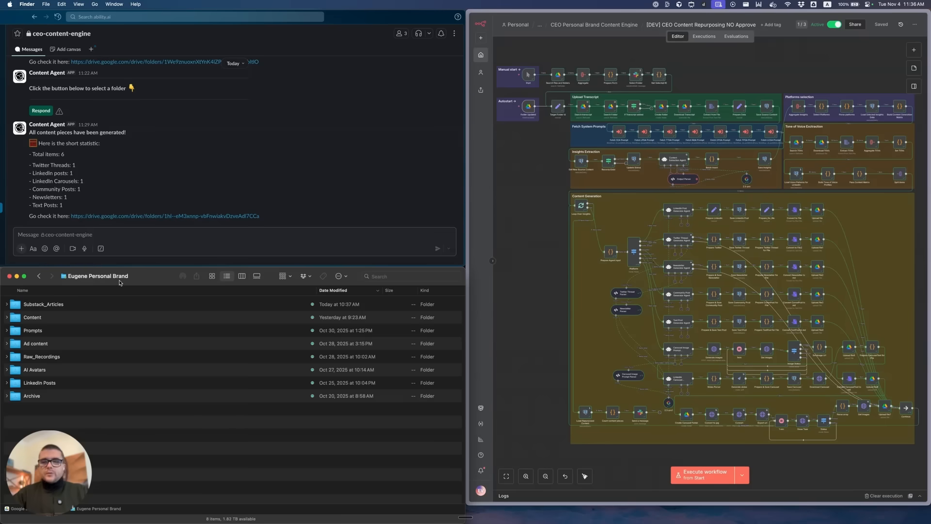
click(32, 317)
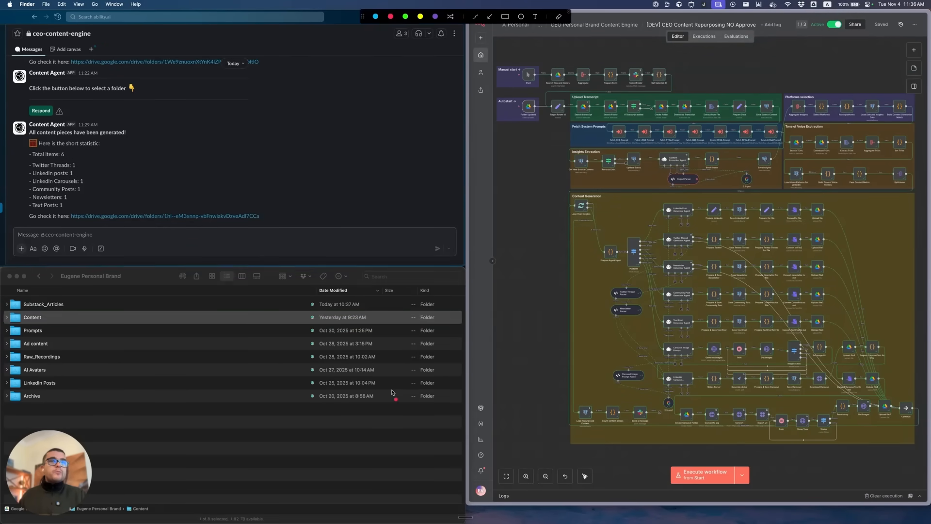
mouse_move(623, 330)
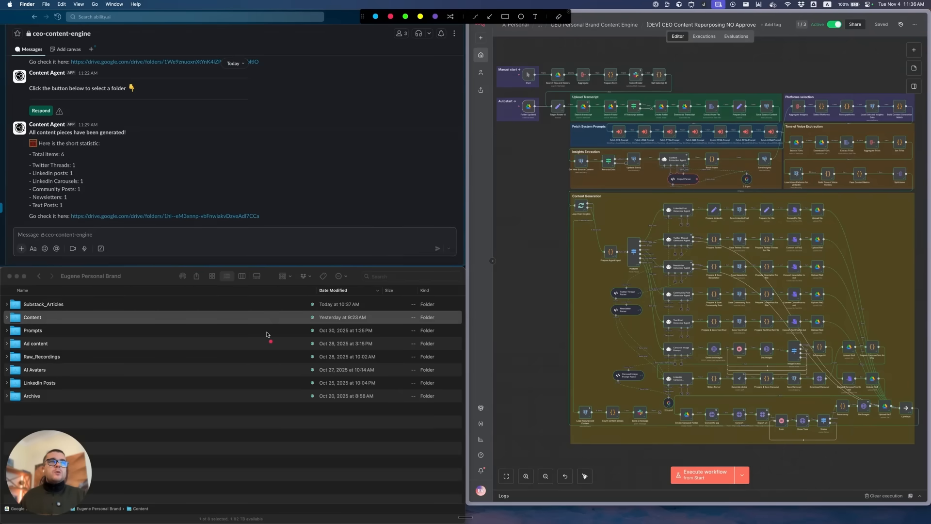
mouse_move(243, 326)
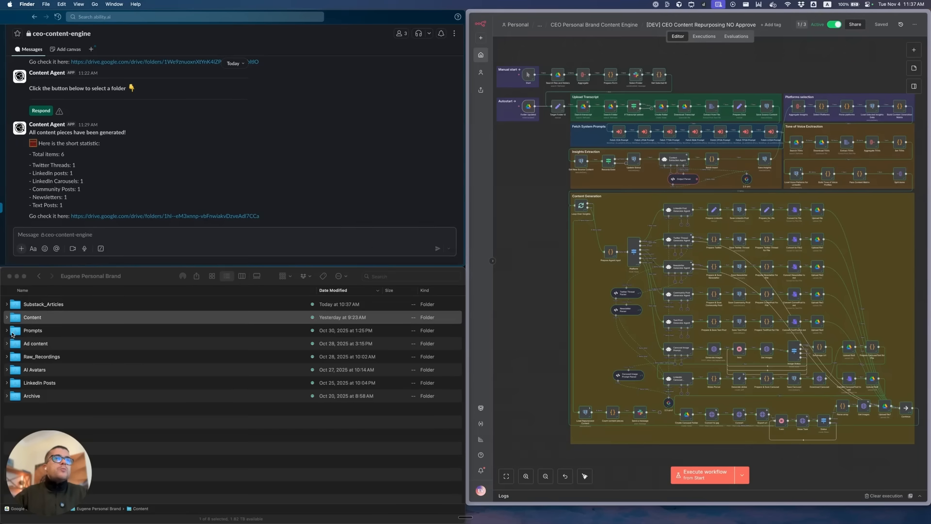
click(7, 317)
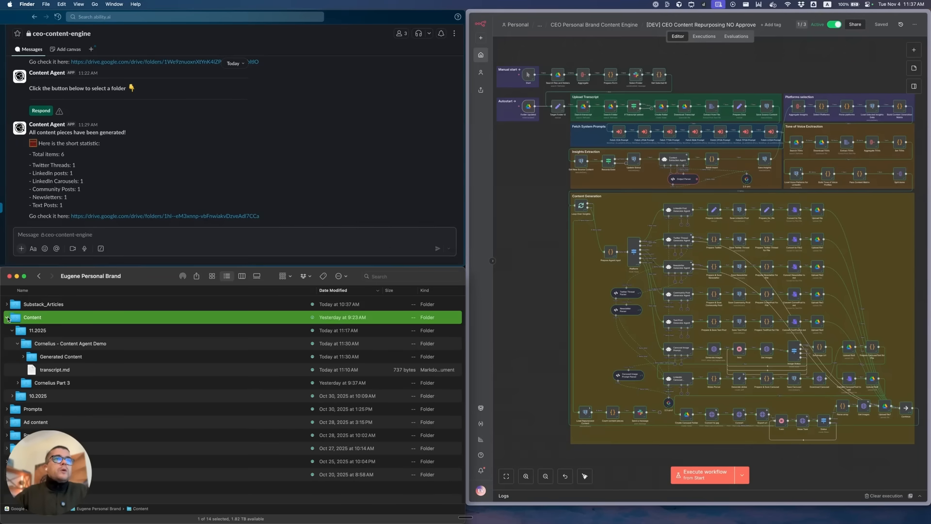
click(37, 330)
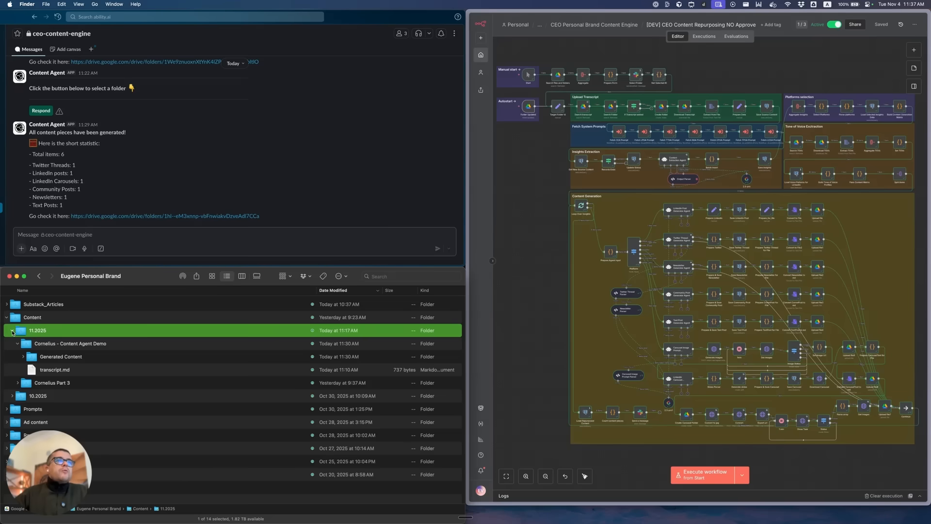
click(11, 330)
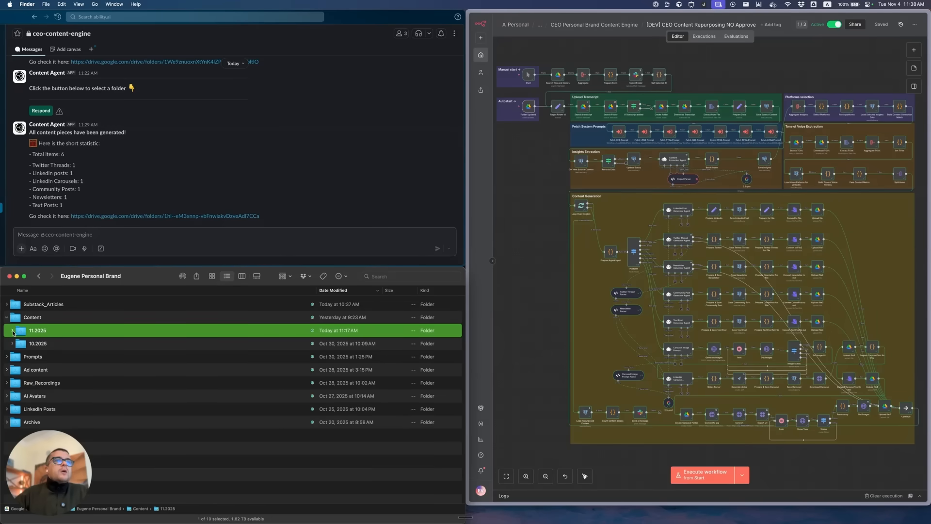
click(12, 330)
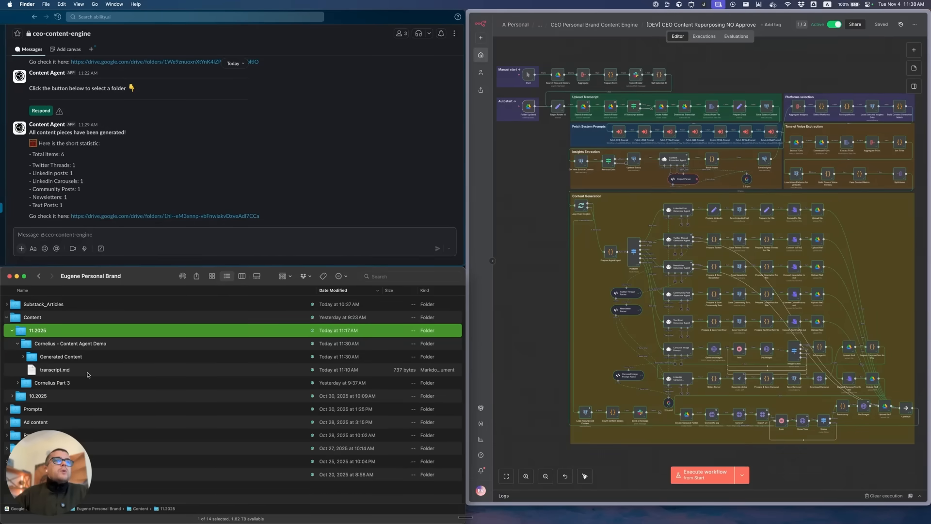
Expand Cornelius – Content Agent Demo to show transcript.md, then fold 11.2025 and Content closed.
click(18, 343)
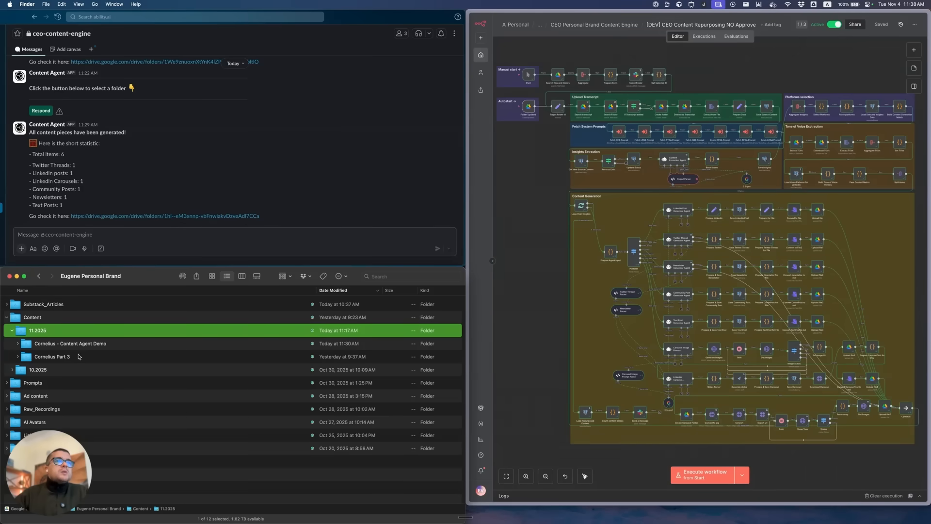
mouse_move(90, 343)
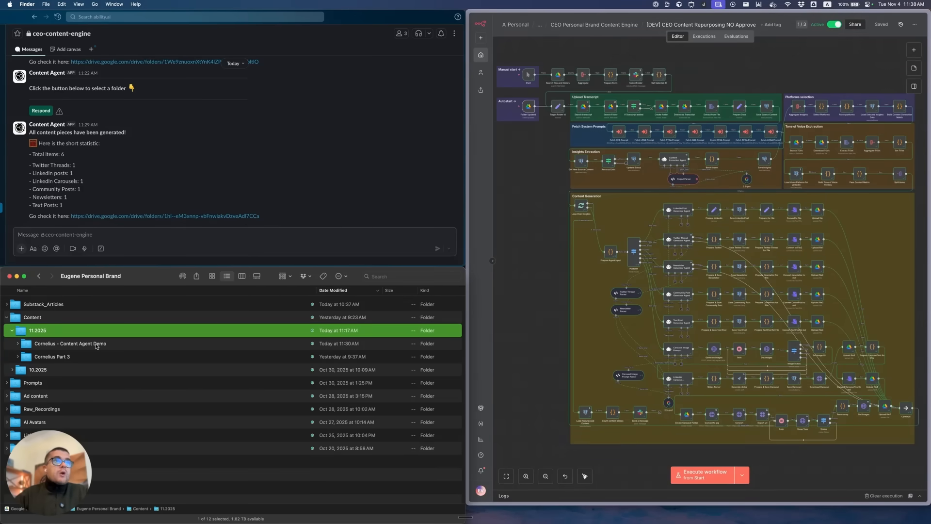
click(18, 344)
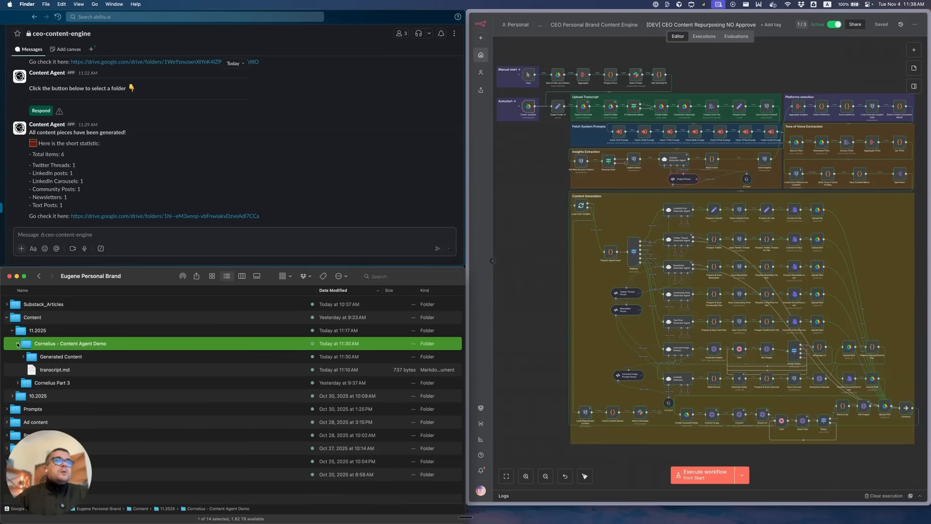
click(54, 369)
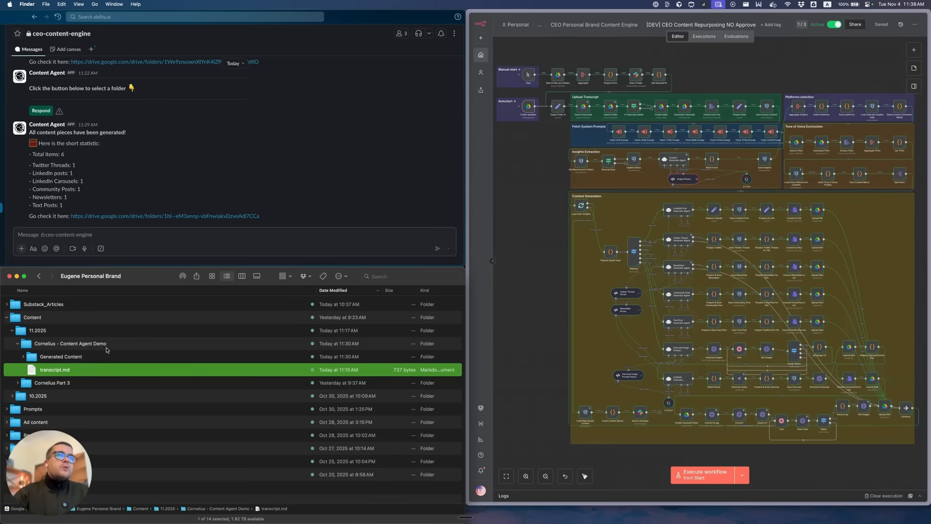
mouse_move(111, 396)
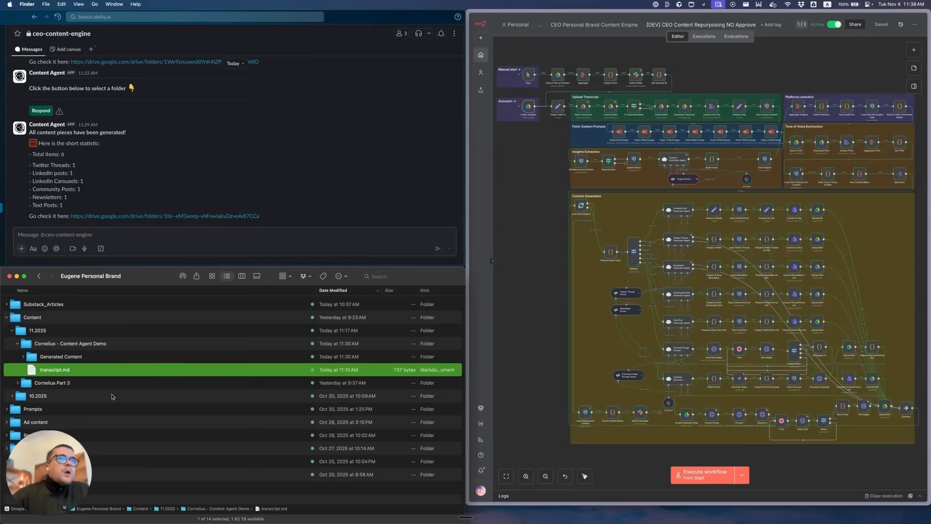
click(12, 317)
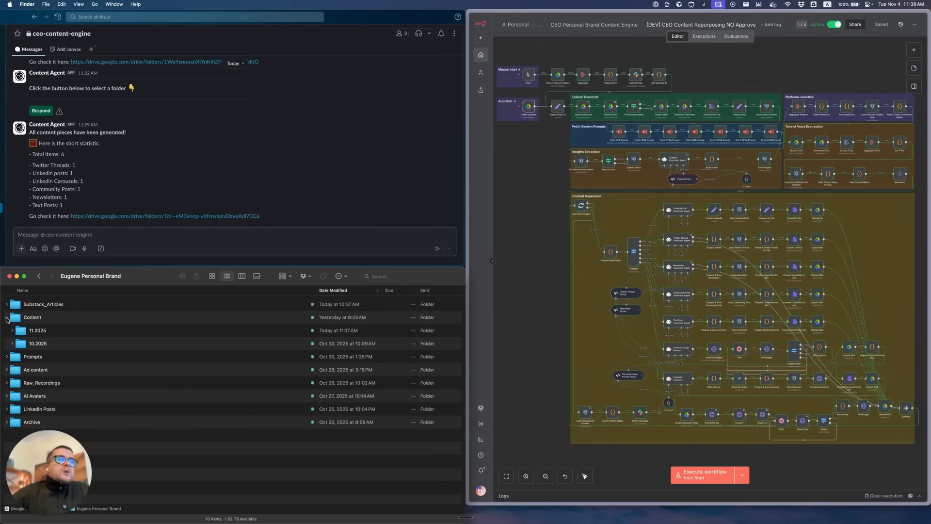
click(32, 317)
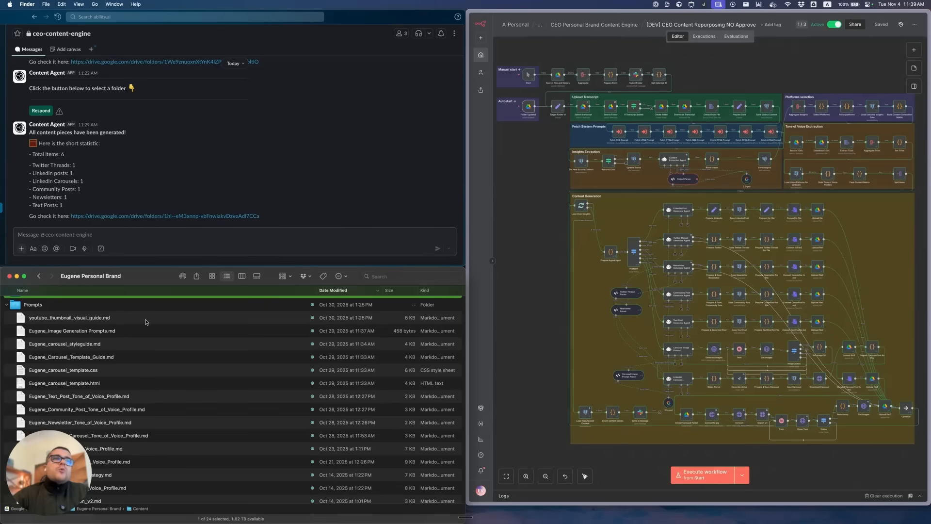
Browse Prompts and read through Eugene_LinkedIn_Tone_of_Voice_Profile.md in Quick Look.
scroll(down, 3)
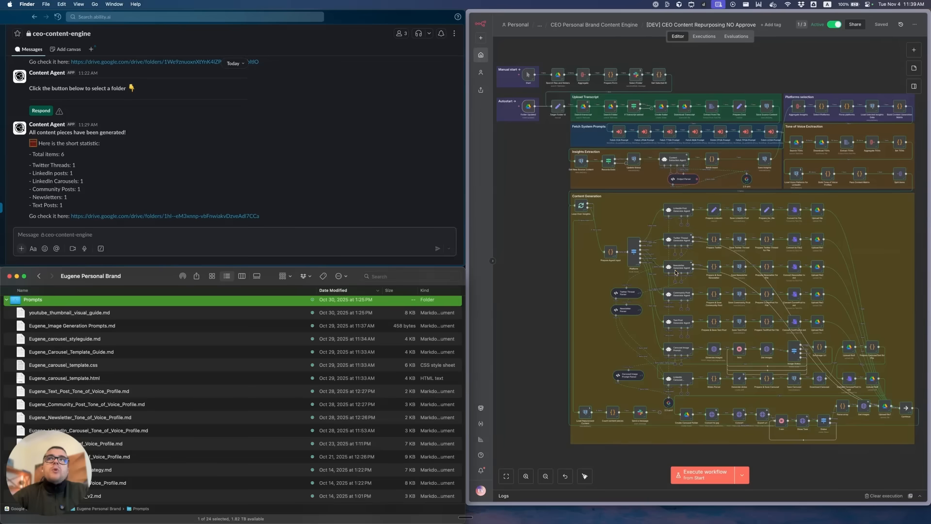
mouse_move(300, 349)
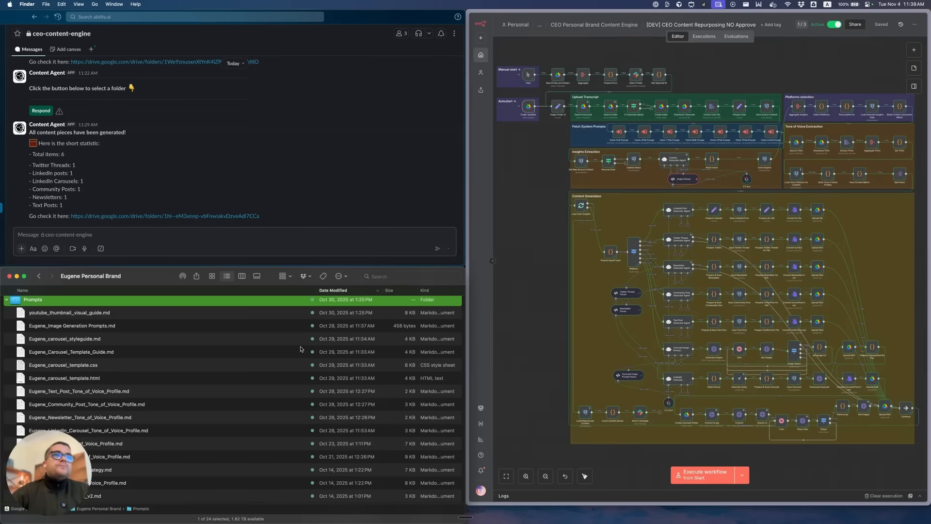
scroll(down, 3)
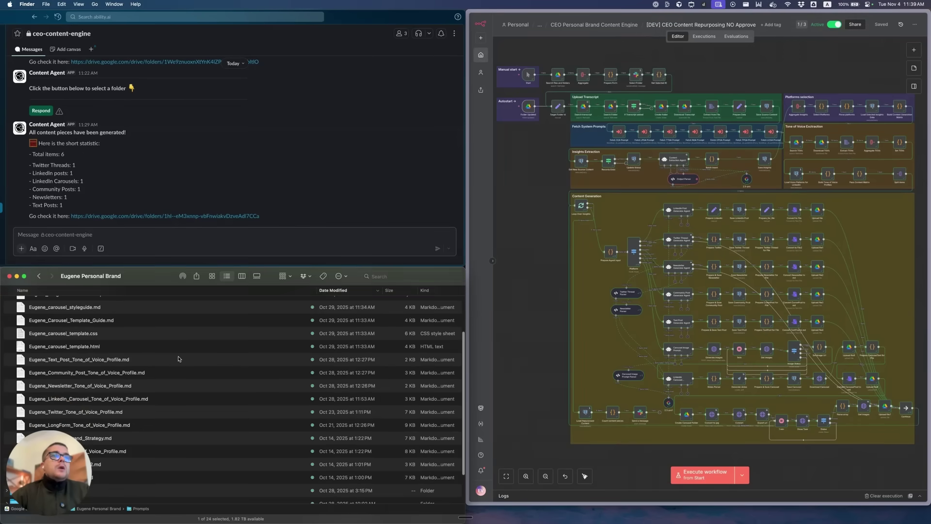
click(64, 353)
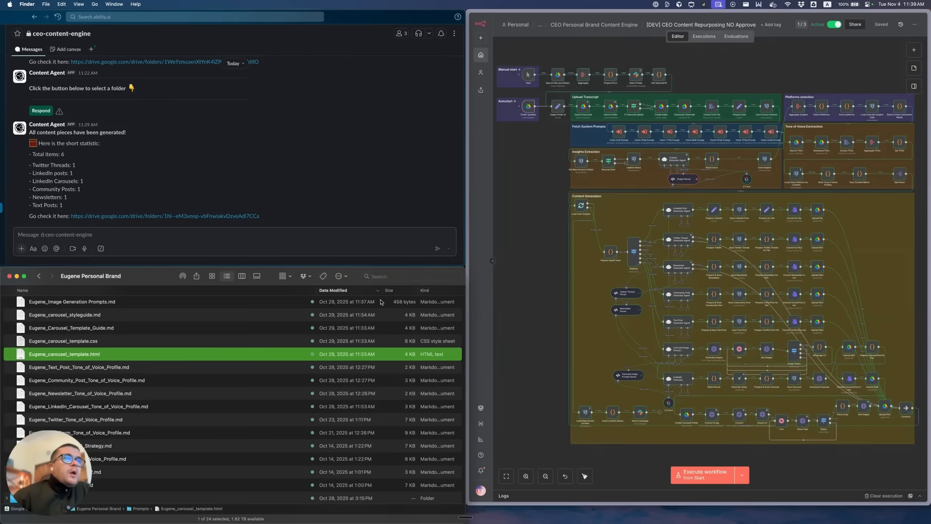
click(76, 419)
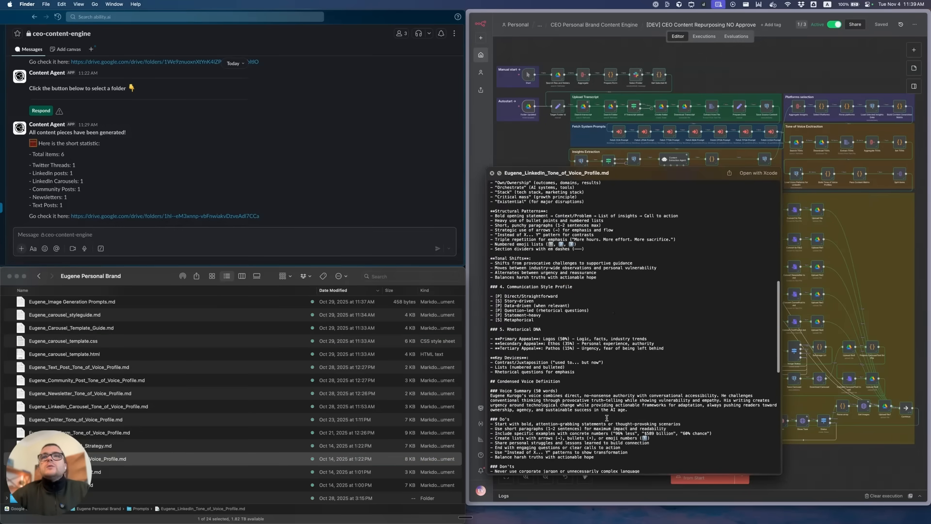
scroll(up, 3)
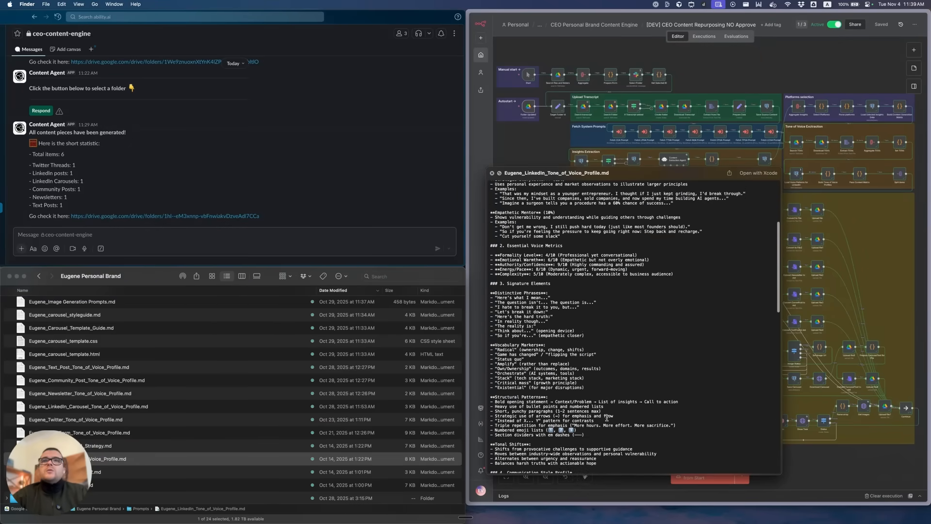
scroll(up, 3)
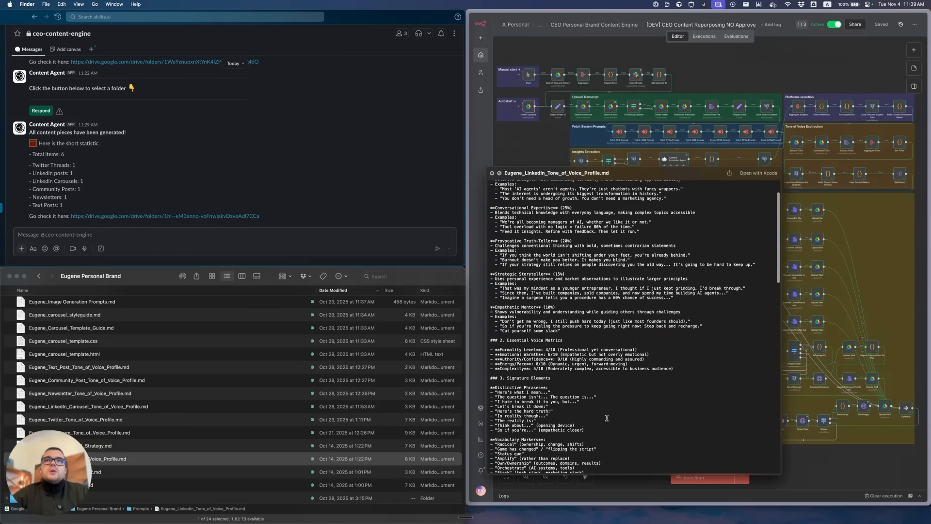
scroll(up, 3)
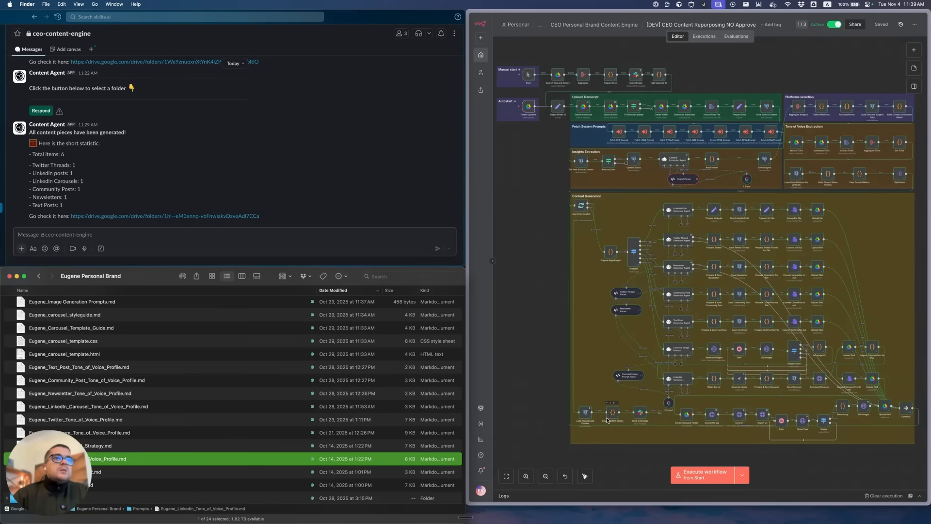
mouse_move(108, 464)
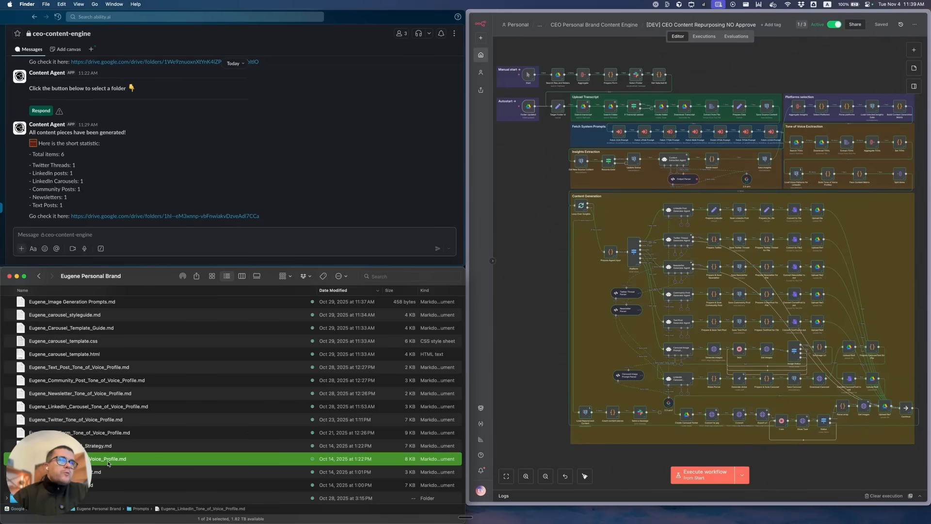
mouse_move(144, 462)
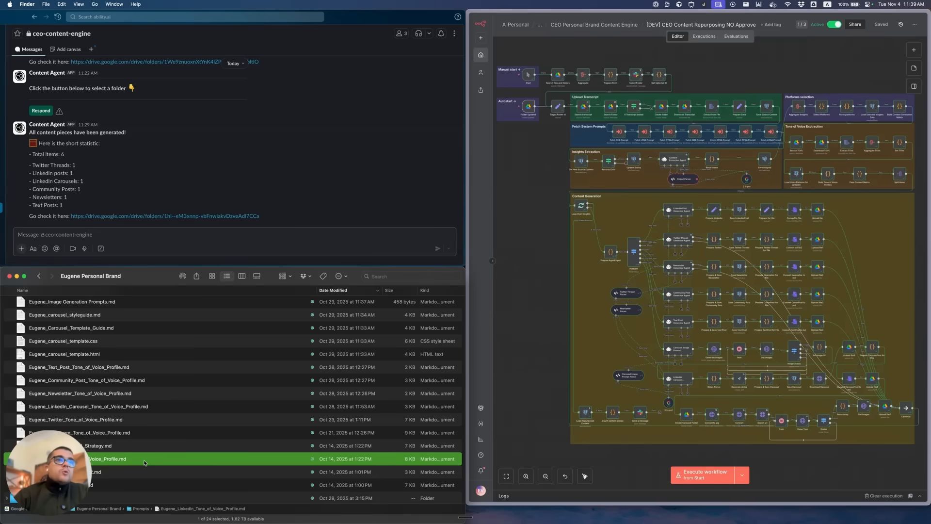
click(76, 419)
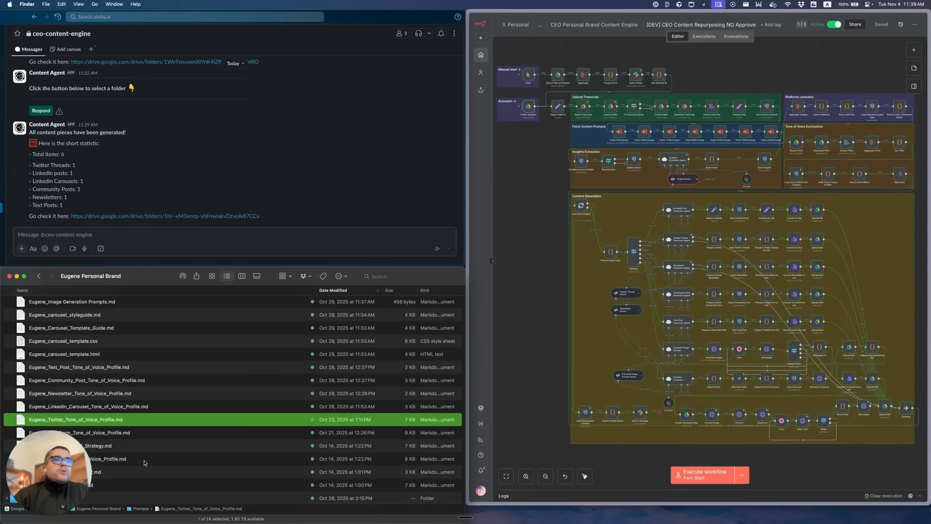
click(89, 432)
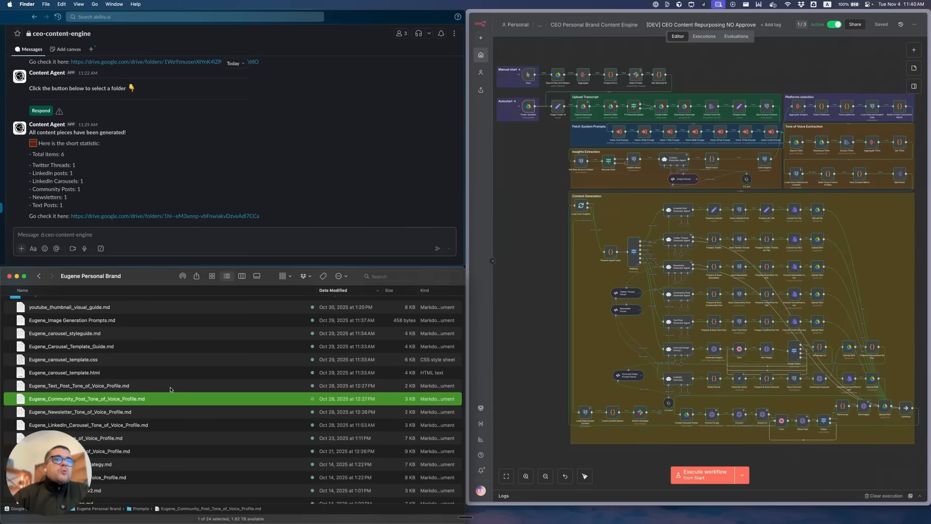
scroll(up, 3)
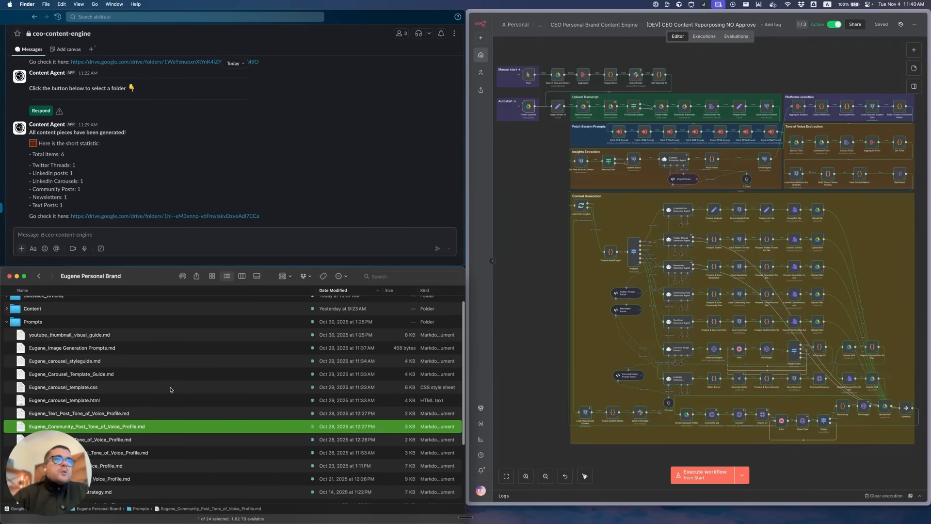
scroll(down, 3)
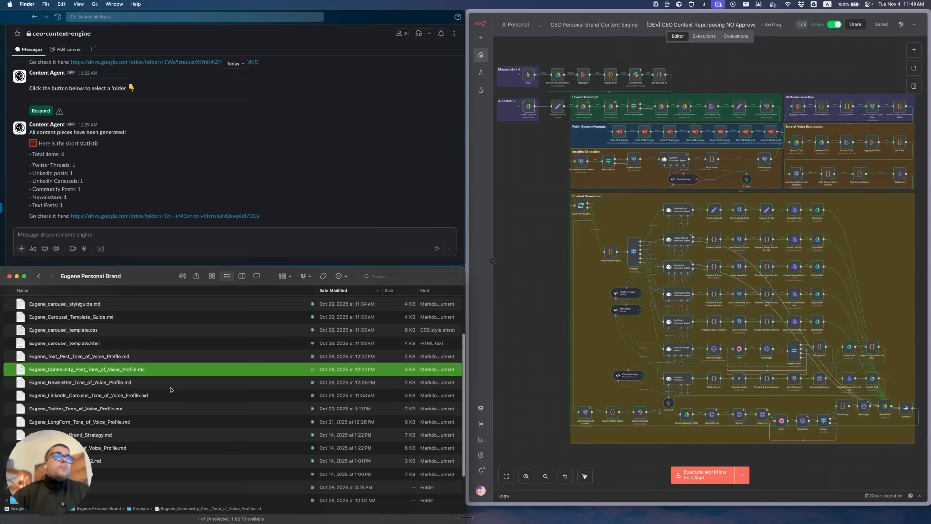
click(147, 447)
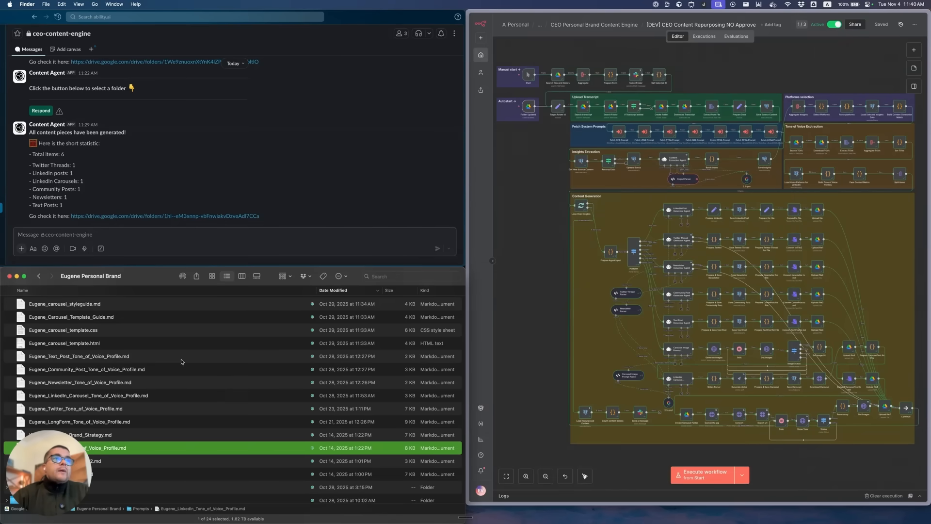
scroll(up, 3)
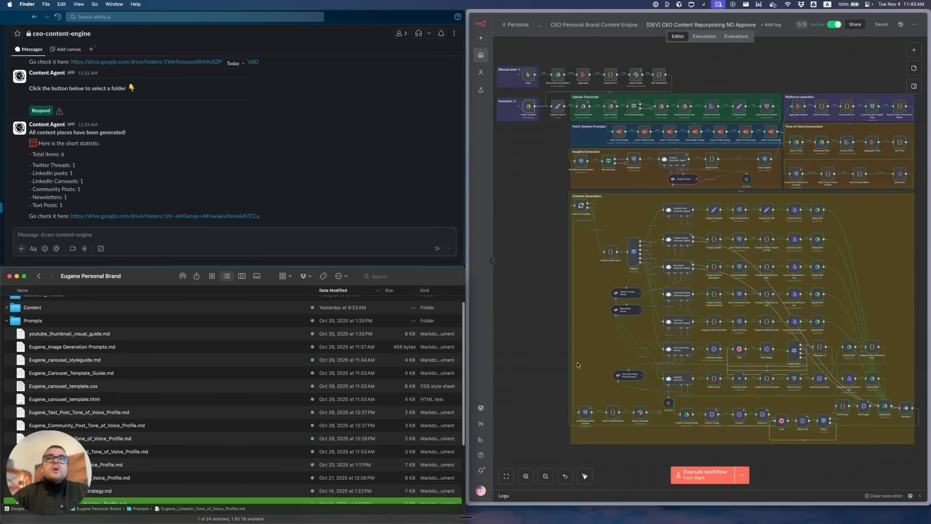
mouse_move(820, 374)
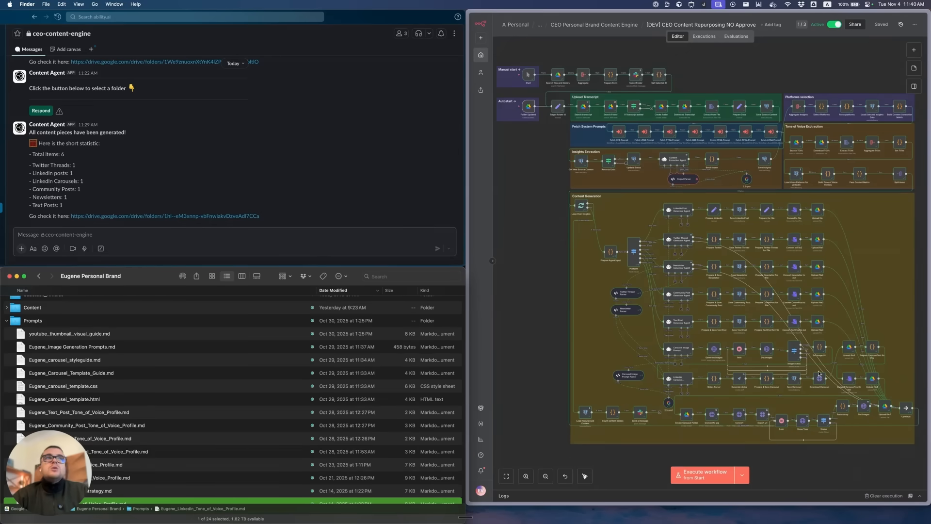
mouse_move(492, 419)
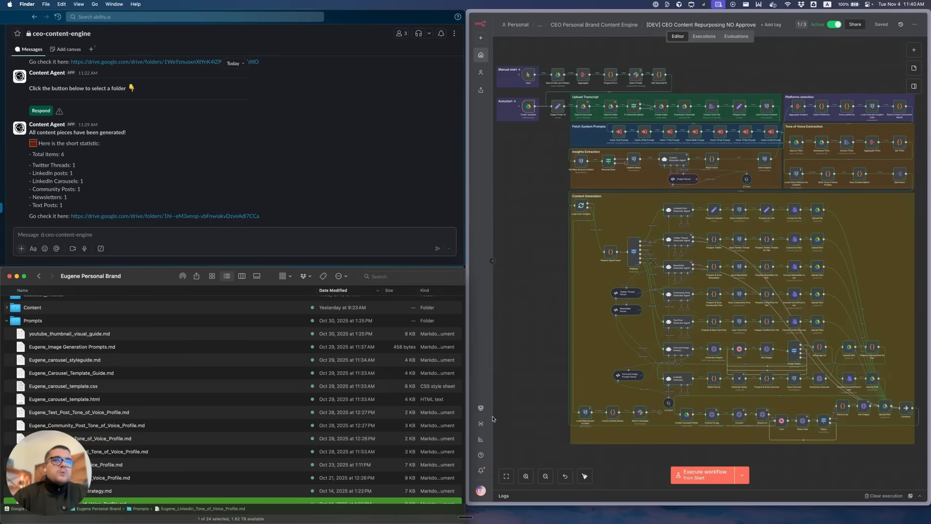
mouse_move(175, 372)
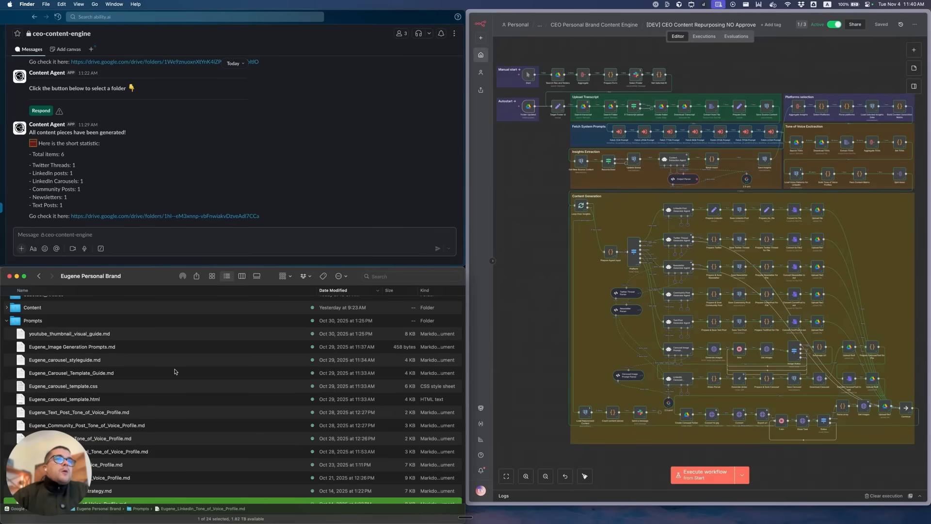
click(68, 332)
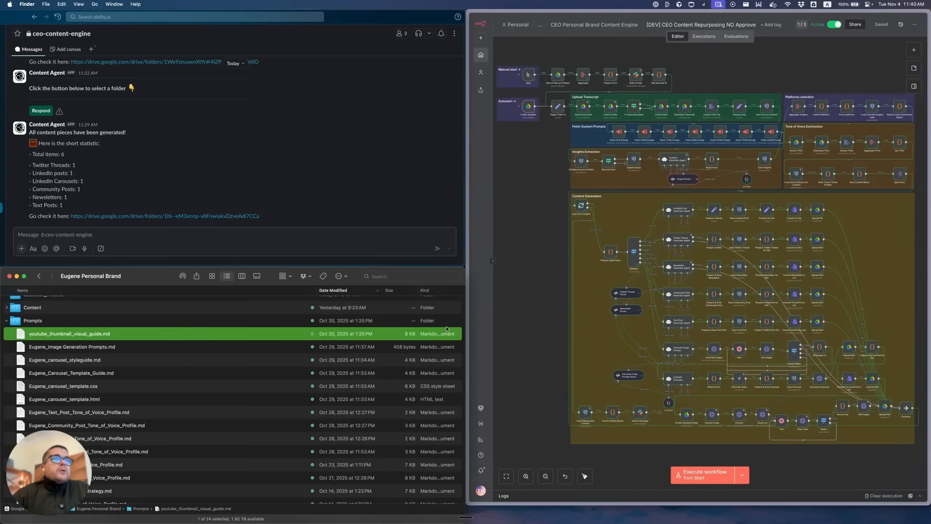
mouse_move(58, 338)
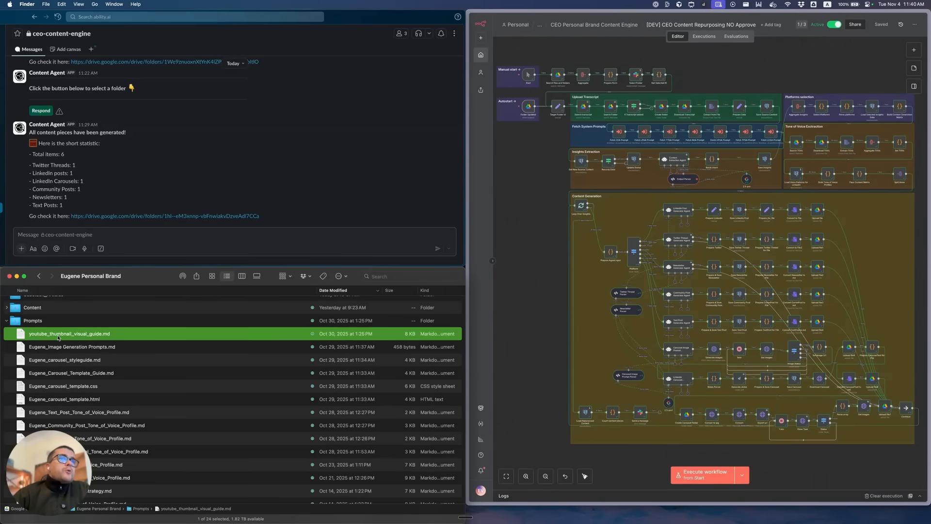
mouse_move(116, 336)
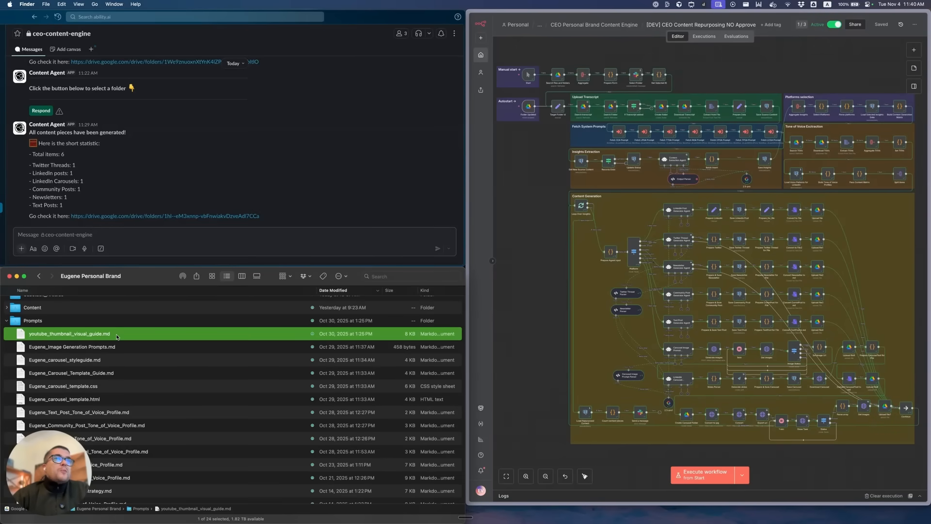
mouse_move(183, 373)
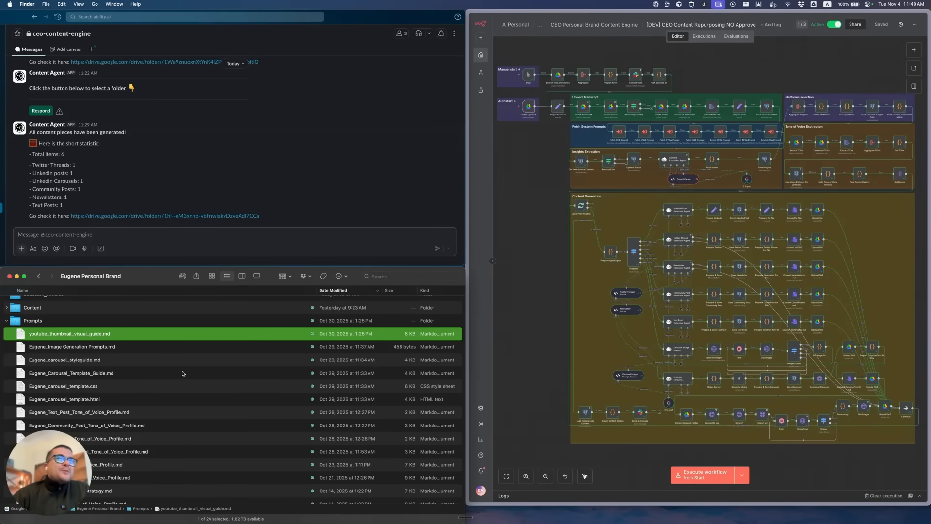
click(64, 359)
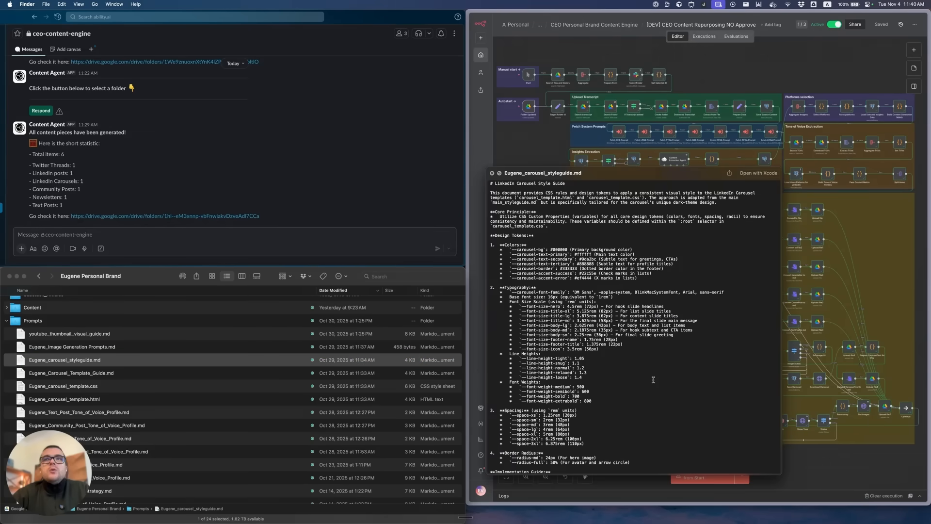
scroll(down, 3)
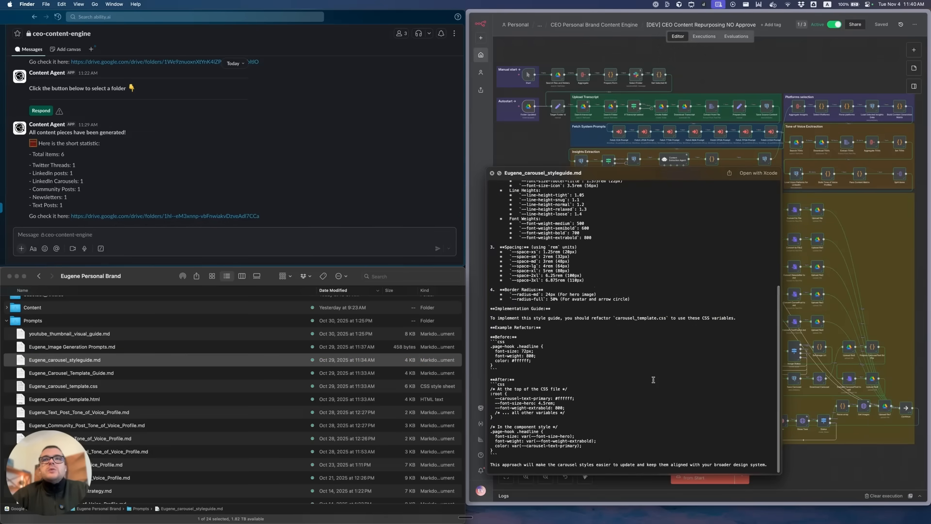
scroll(up, 3)
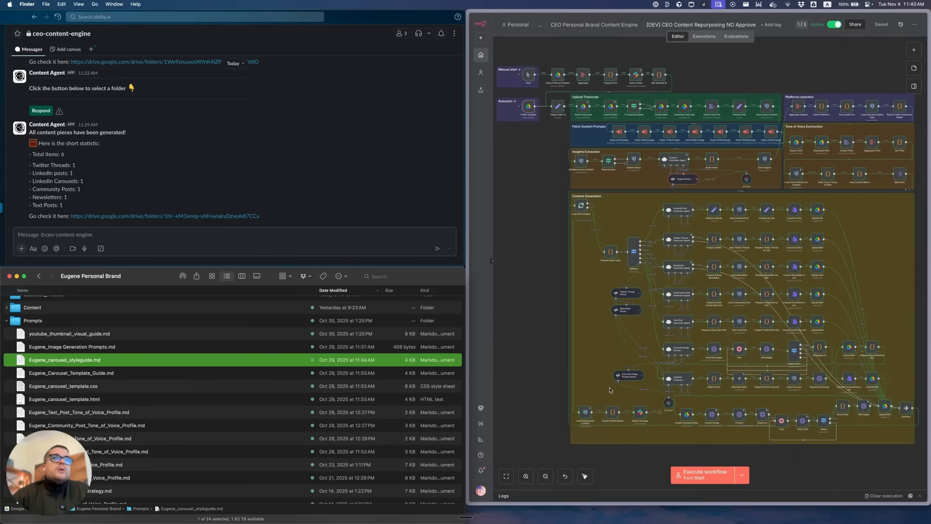
mouse_move(598, 380)
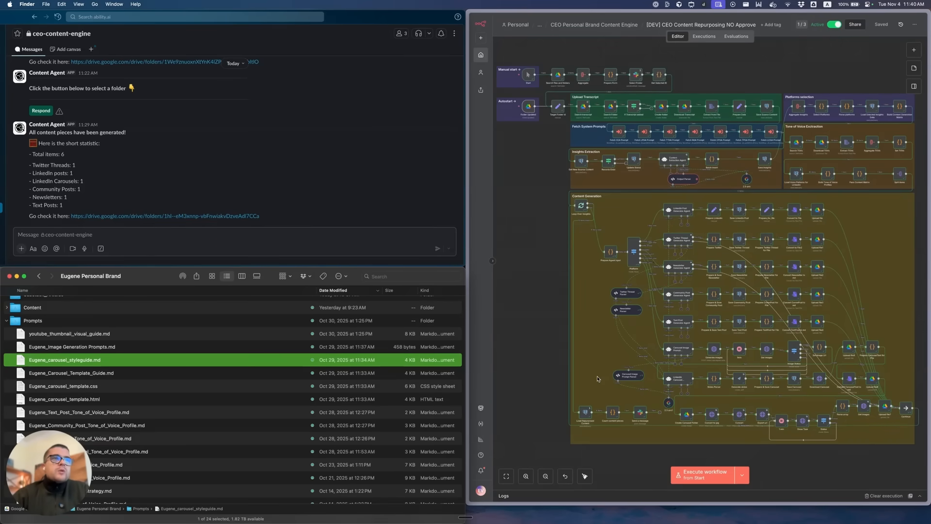
click(71, 372)
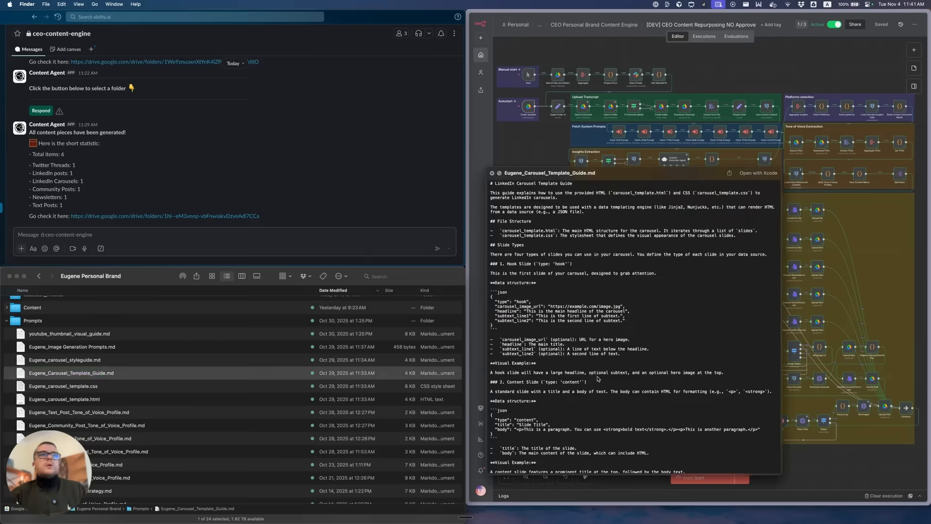
click(64, 385)
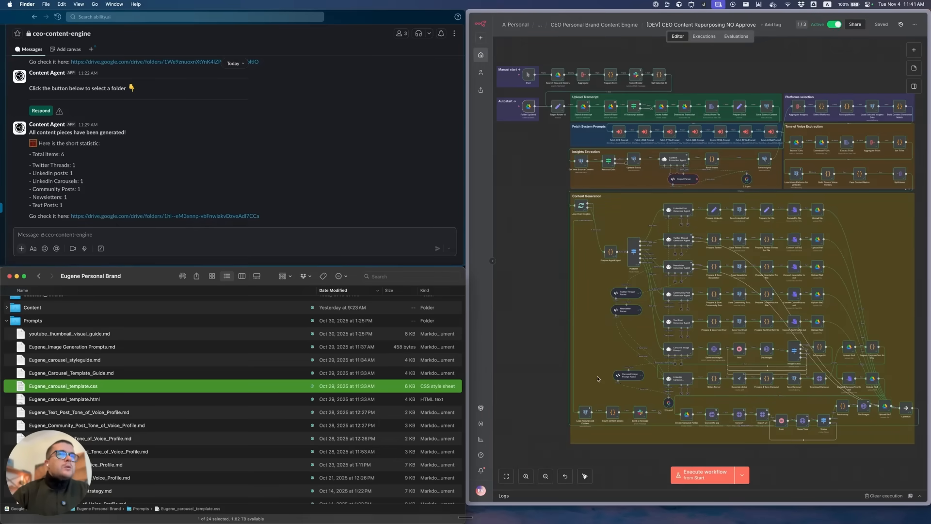
click(64, 399)
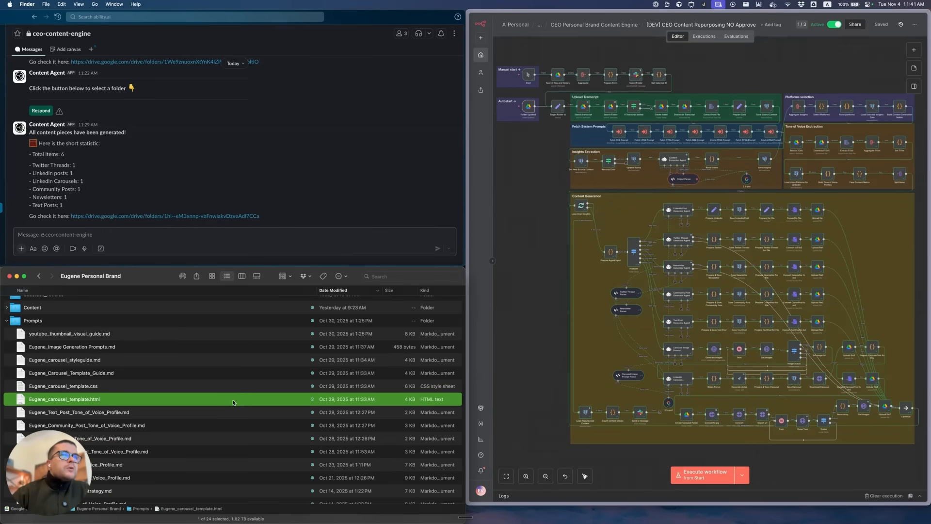
scroll(down, 3)
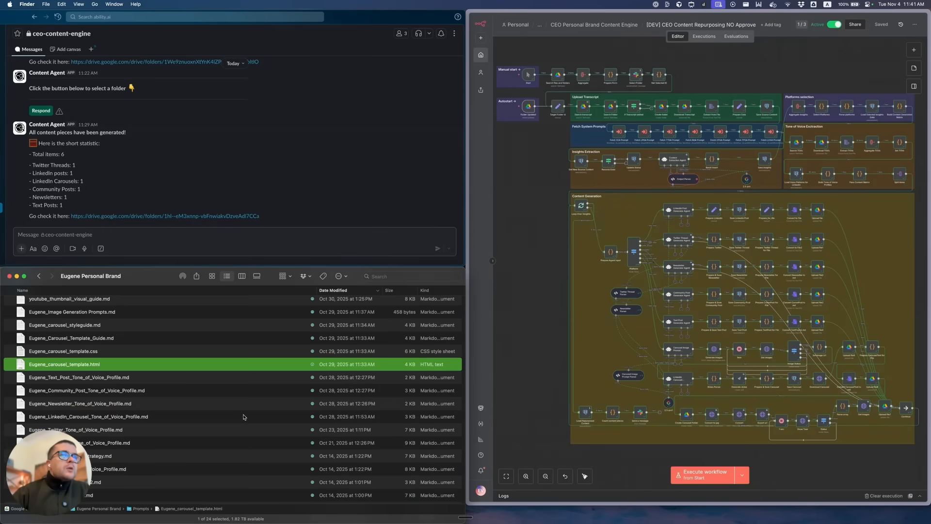
scroll(down, 3)
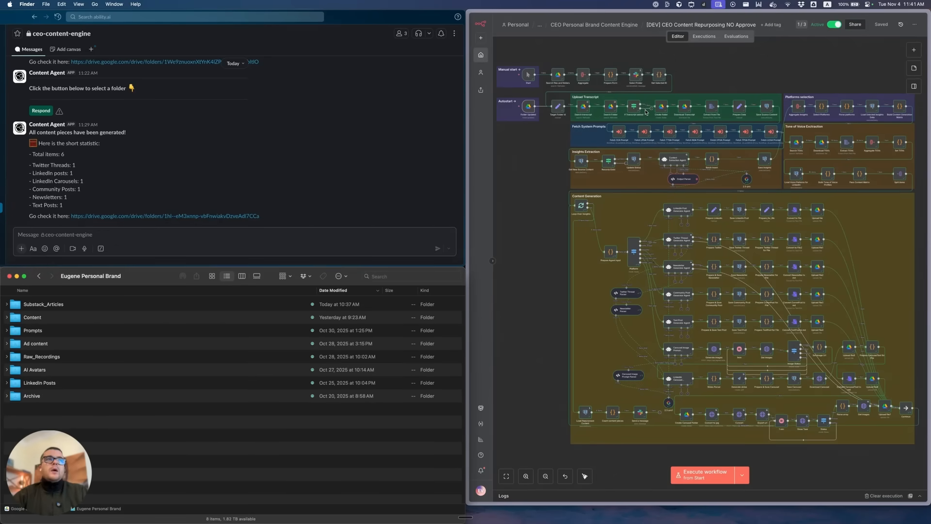
mouse_move(719, 229)
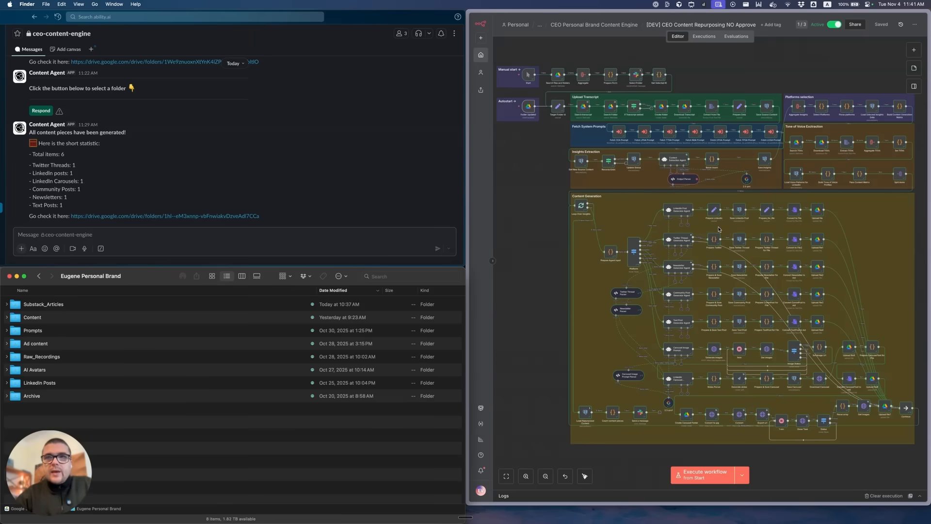
mouse_move(711, 82)
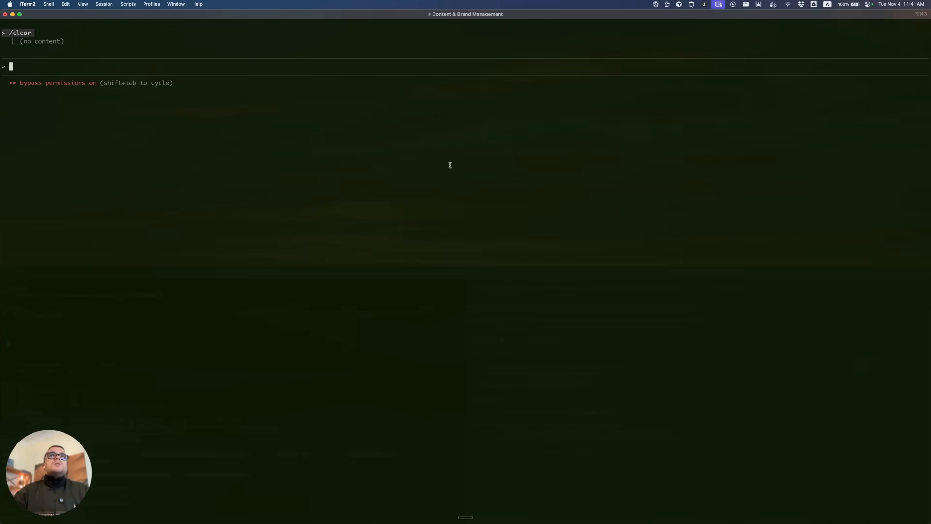
mouse_move(91, 34)
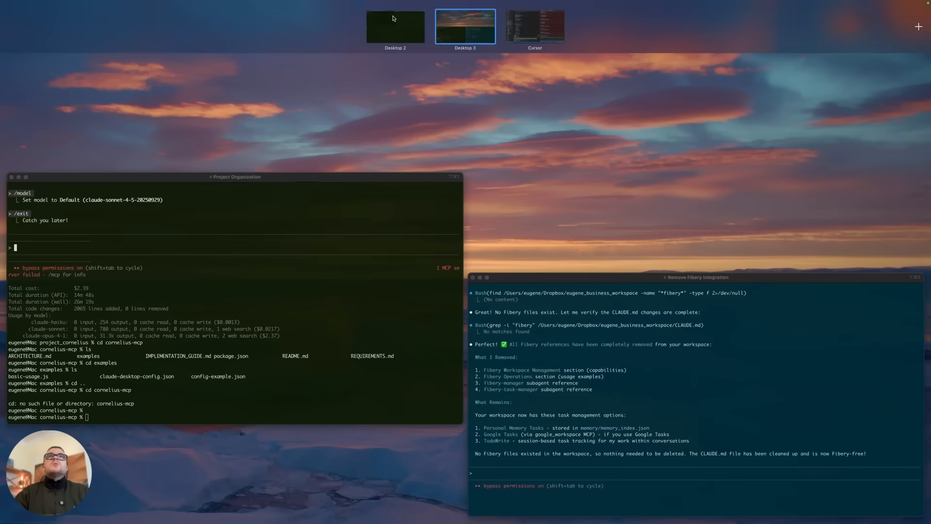
Switch back to the desktop with the split iTerm2, Finder and n8n windows.
click(465, 25)
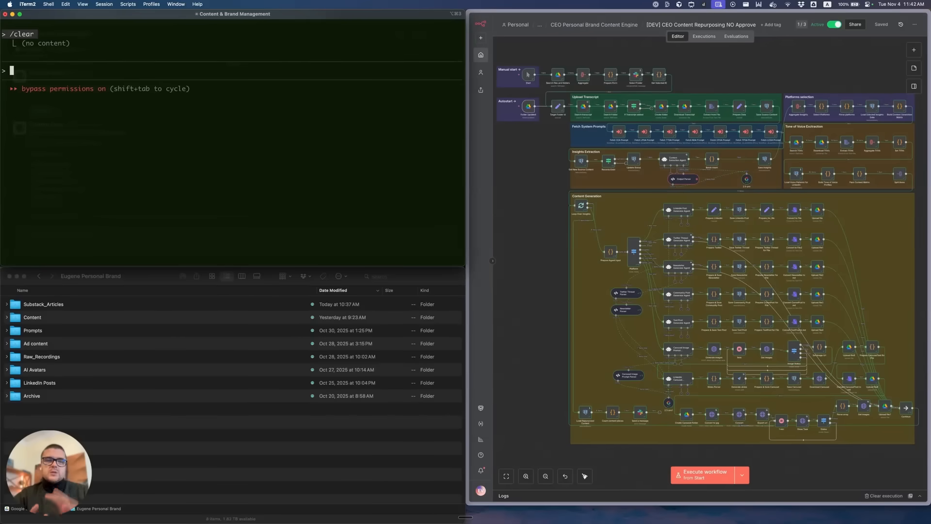
mouse_move(342, 206)
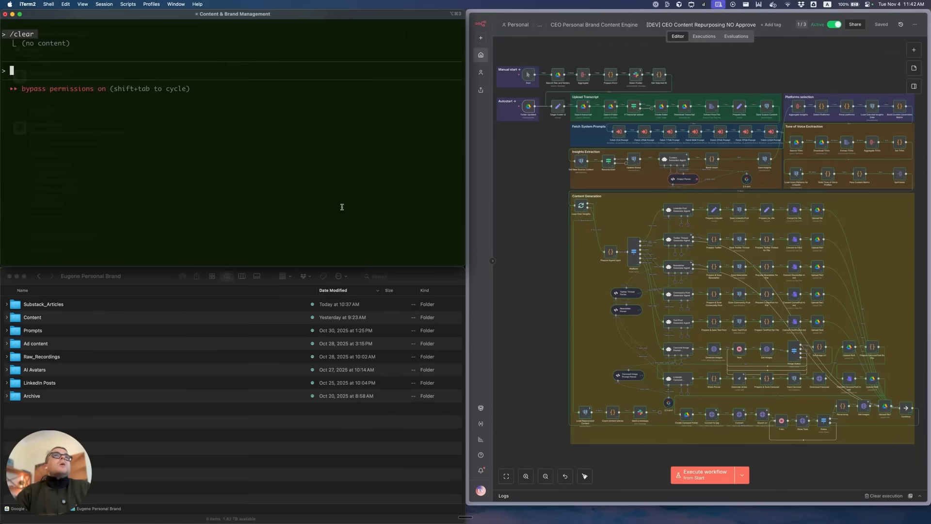
mouse_move(165, 118)
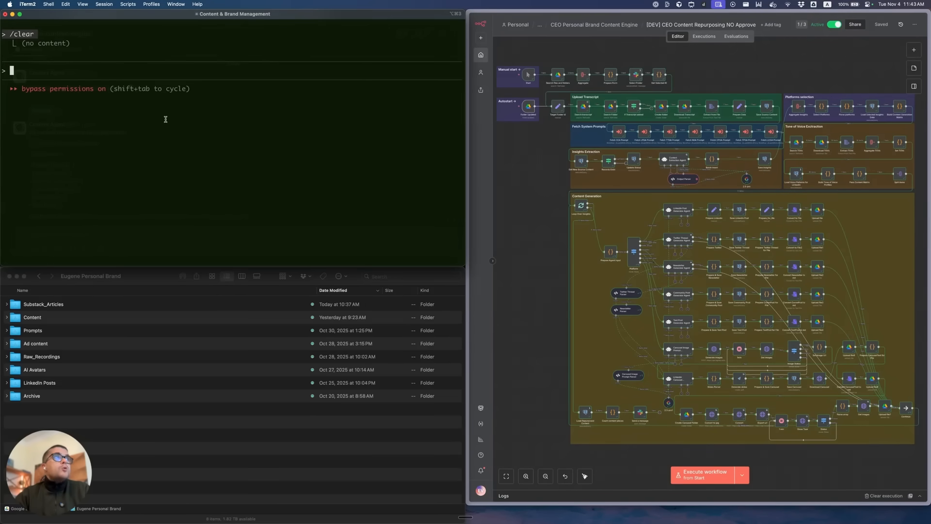
mouse_move(431, 99)
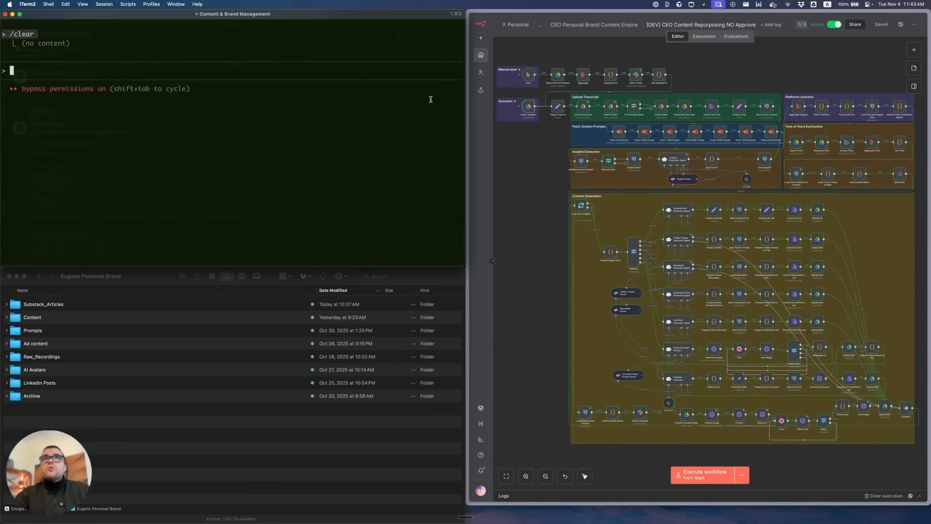
Check Blotato's connected accounts in Settings, return to the empty Calendar, then refocus Claude Code.
click(479, 122)
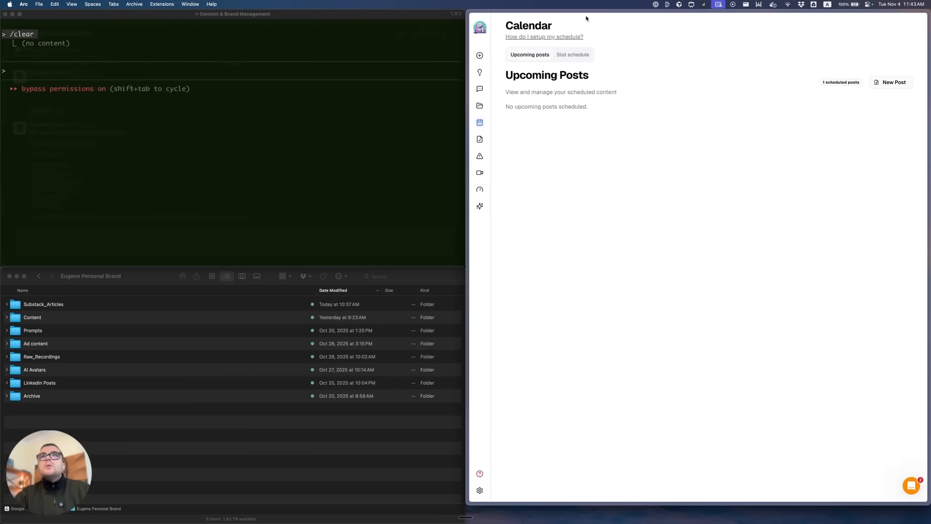
click(479, 28)
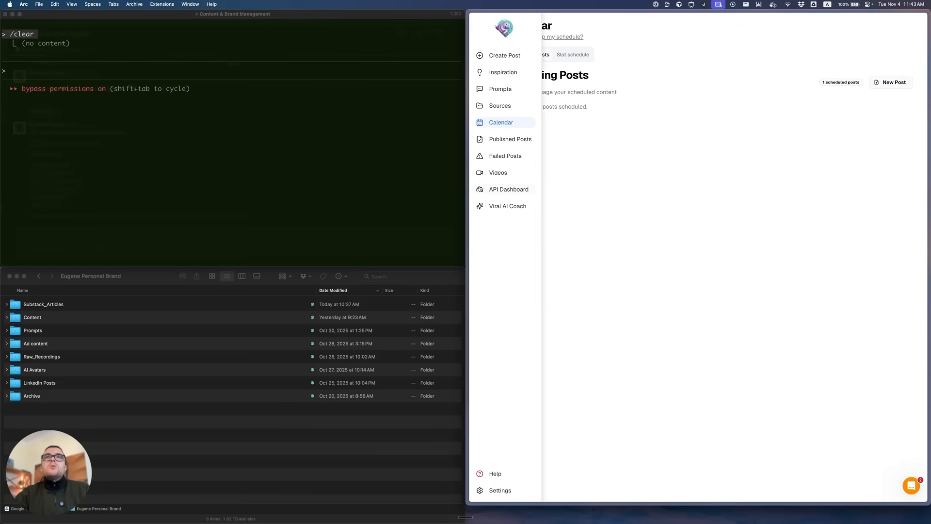
mouse_move(504, 490)
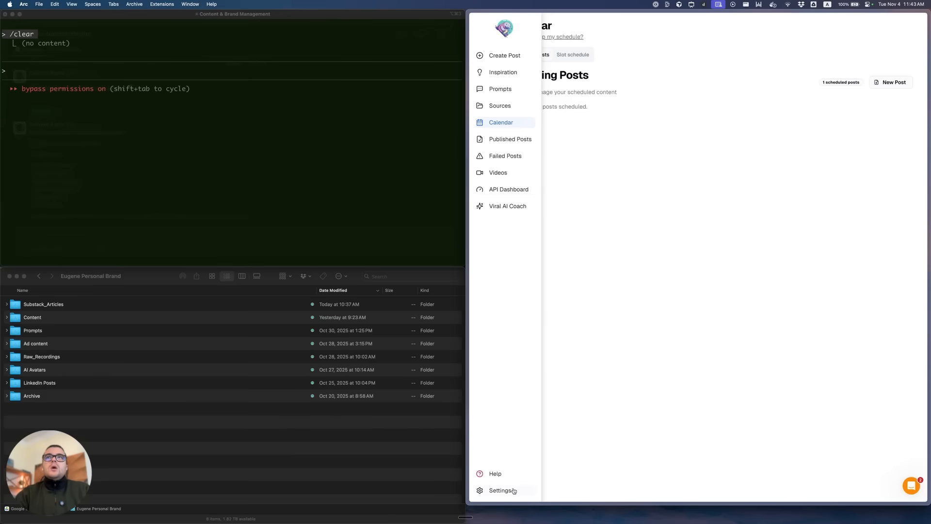
click(500, 490)
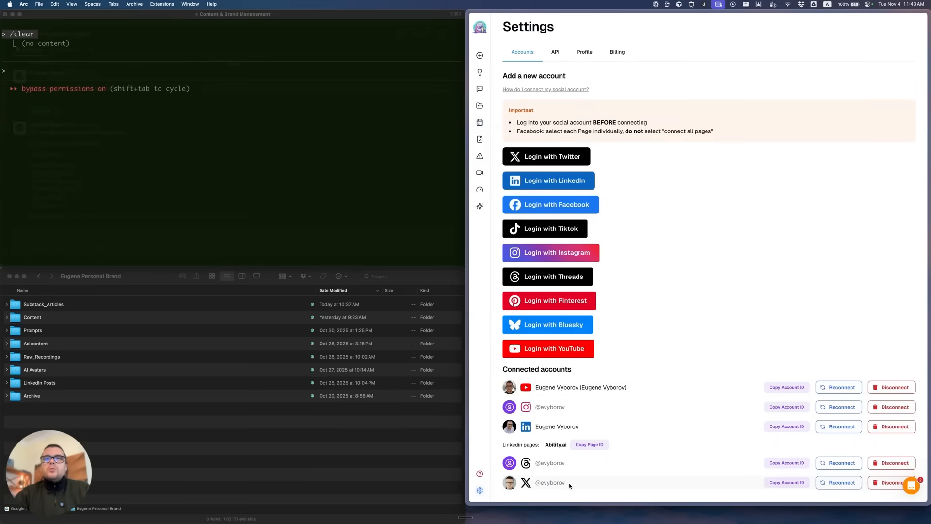
mouse_move(491, 85)
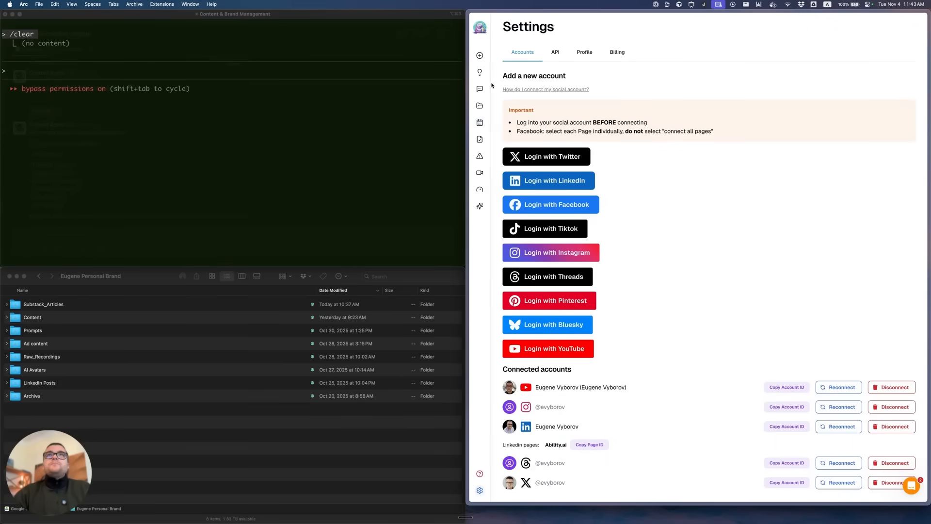
click(480, 122)
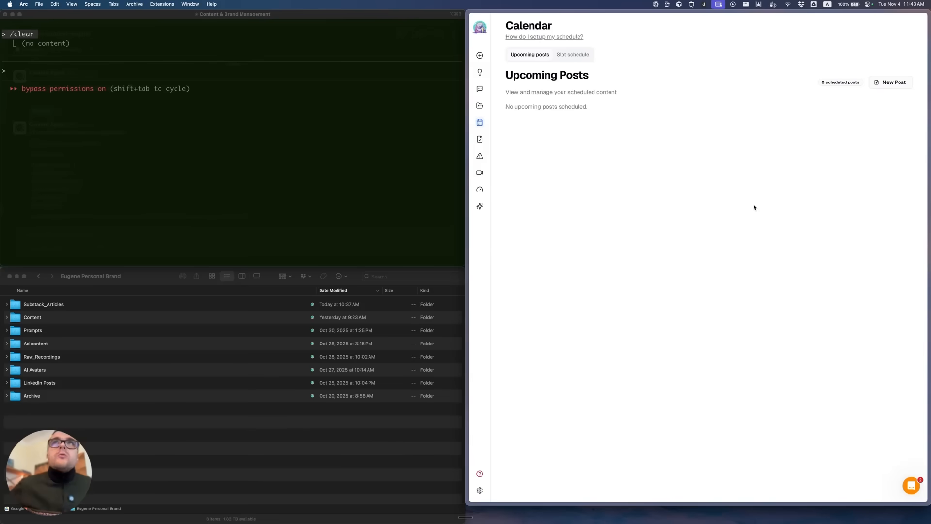
mouse_move(192, 150)
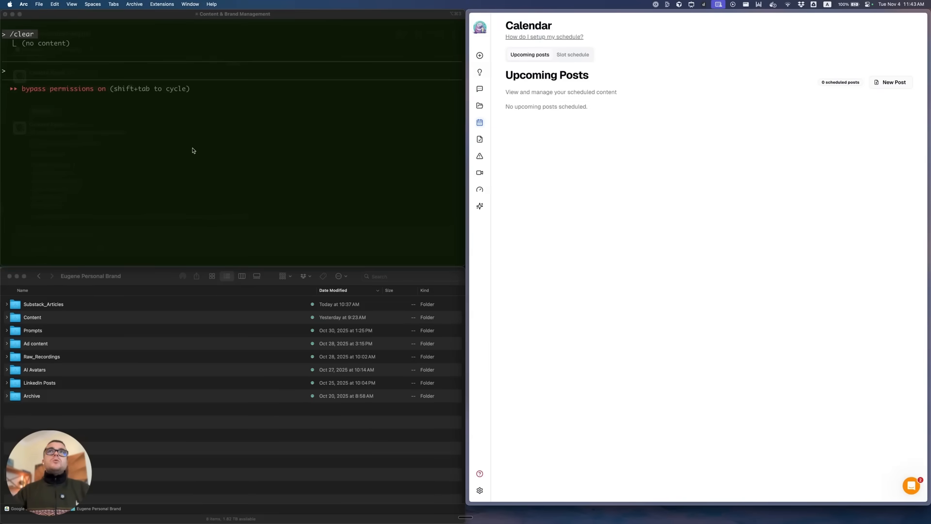
click(192, 148)
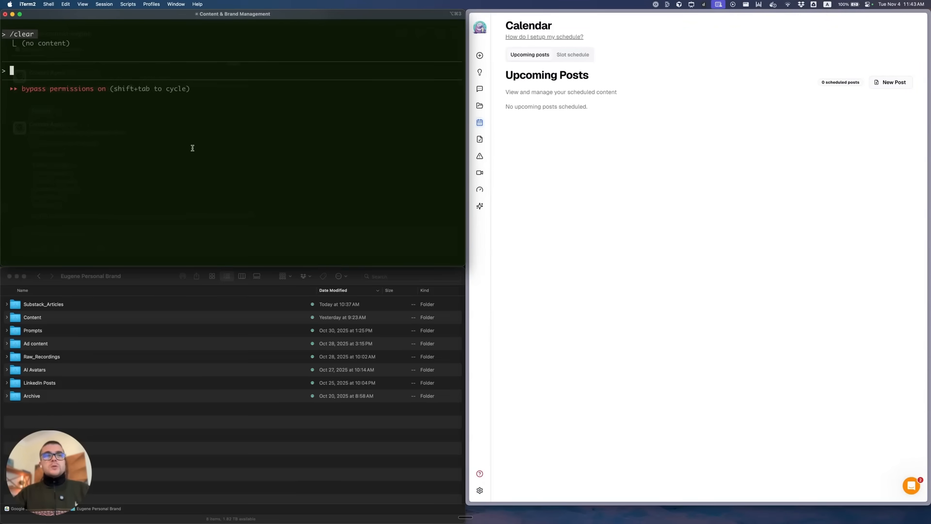
mouse_move(153, 226)
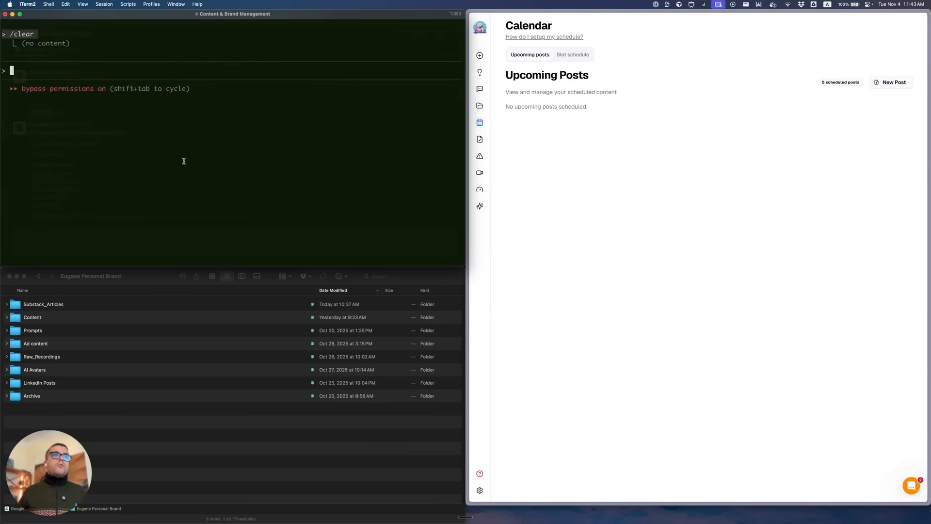
Locate the Generated Content folder in the sidebar and return to the Claude Code prompt.
click(32, 317)
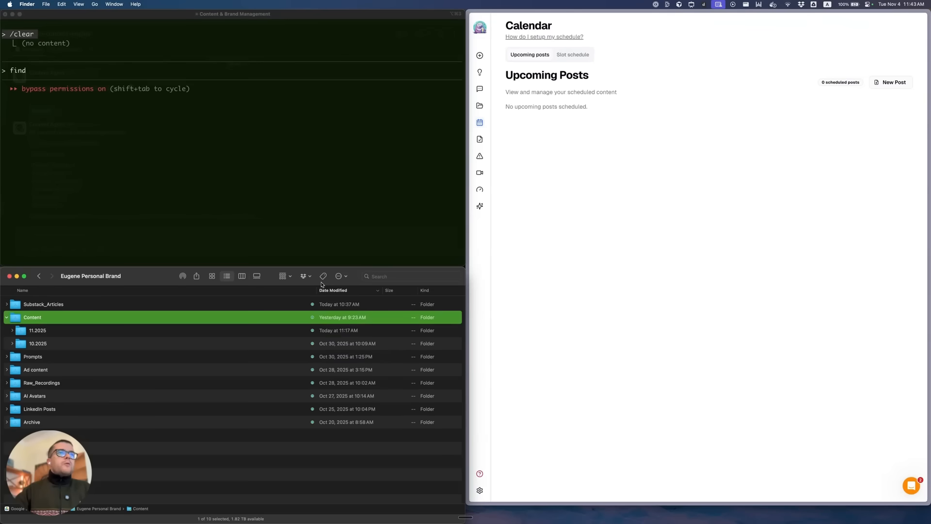
right_click(61, 356)
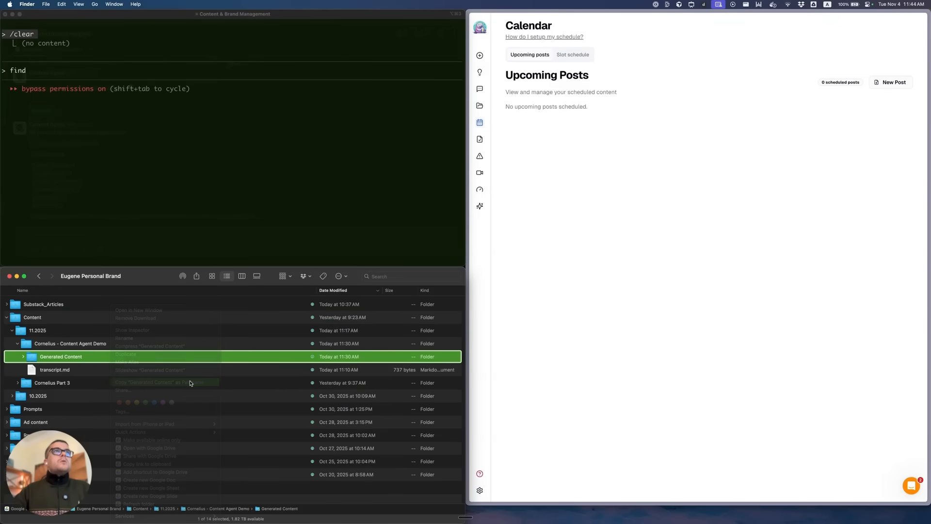
click(199, 70)
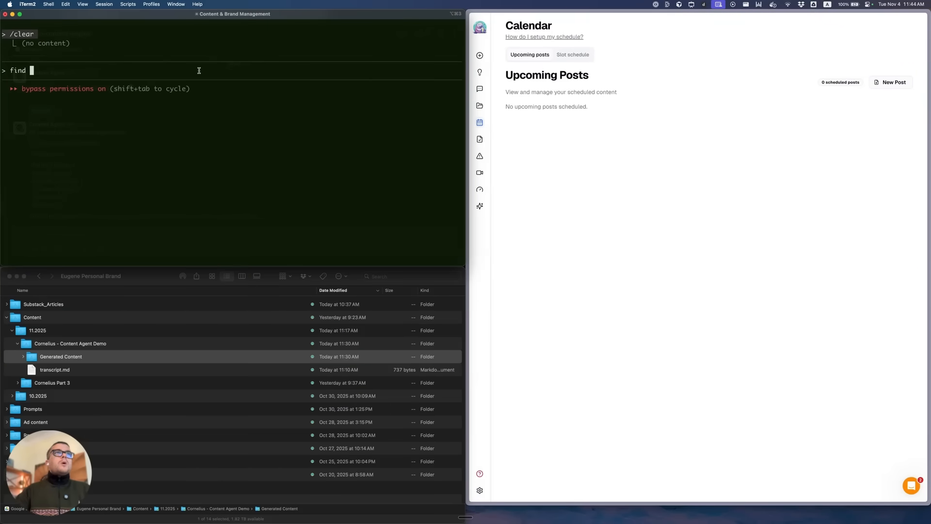
Write a prompt asking to use the text files and images there for an Instagram carousel.
text(text files an)
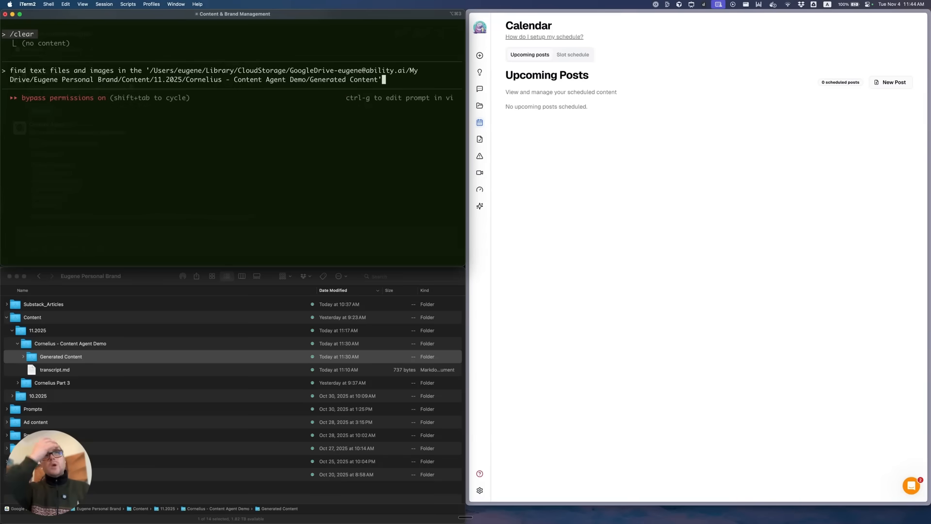
text(and let's preapre instagram post out of t)
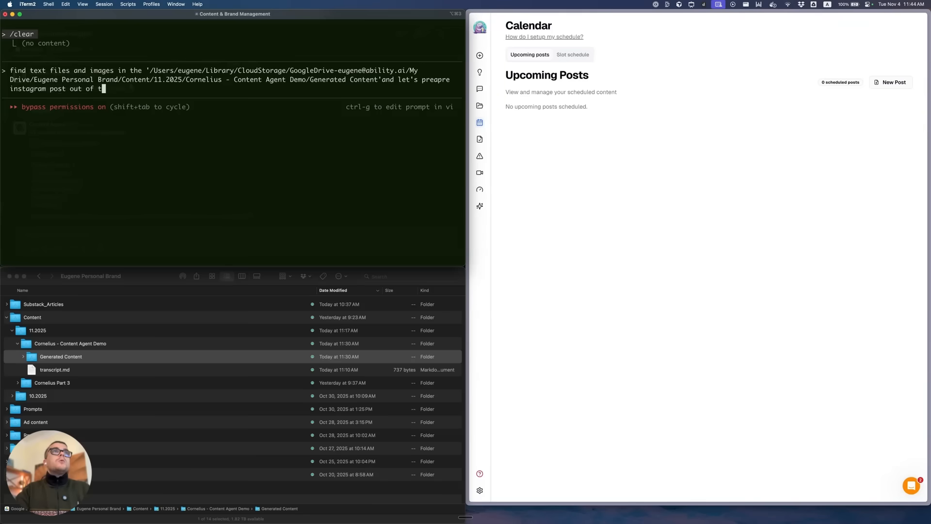
text(he images)
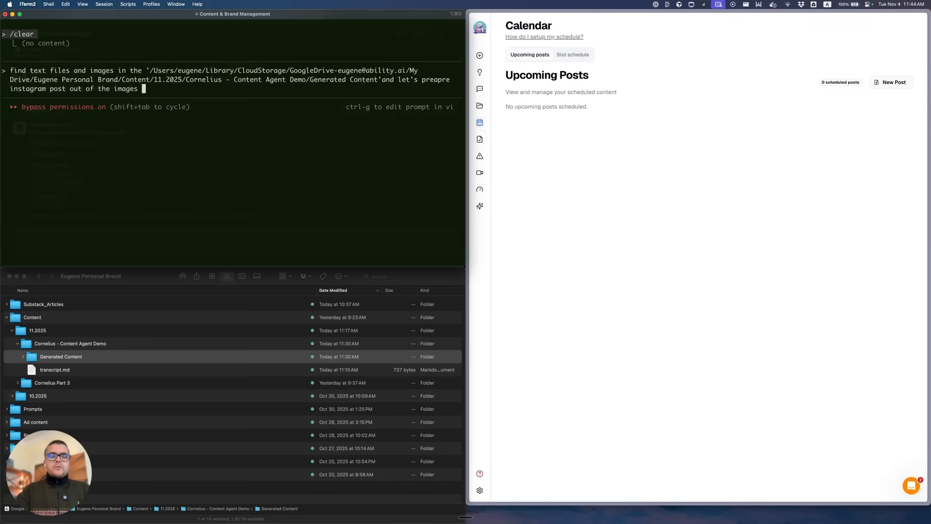
text(for the carousel)
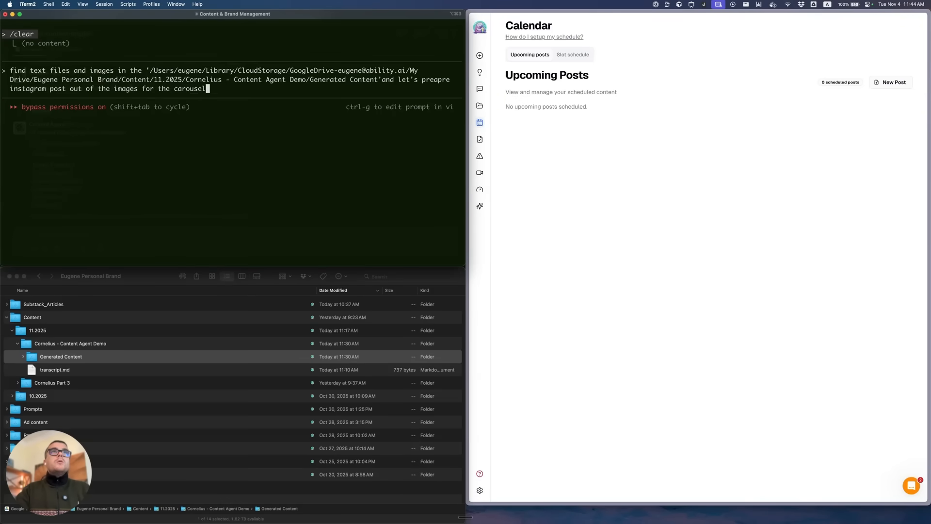
text(there.)
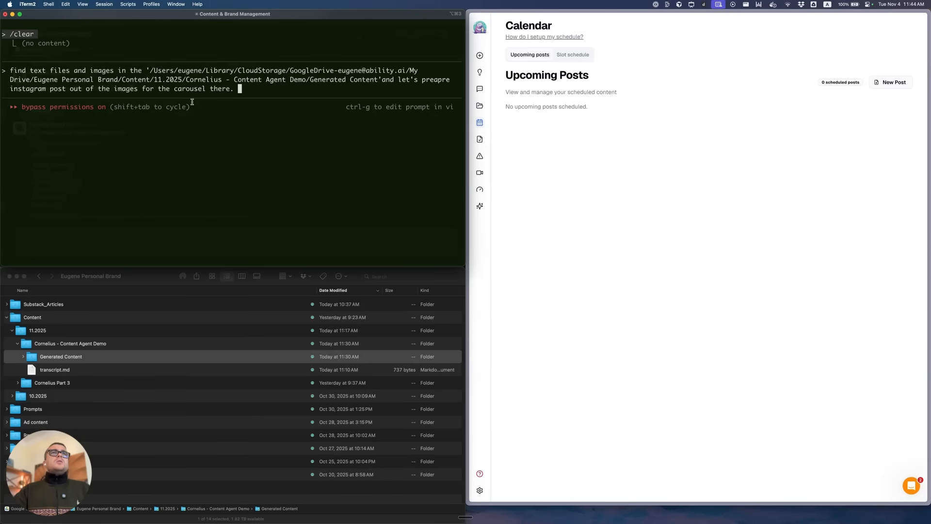
mouse_move(56, 350)
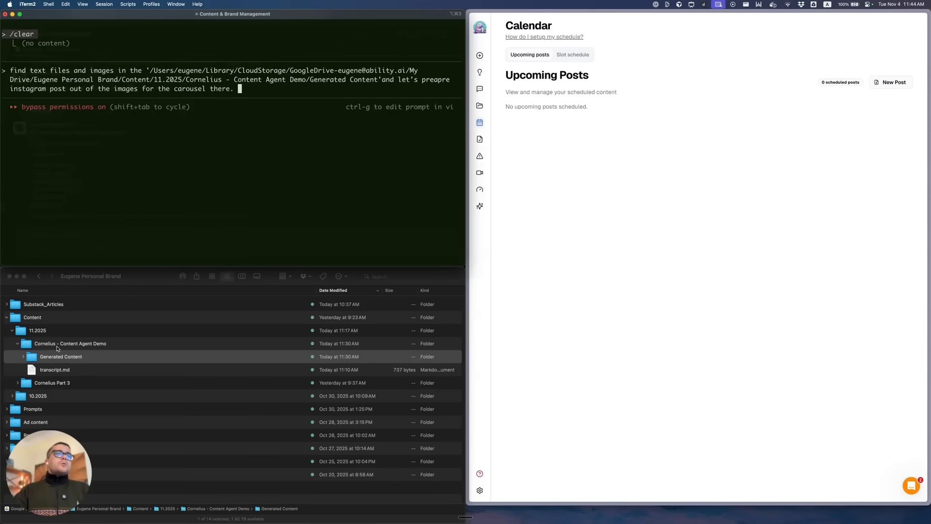
mouse_move(53, 348)
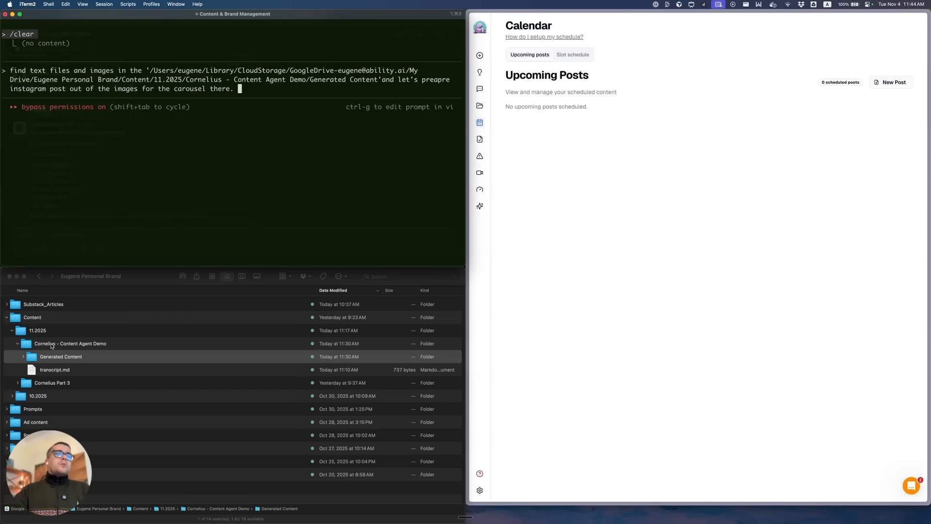
mouse_move(119, 357)
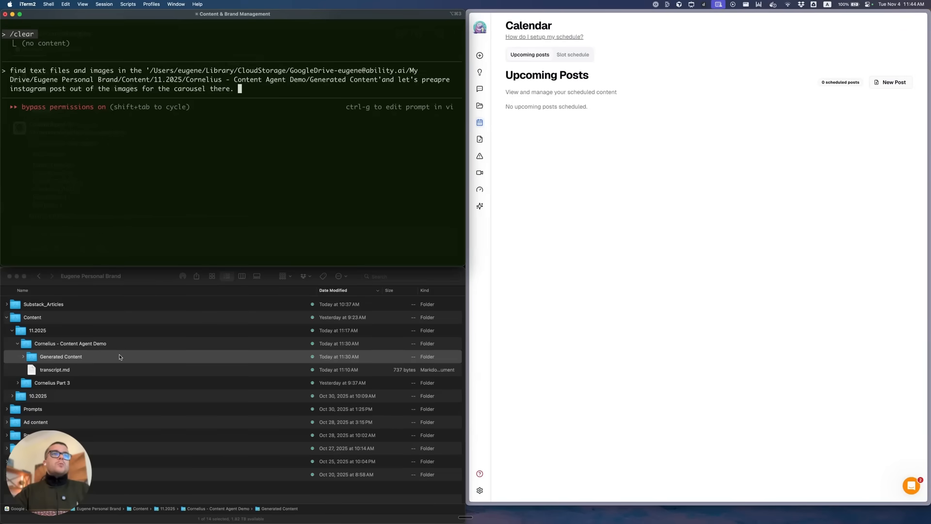
mouse_move(121, 345)
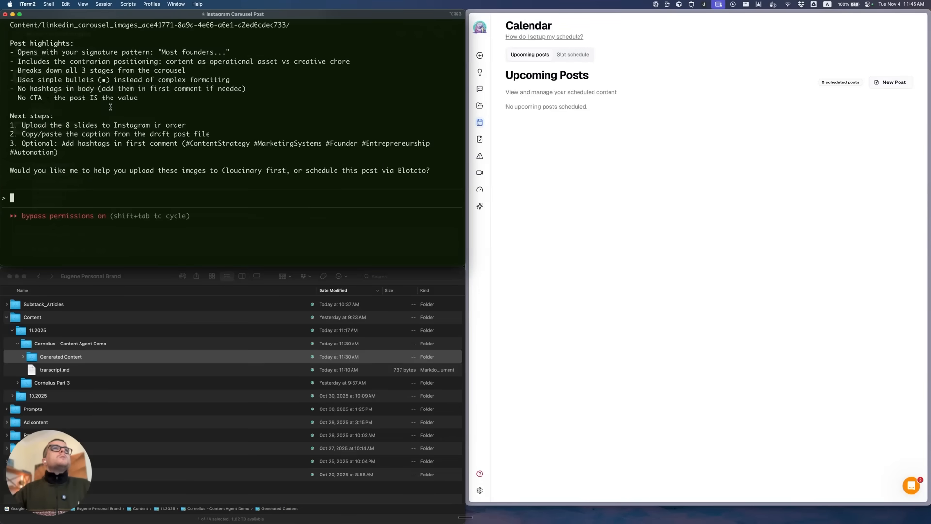
Review Claude Code's summary of the carousel caption draft written to Draft Posts with 8 images.
scroll(up, 3)
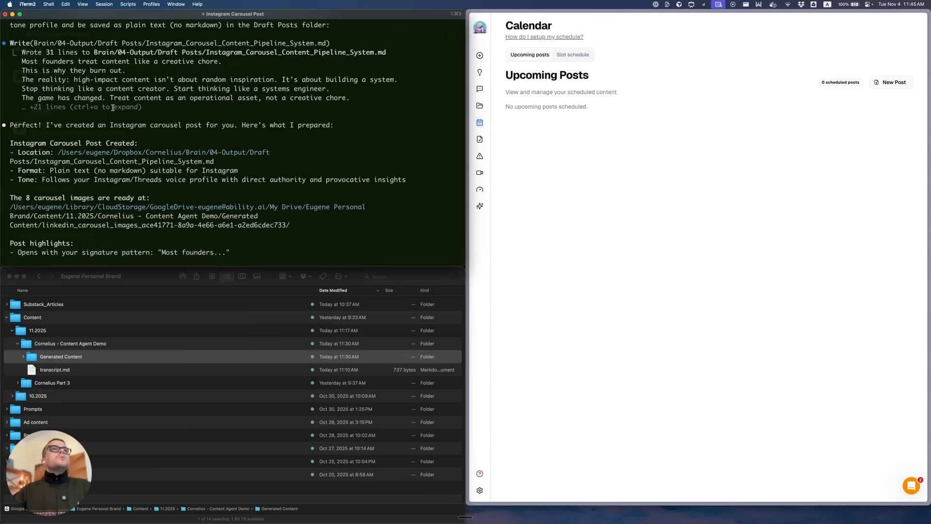
scroll(down, 3)
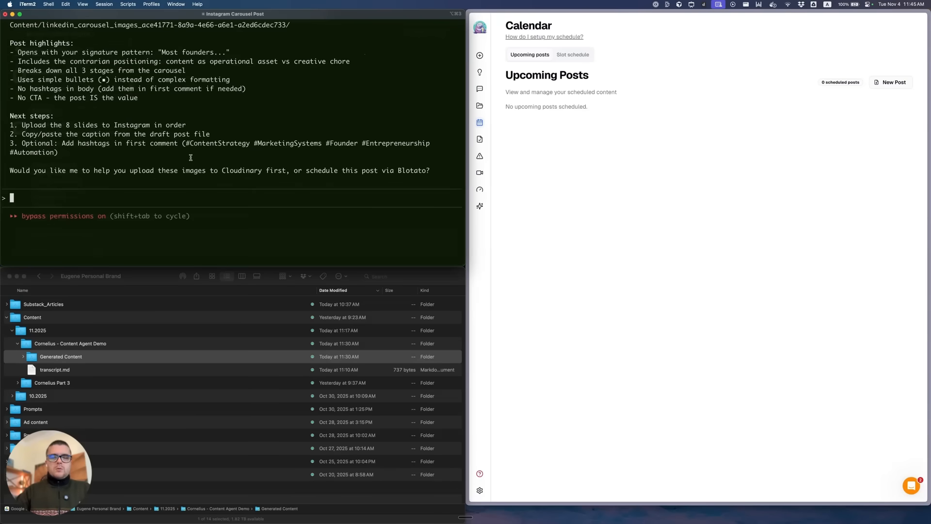
Ask Claude Code to schedule this post one minute from now using Blotato.
text(okay now)
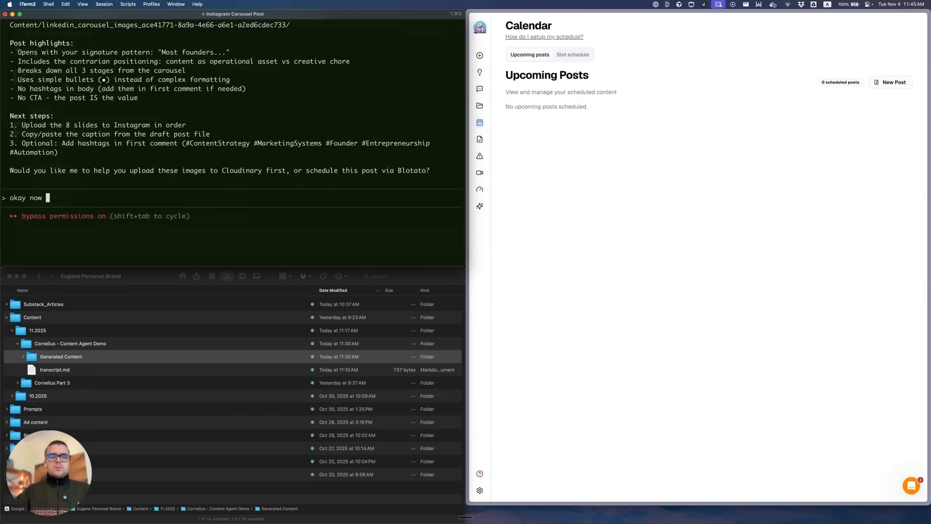
text(let's)
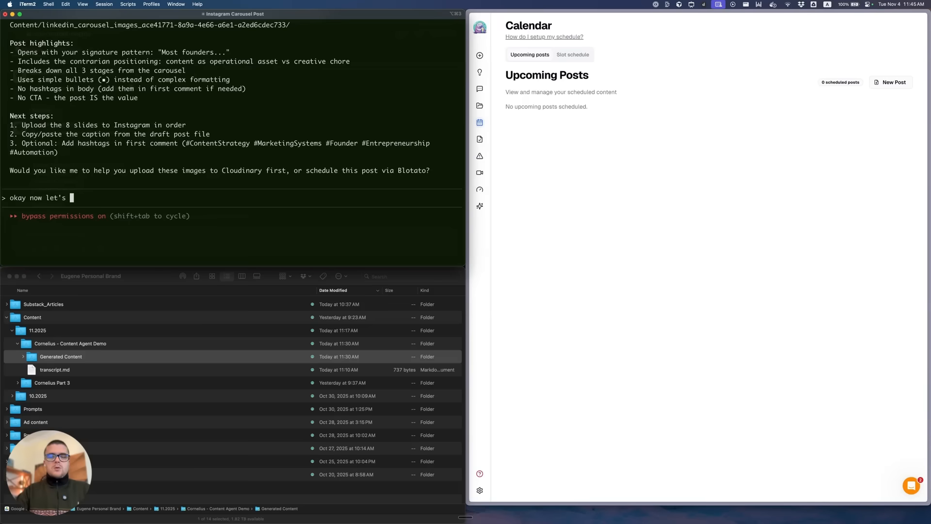
text(schedule this)
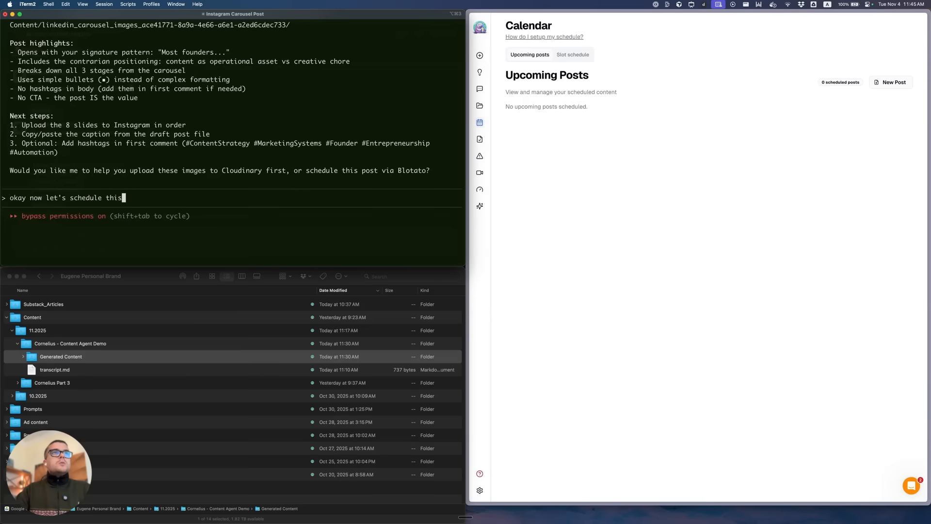
text(post to 1 minu)
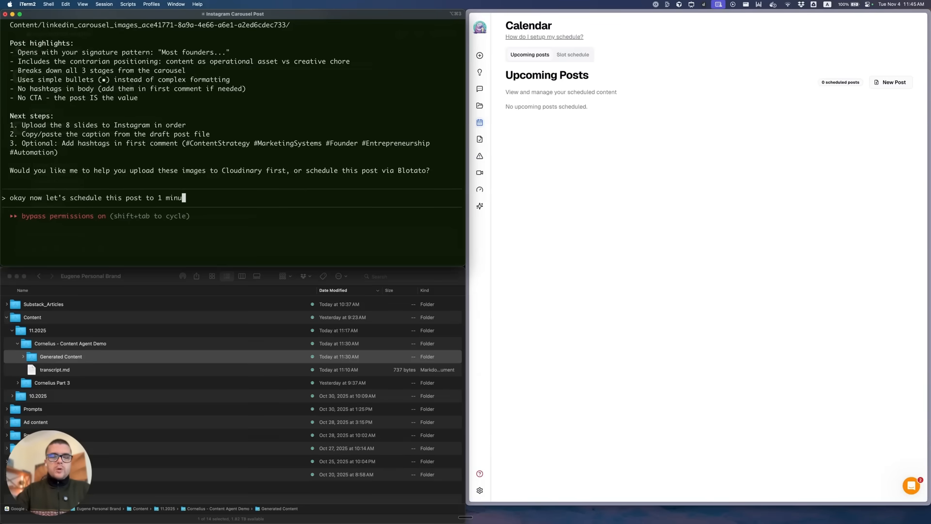
text(te)
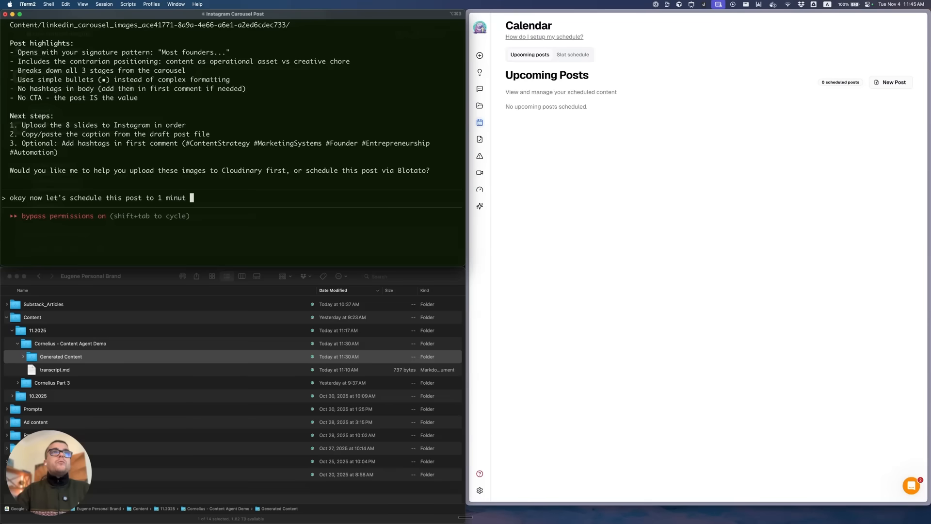
text(e from now)
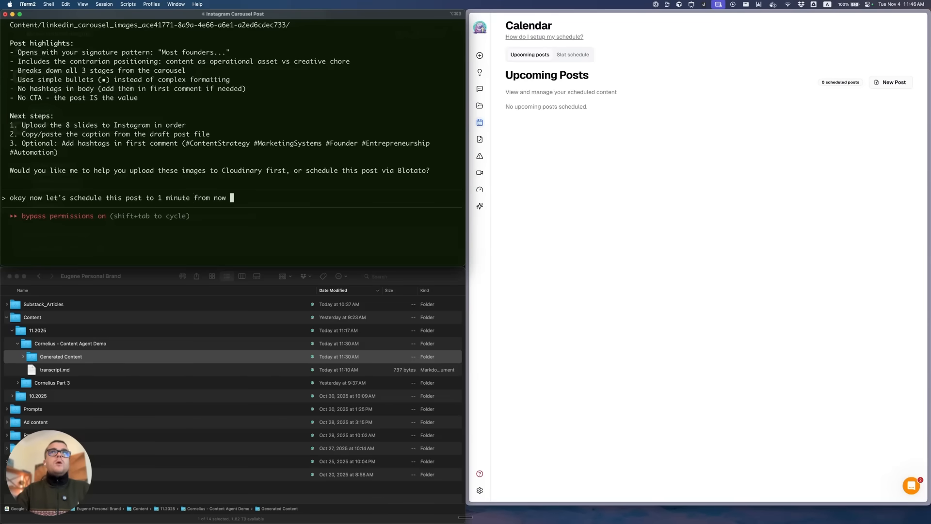
text(us)
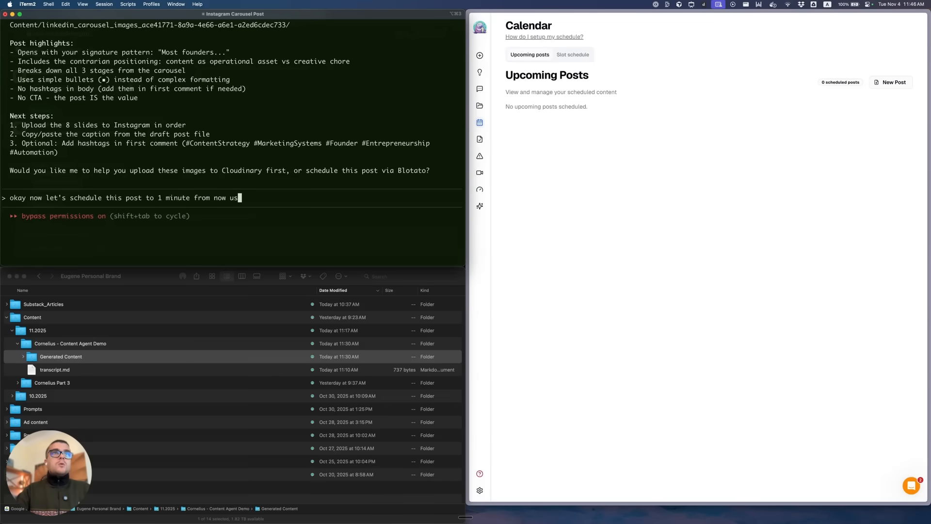
text(ing blotato)
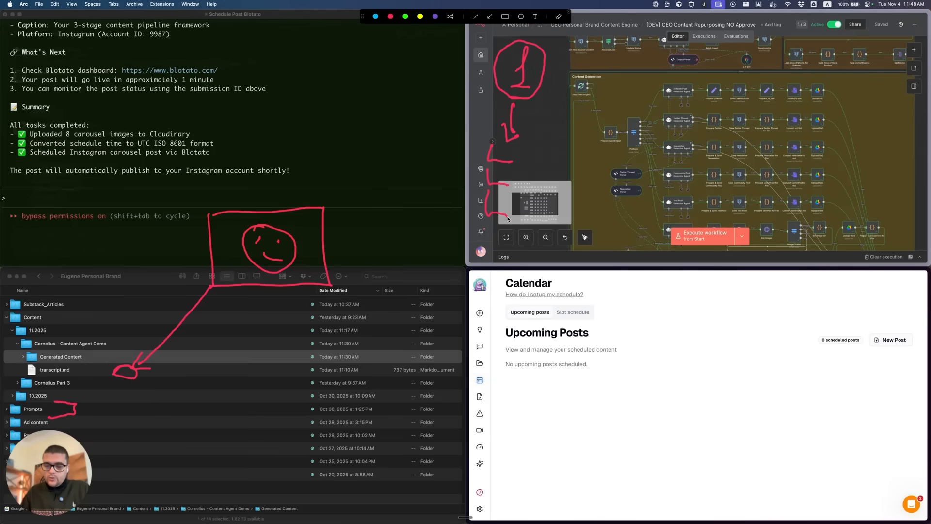
mouse_move(83, 363)
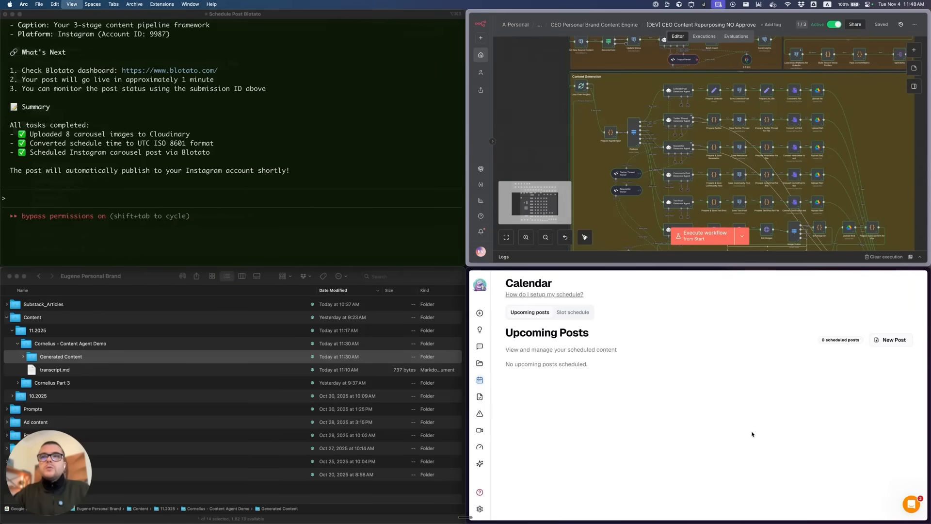
mouse_move(615, 396)
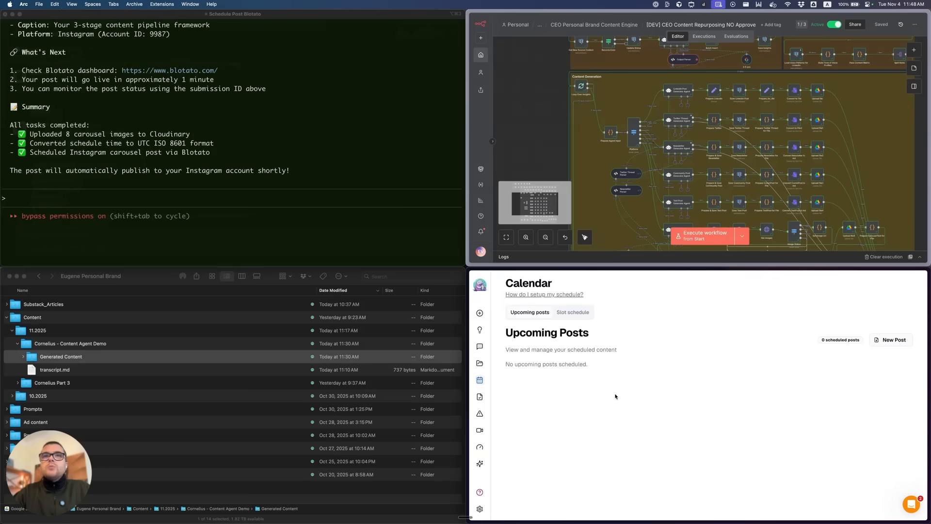
mouse_move(453, 286)
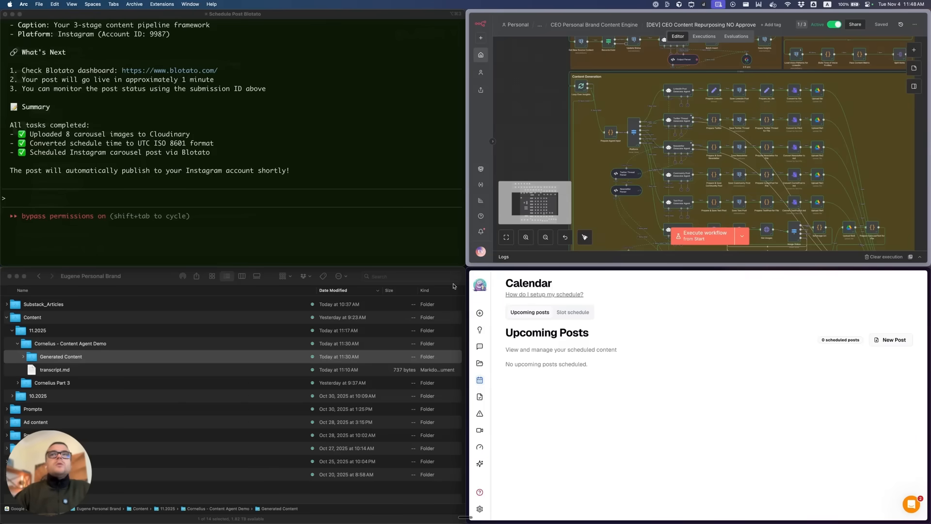
Show Blotato's Published Posts page with the Nov 4 Instagram carousel listed first.
click(479, 286)
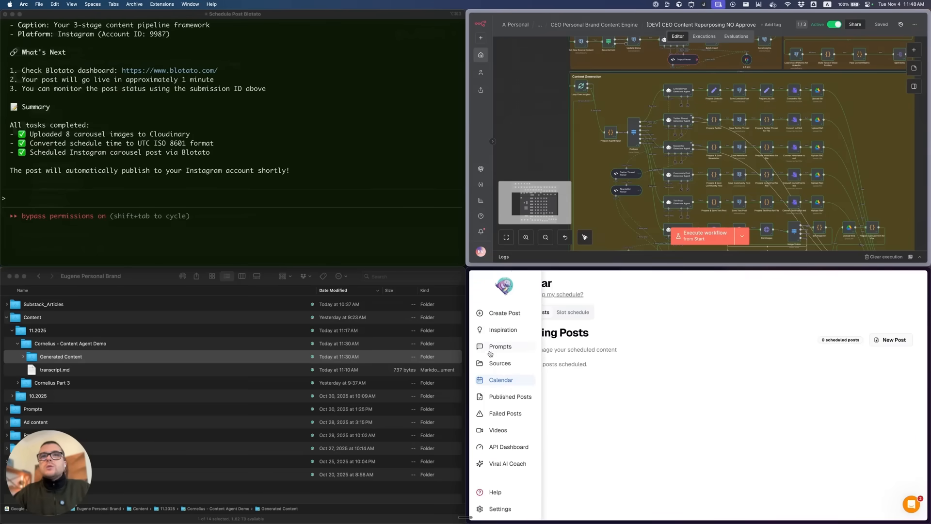
click(509, 396)
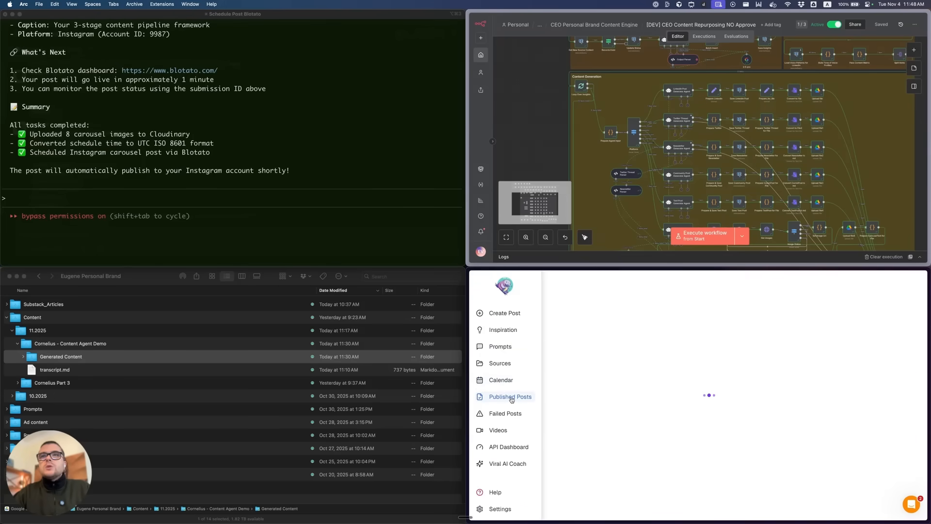
click(509, 395)
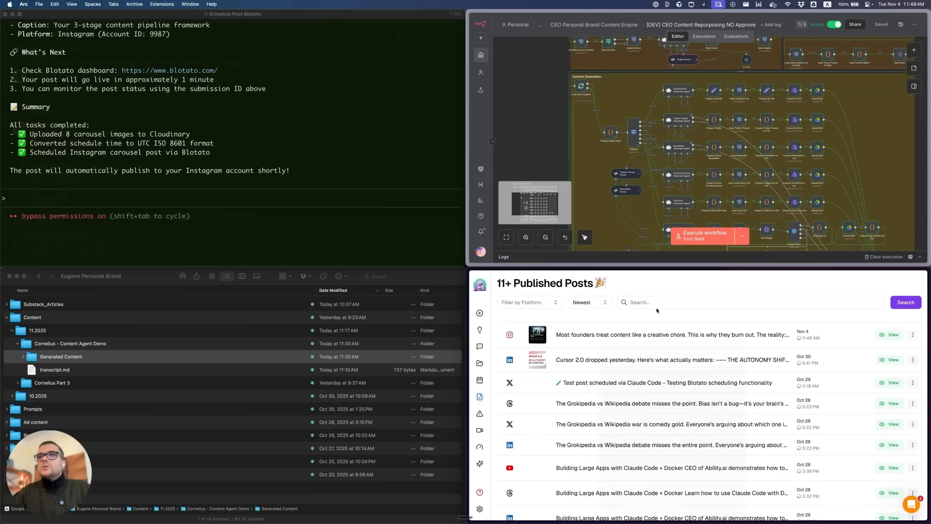
mouse_move(653, 335)
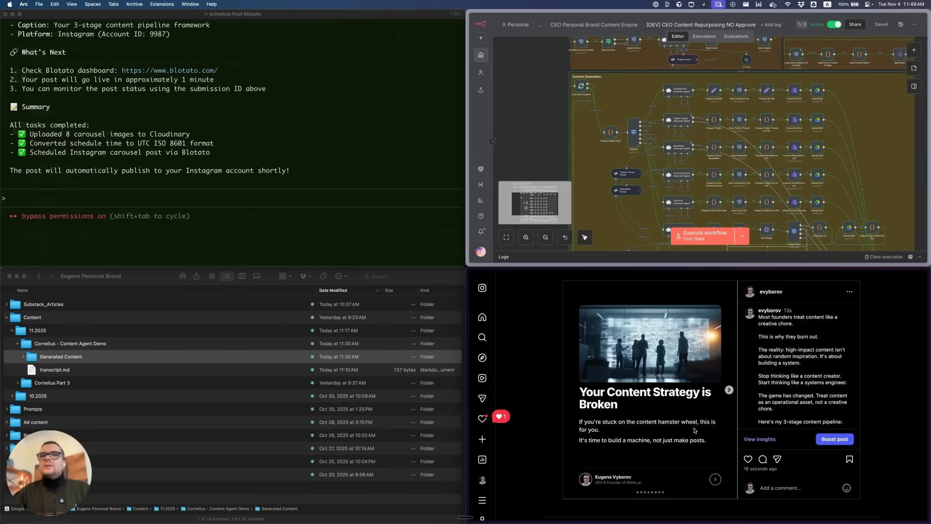
mouse_move(729, 390)
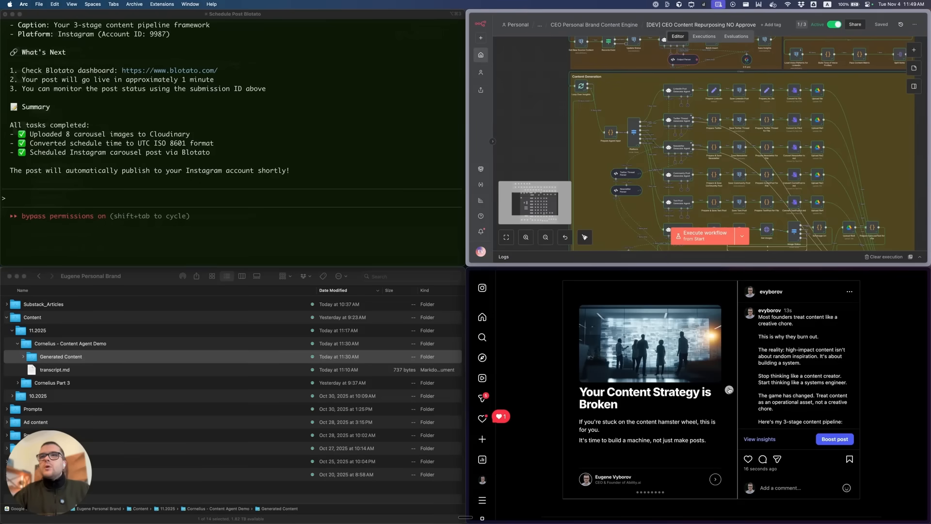
Advance the live Instagram carousel from the cover to the Stage 1: The Ideation Engine slide.
click(729, 390)
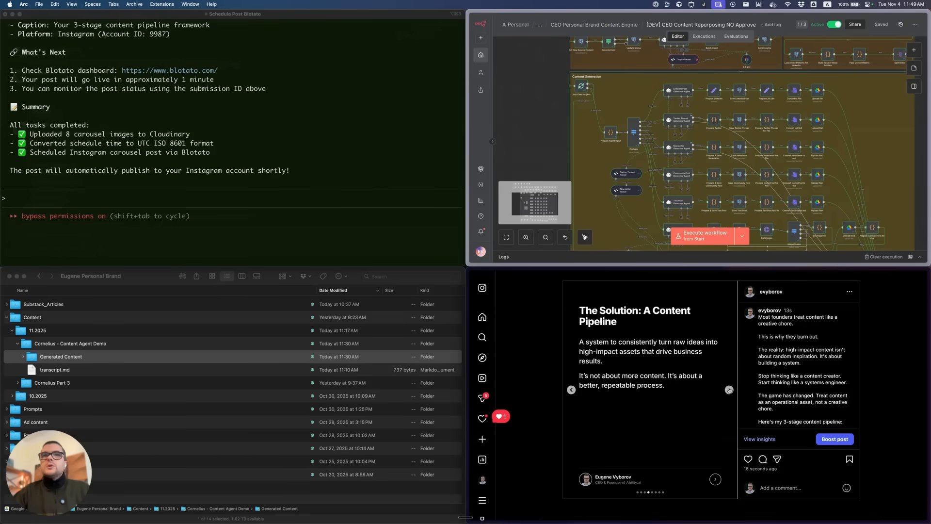
click(729, 390)
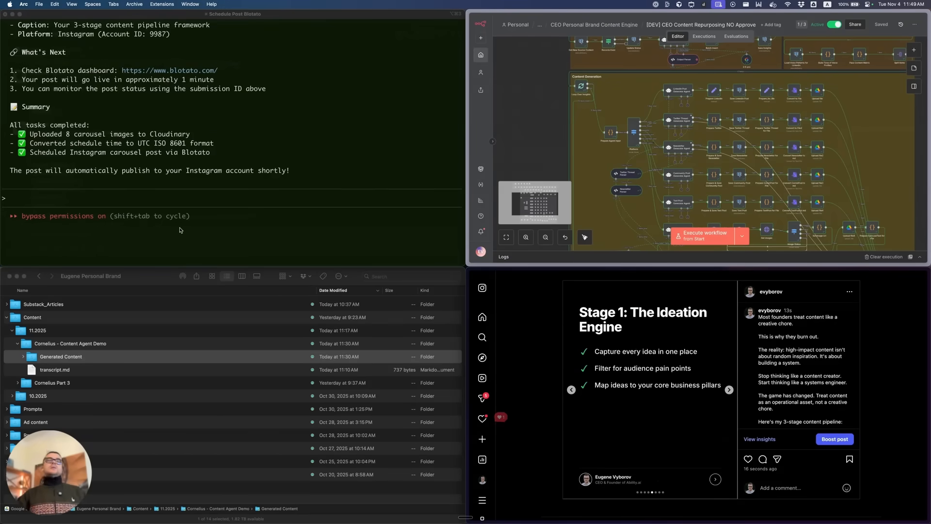